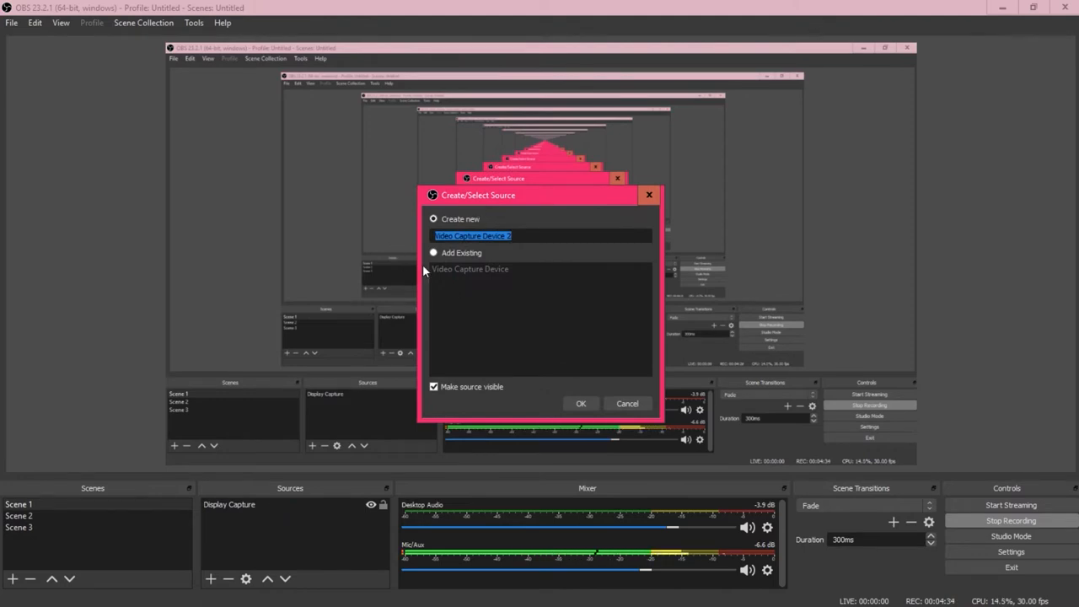
- Add the existing webcam Video Capture Device to the scene via Add Existing
click(434, 253)
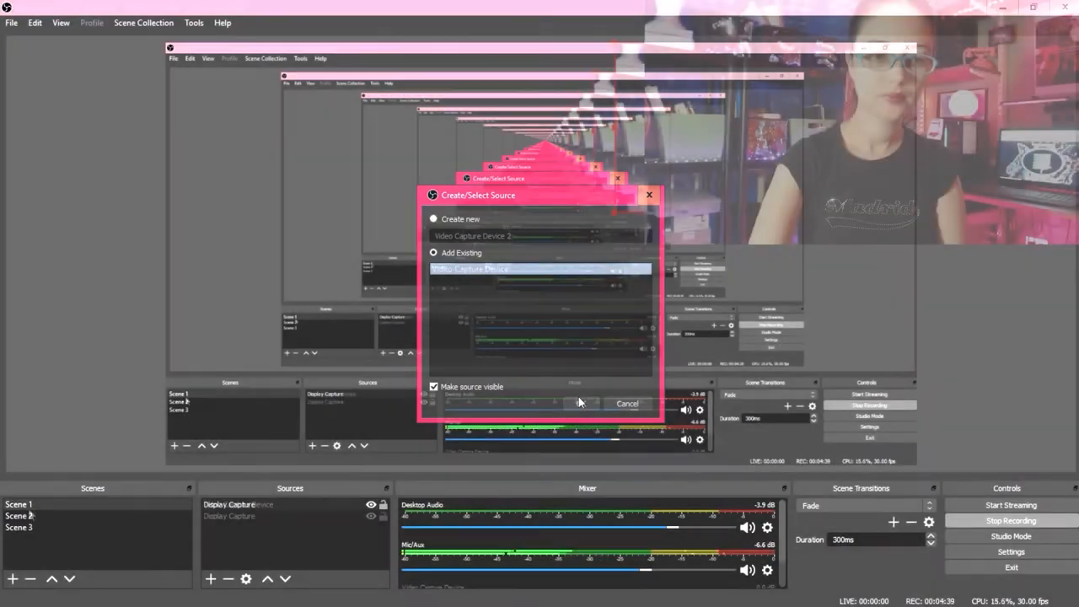
click(577, 404)
text(still_overlay)
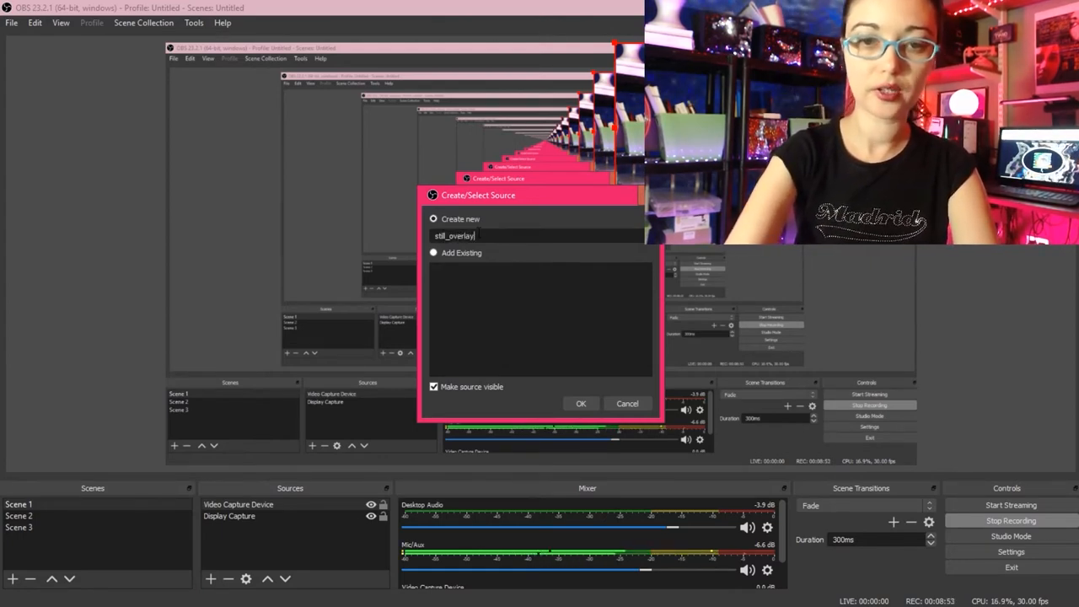
- Create the still_overlay image source showing My Post (2).png, the Psyche Opera logo
click(580, 403)
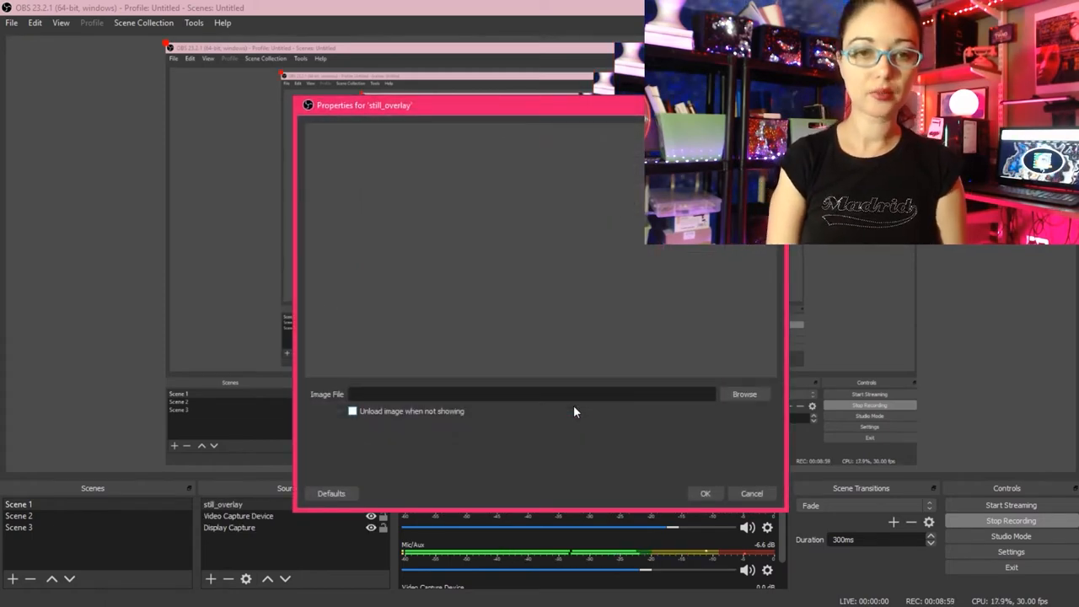
mouse_move(675, 406)
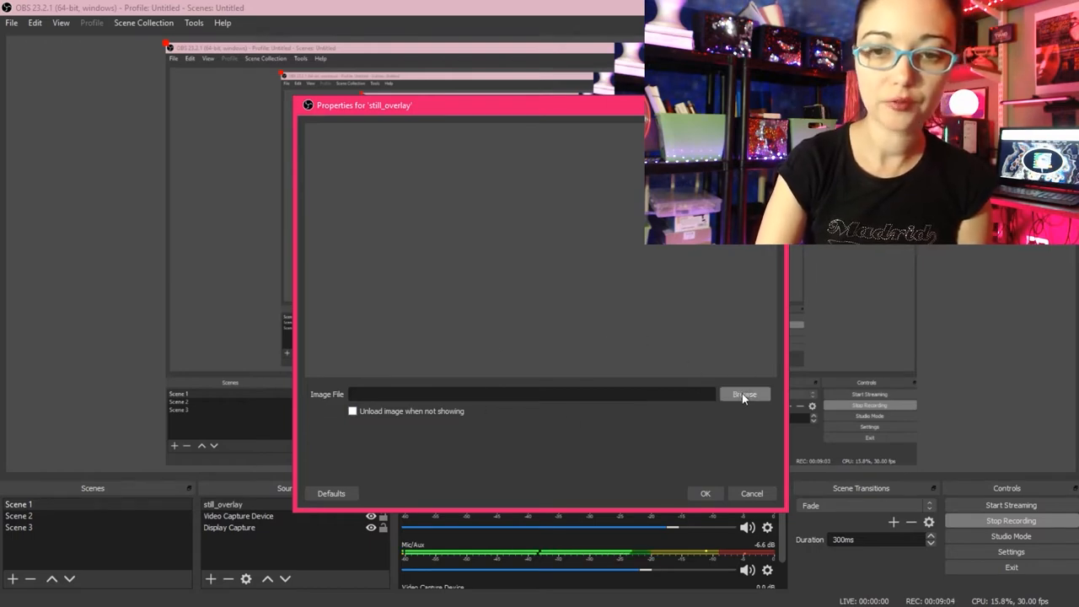
click(745, 394)
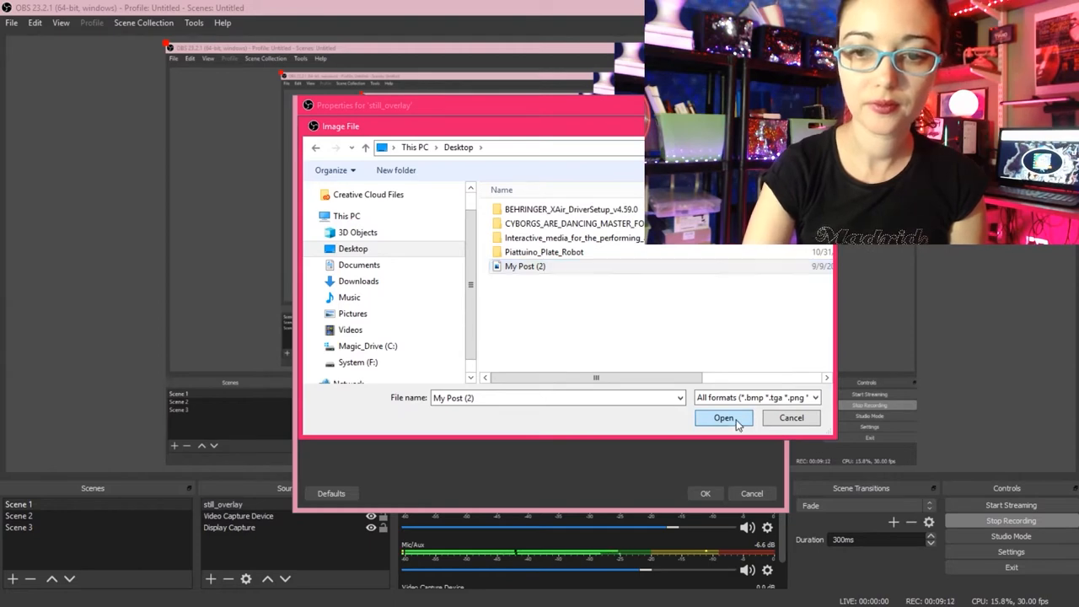
click(723, 418)
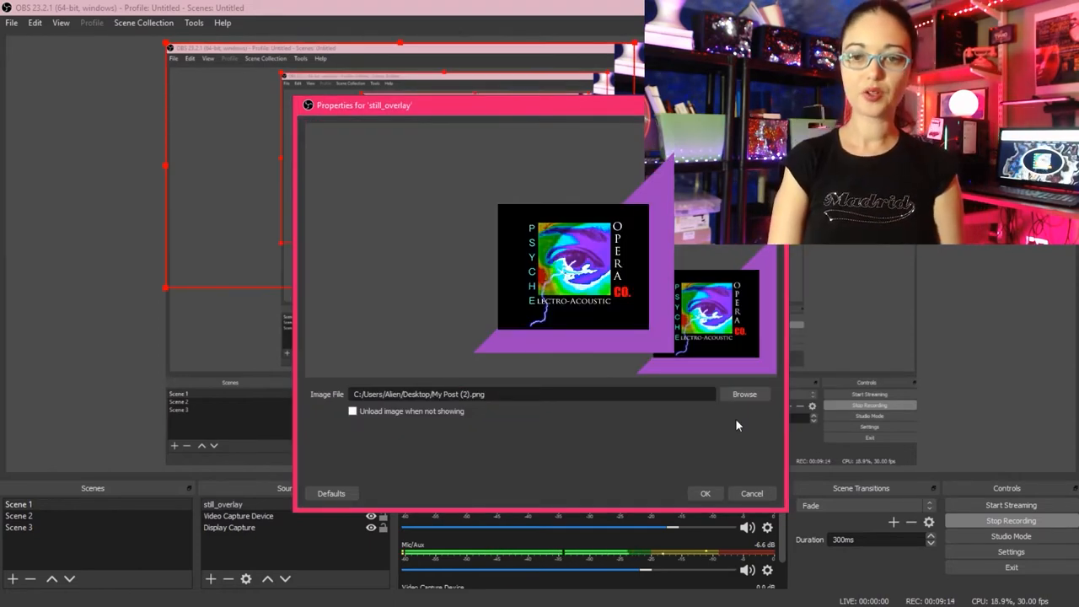
click(705, 493)
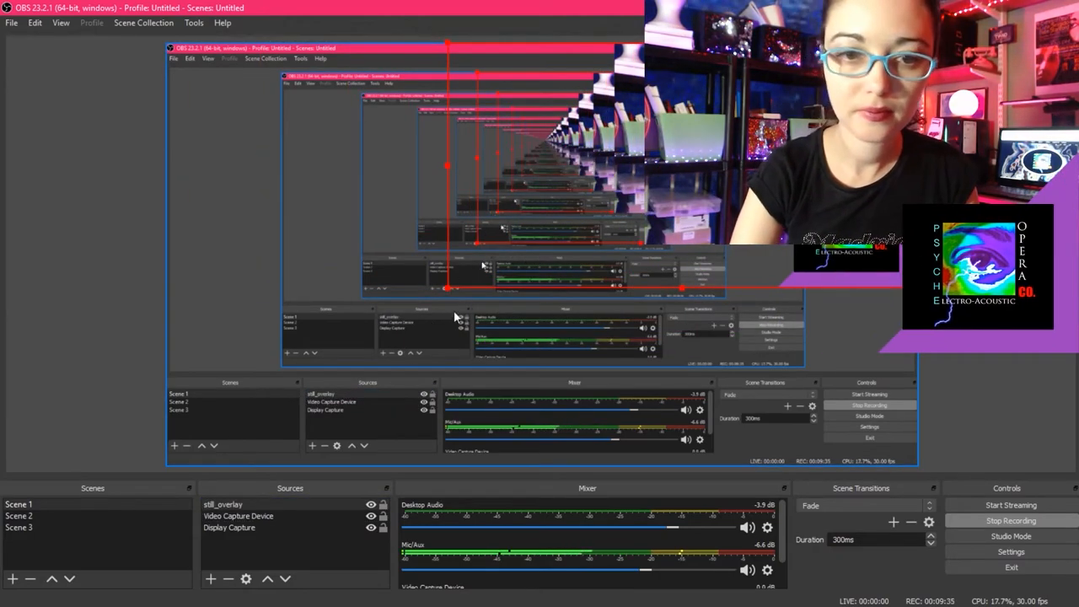
click(20, 502)
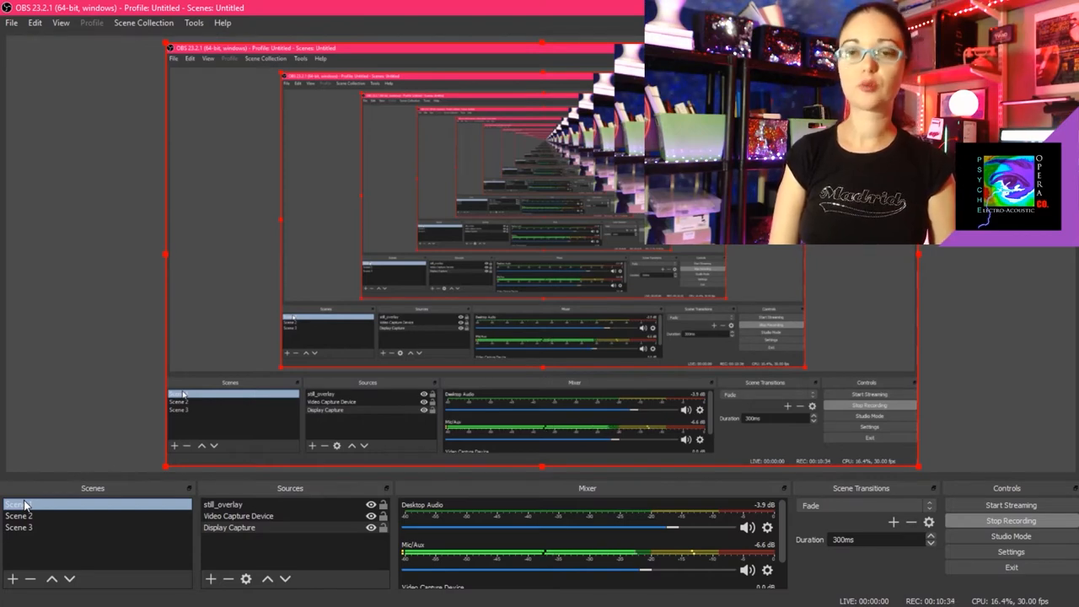
- Create a new Text source in Scene 1 named psycheopera.com
click(17, 502)
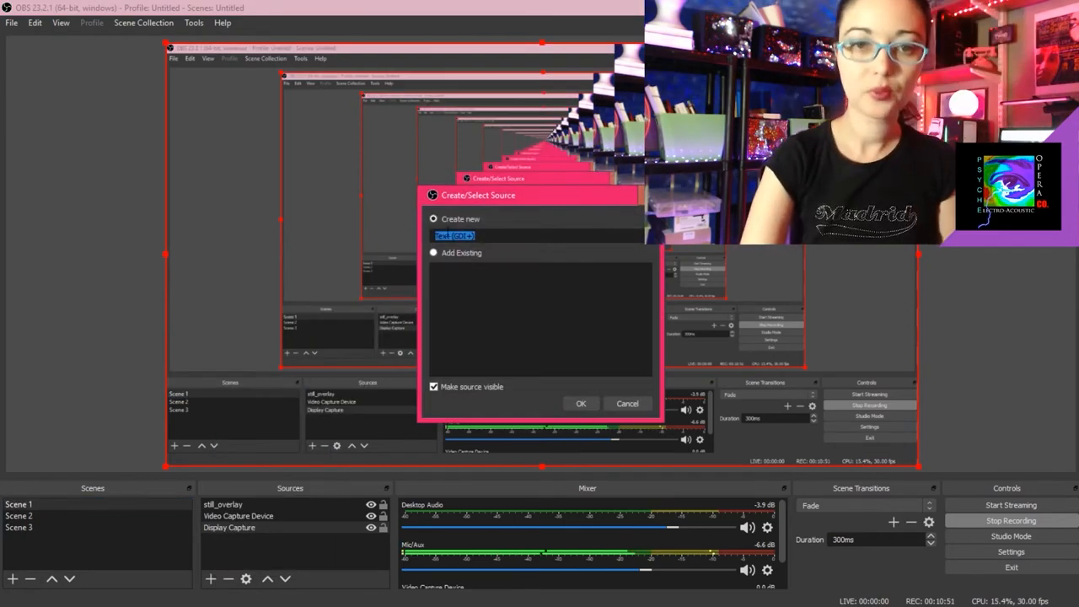
text(psycheopera.com)
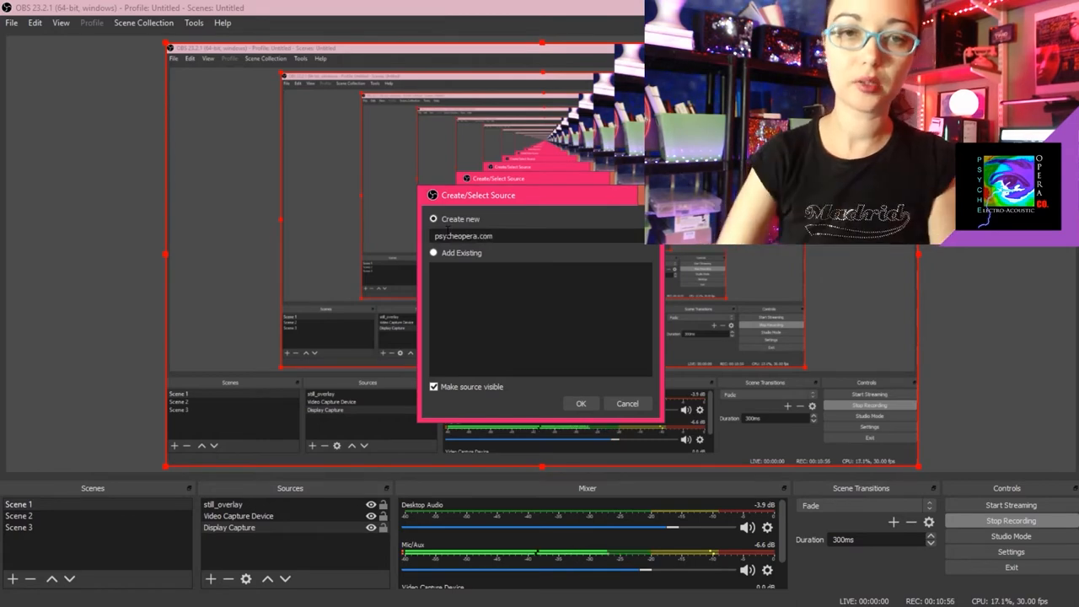
click(580, 403)
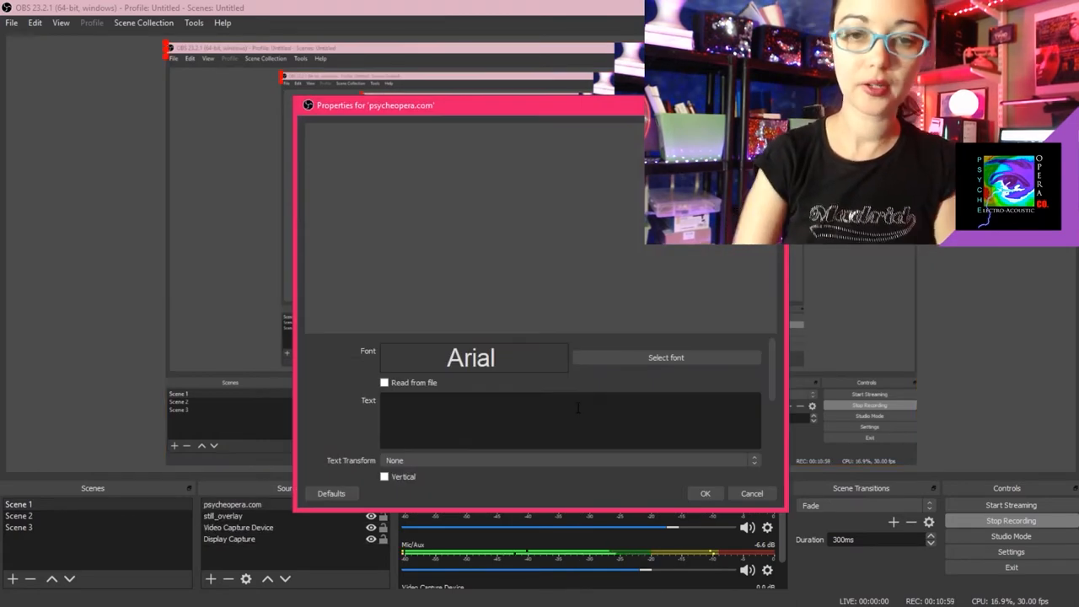
click(570, 419)
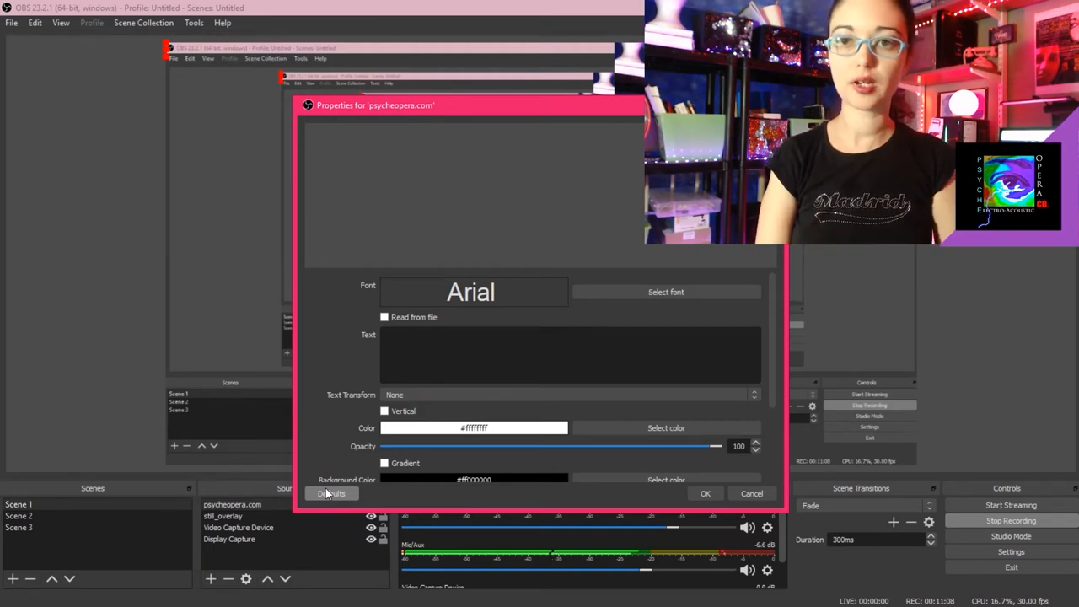
- Set the font to Arial Narrow and enter psycheopera.com as the text
click(665, 292)
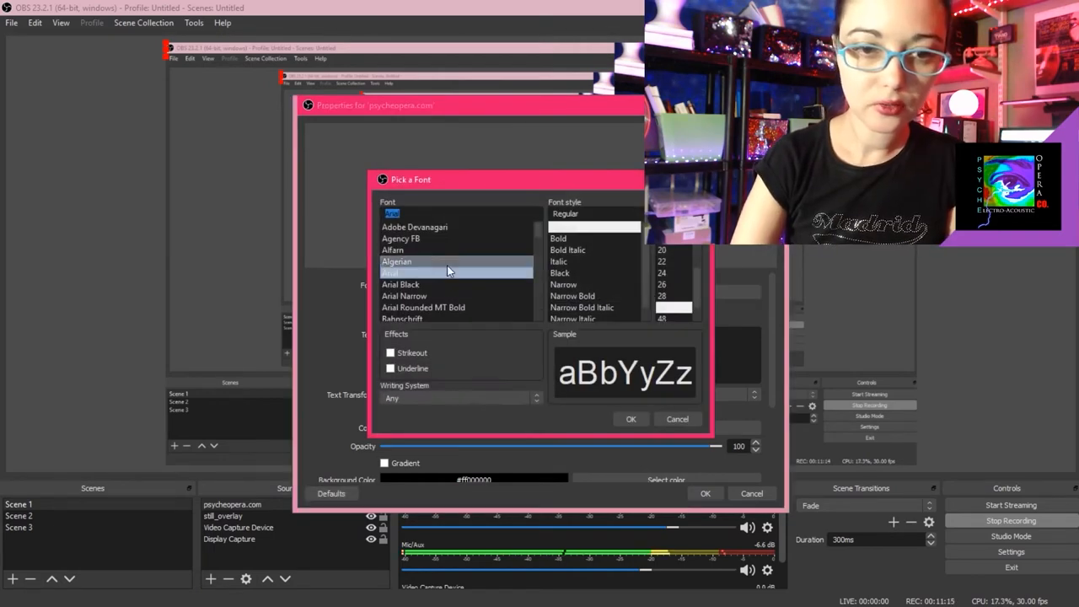
click(405, 297)
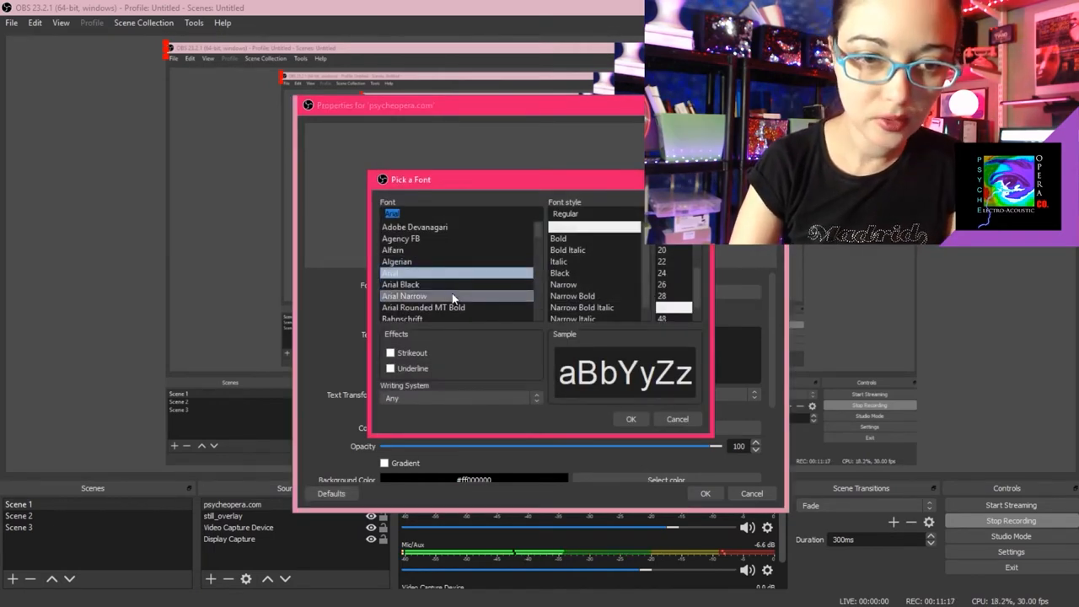
click(630, 418)
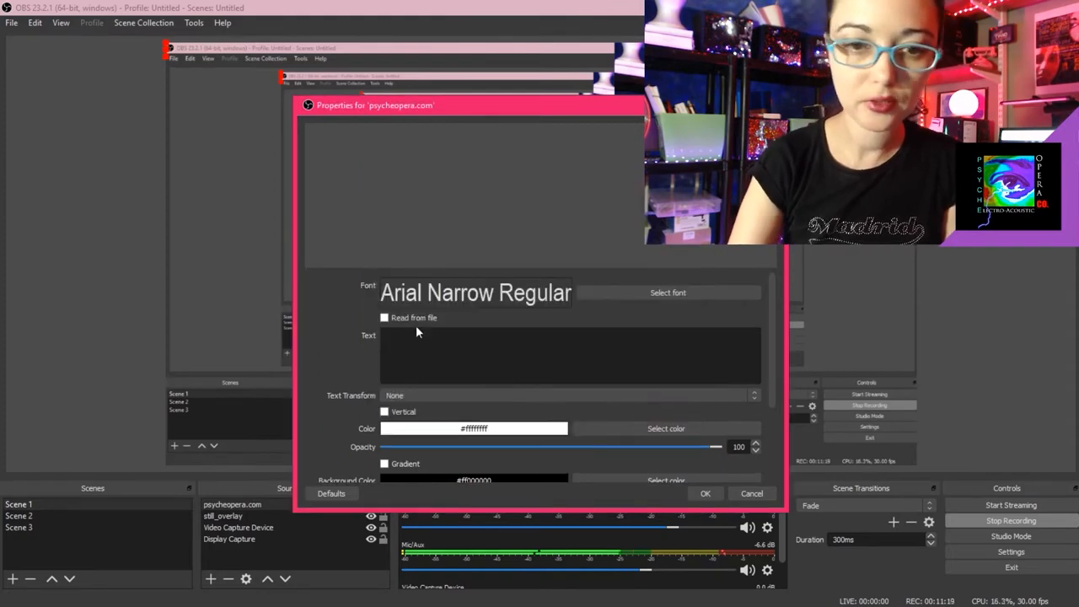
text(psycheopera.com)
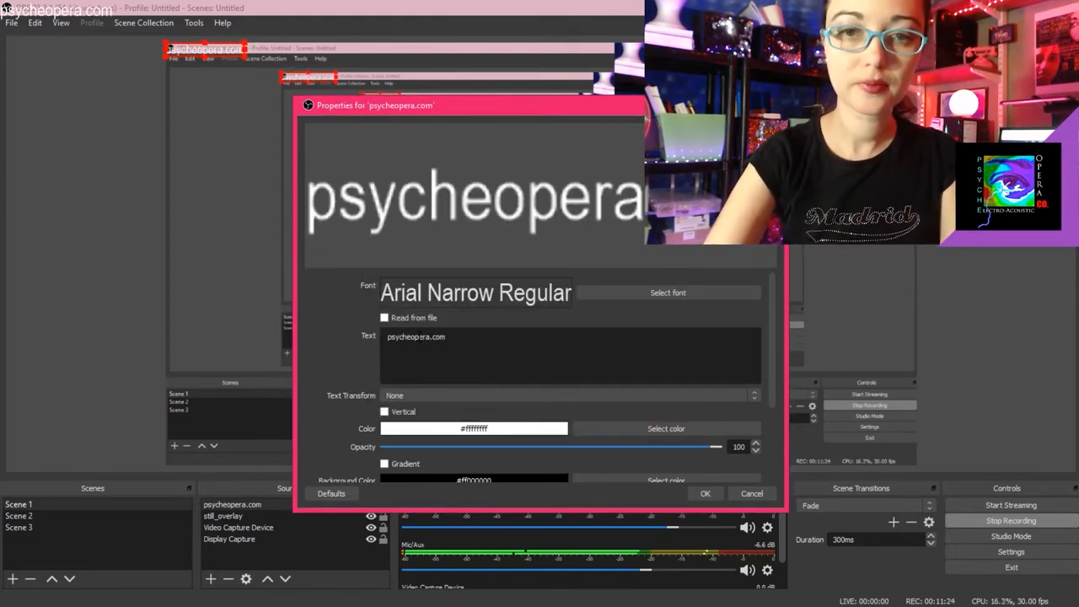
- Give the text a pink background at opacity 30 and accept the settings
scroll(down, 3)
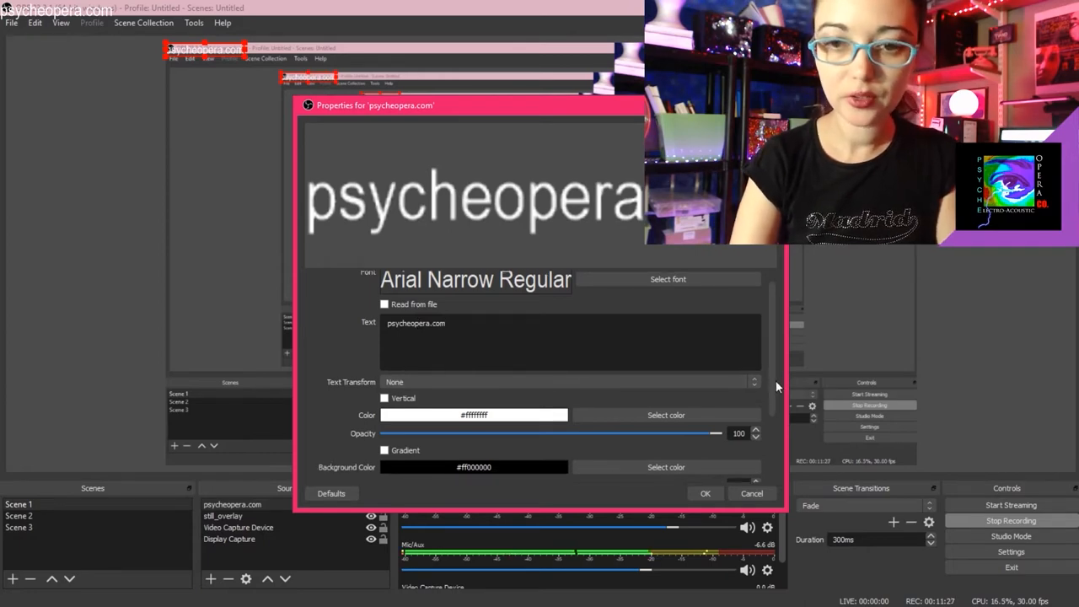
scroll(down, 3)
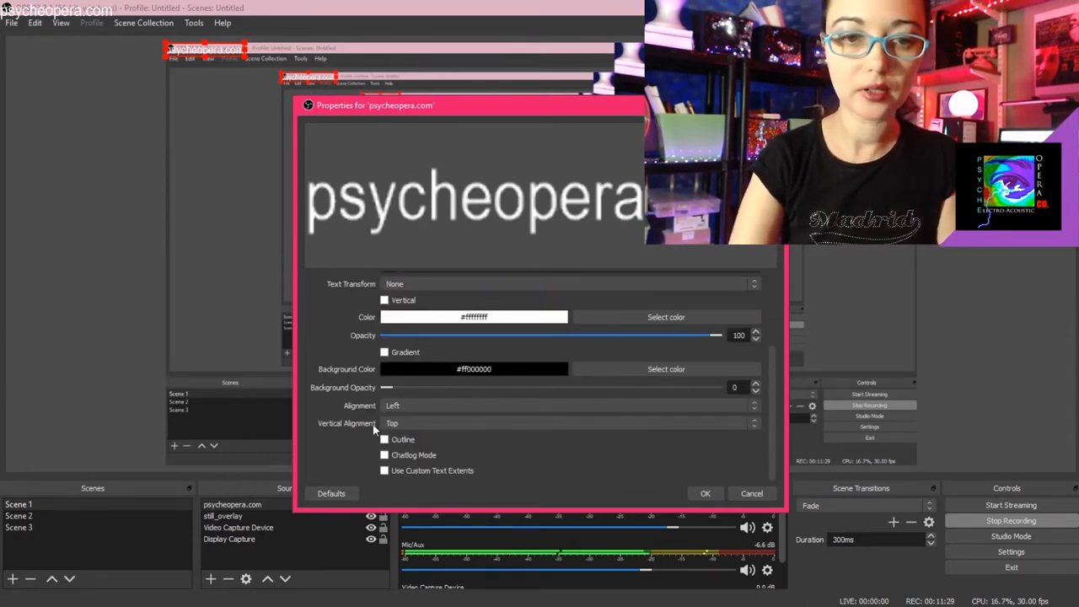
click(664, 370)
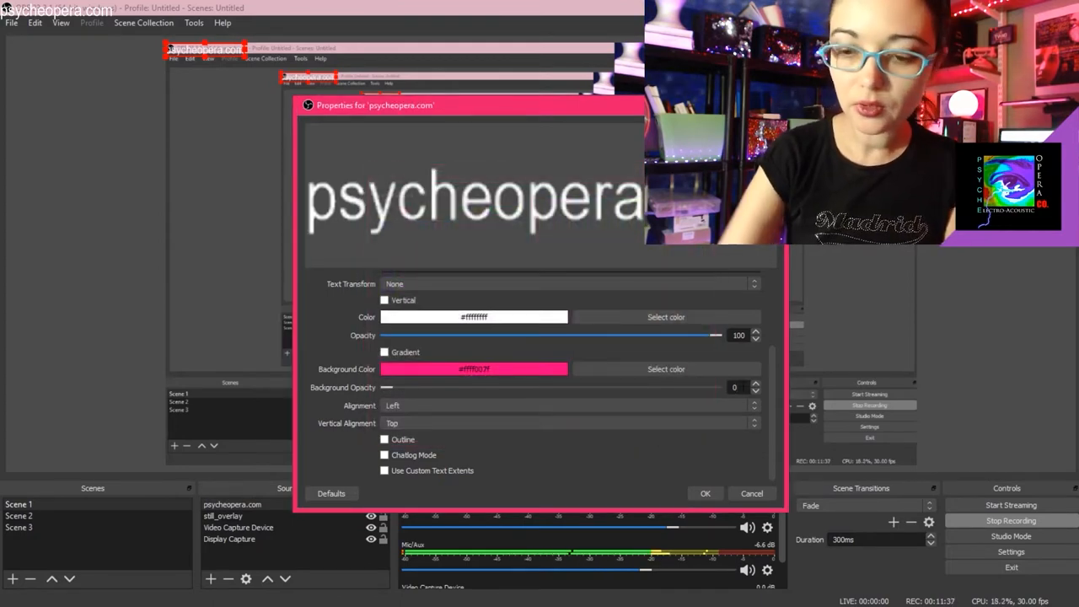
drag(387, 386, 553, 386)
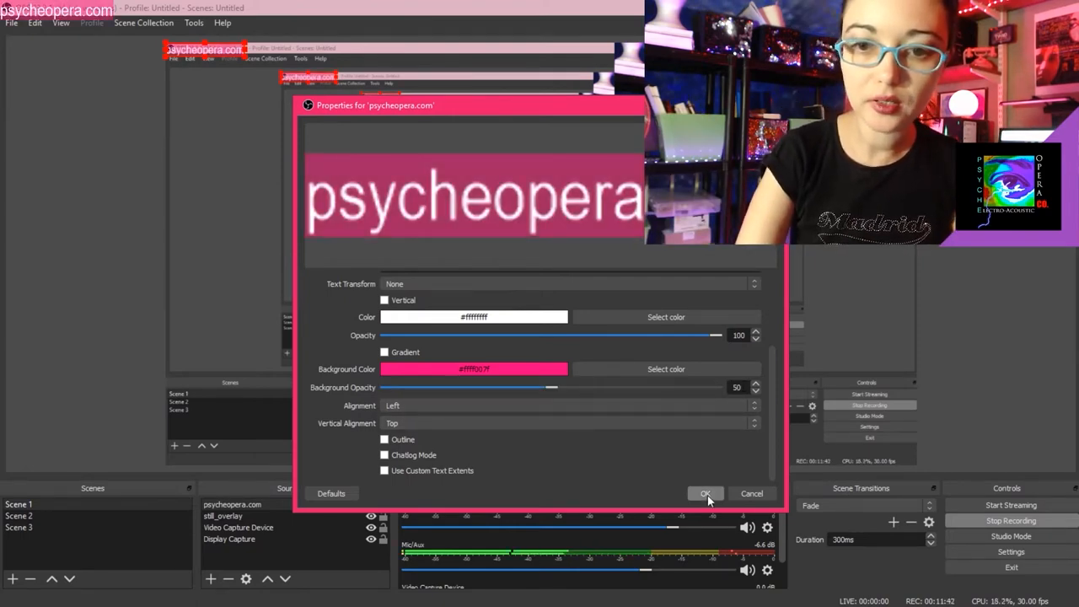
click(705, 492)
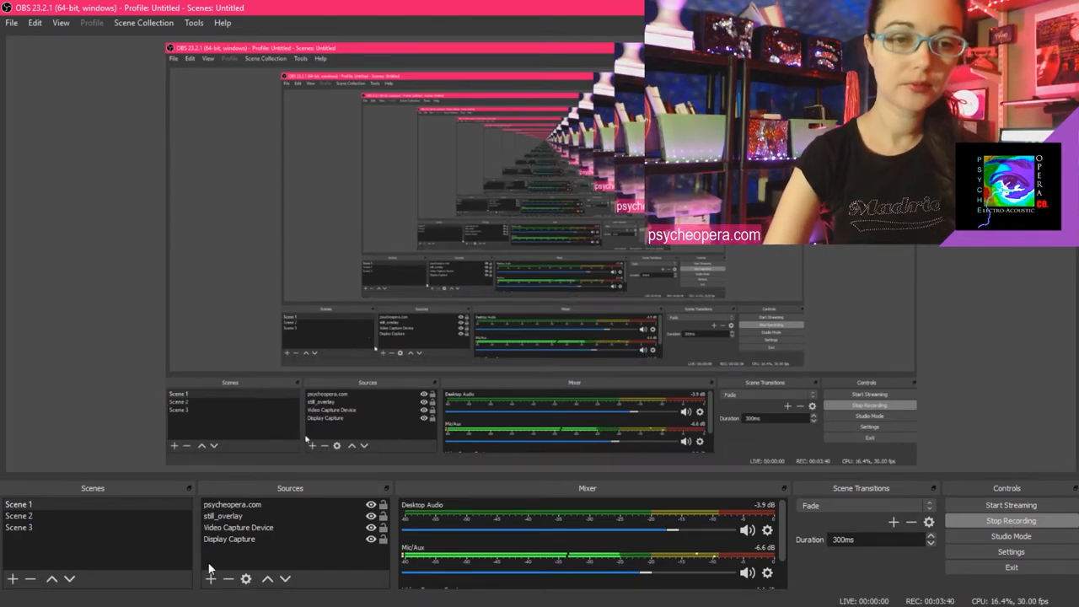
- Add a new Text source named scrolling_text to the scene
click(212, 580)
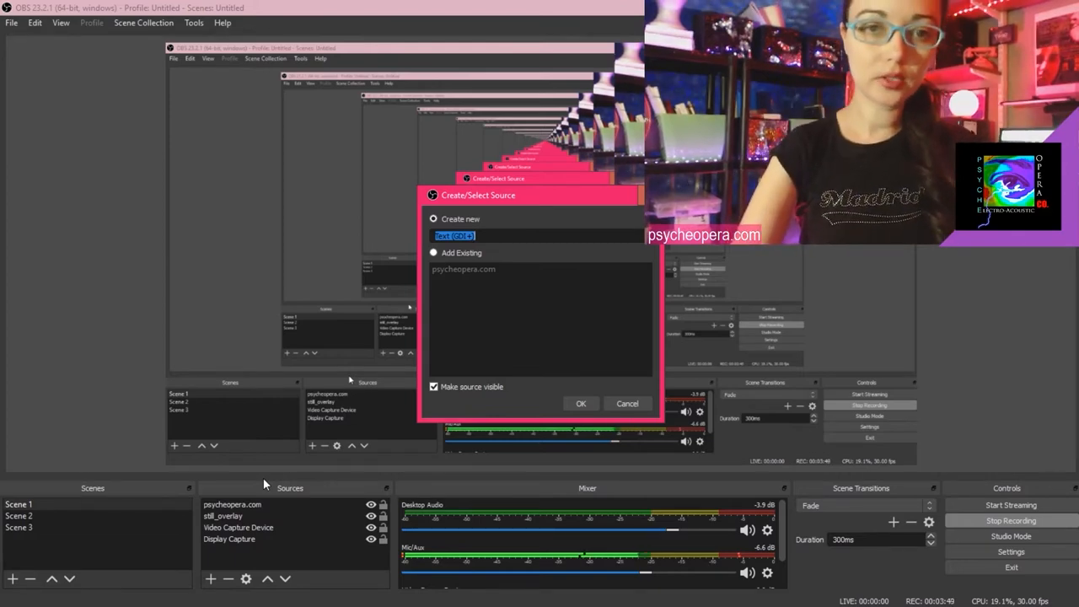
text(scrolling_text)
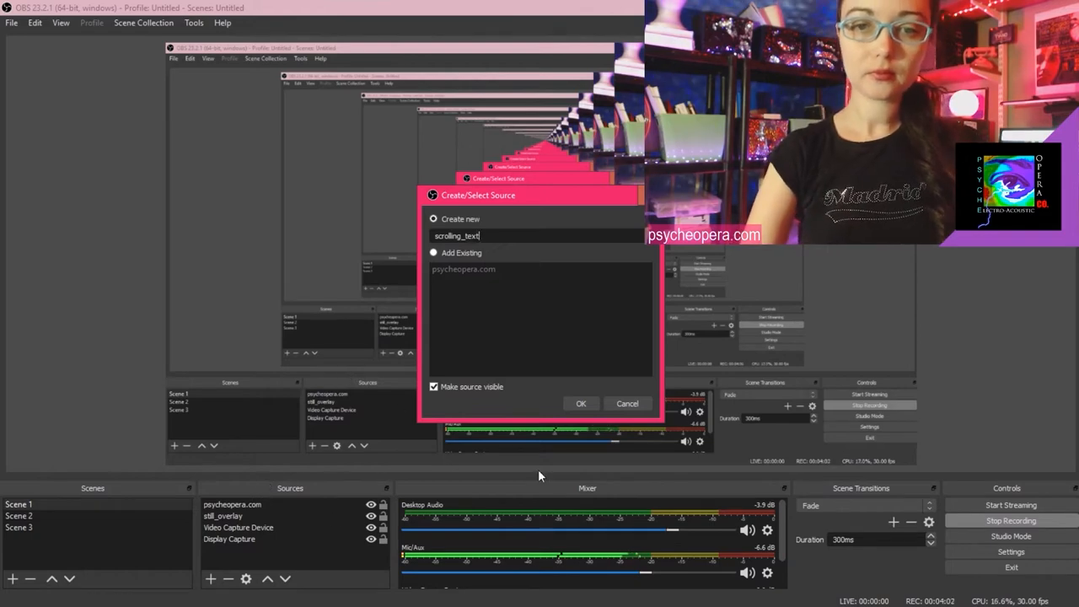
click(580, 403)
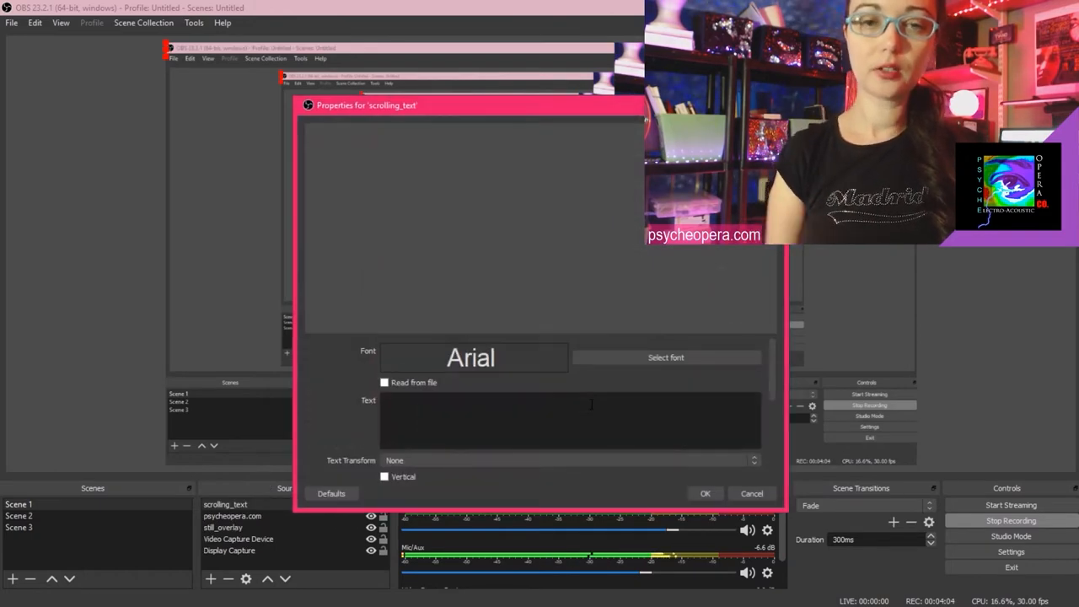
click(330, 492)
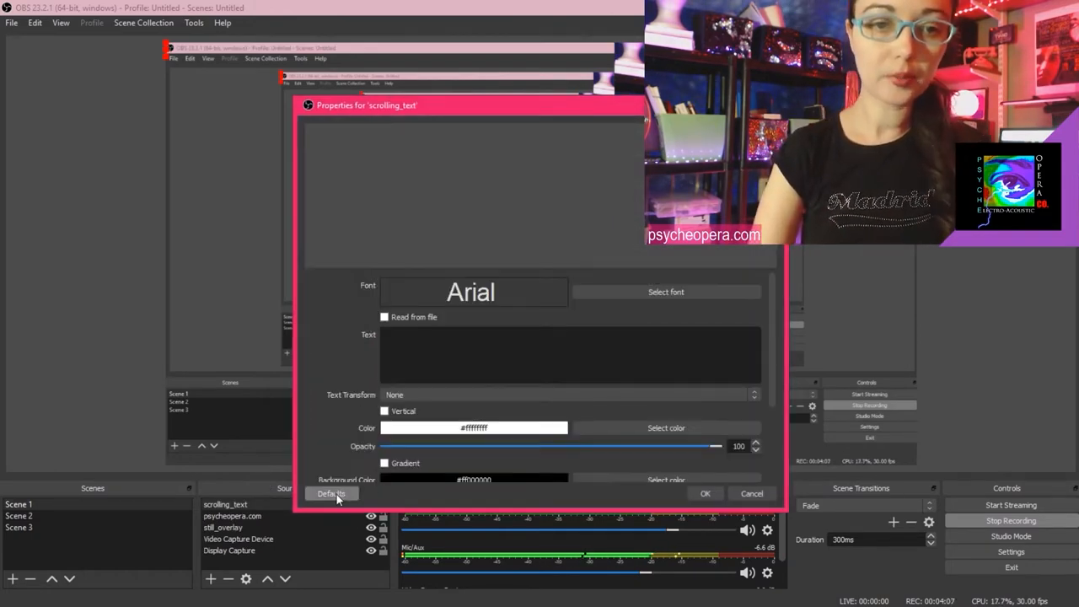
- Set scrolling_text to Arial Narrow and enter the 'Please support the channel' message
scroll(down, 3)
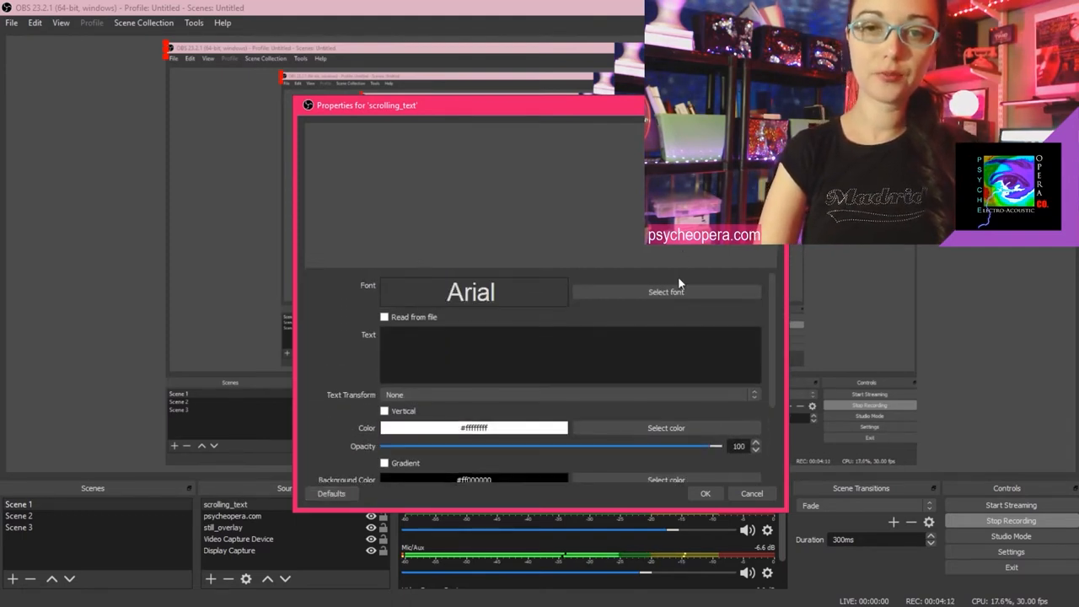
click(664, 292)
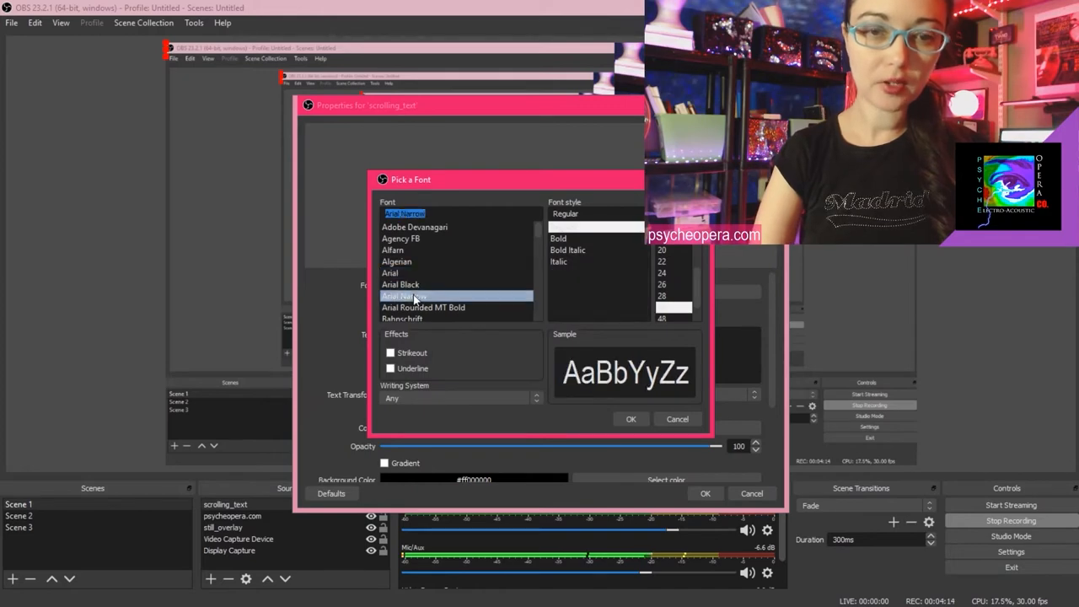
click(631, 418)
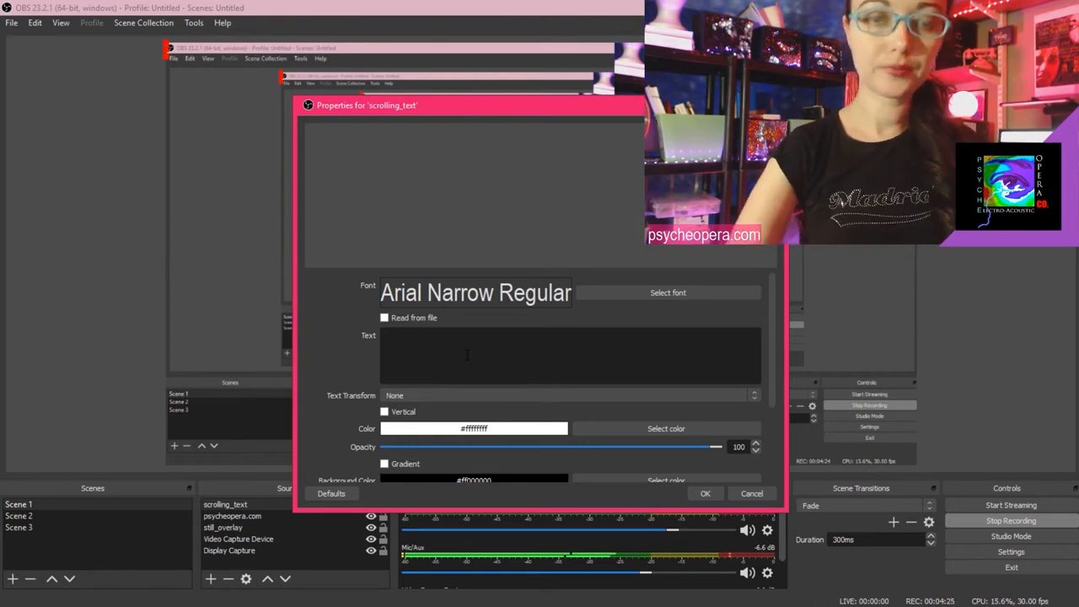
text(Ple)
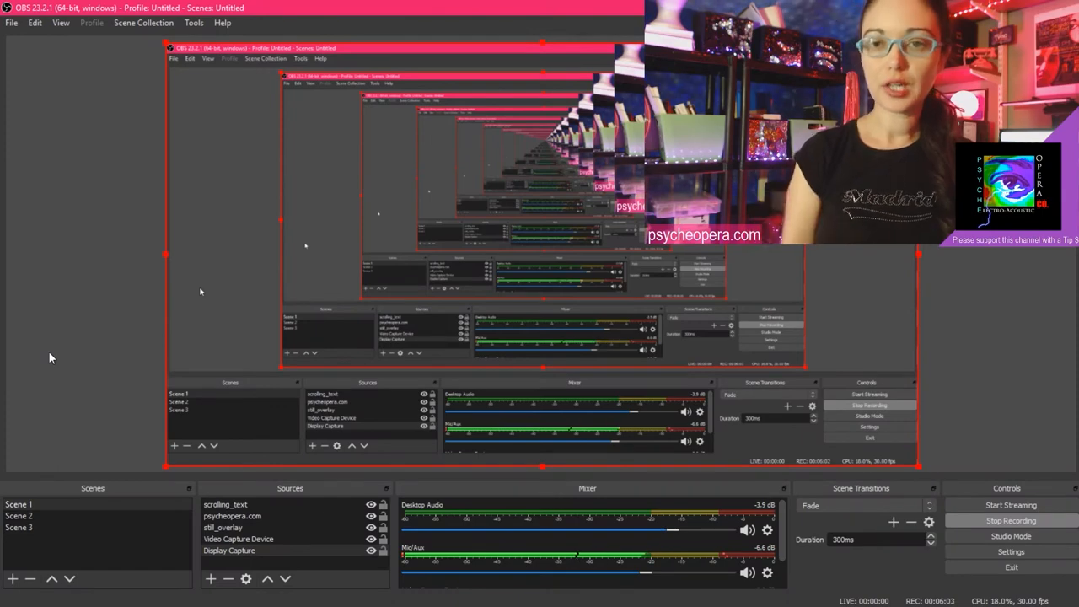
- Add a Scroll filter to the scrolling_text source from its Filters window
right_click(226, 504)
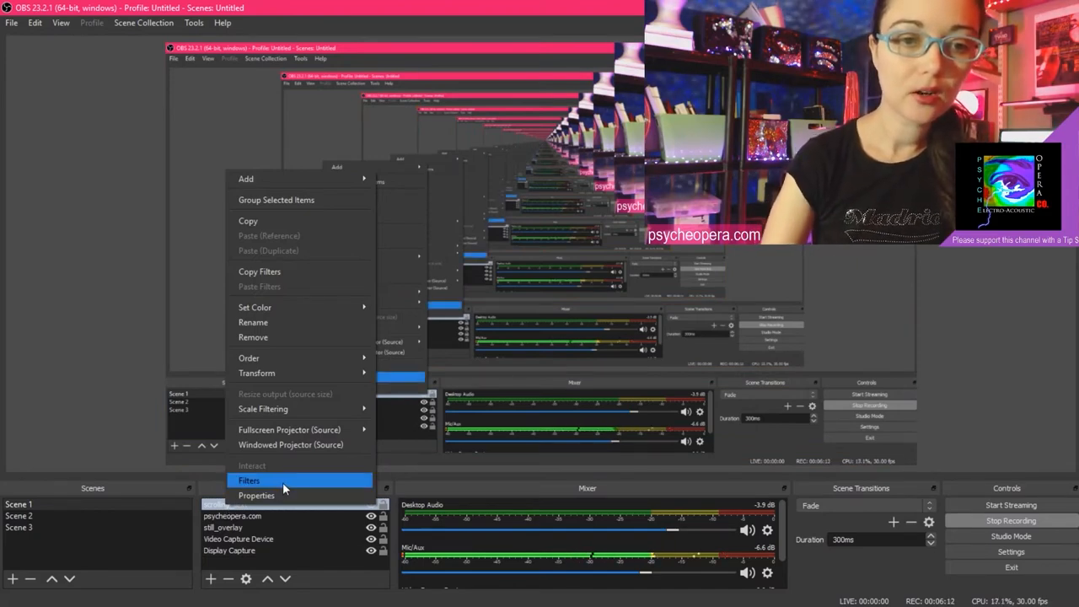
click(250, 478)
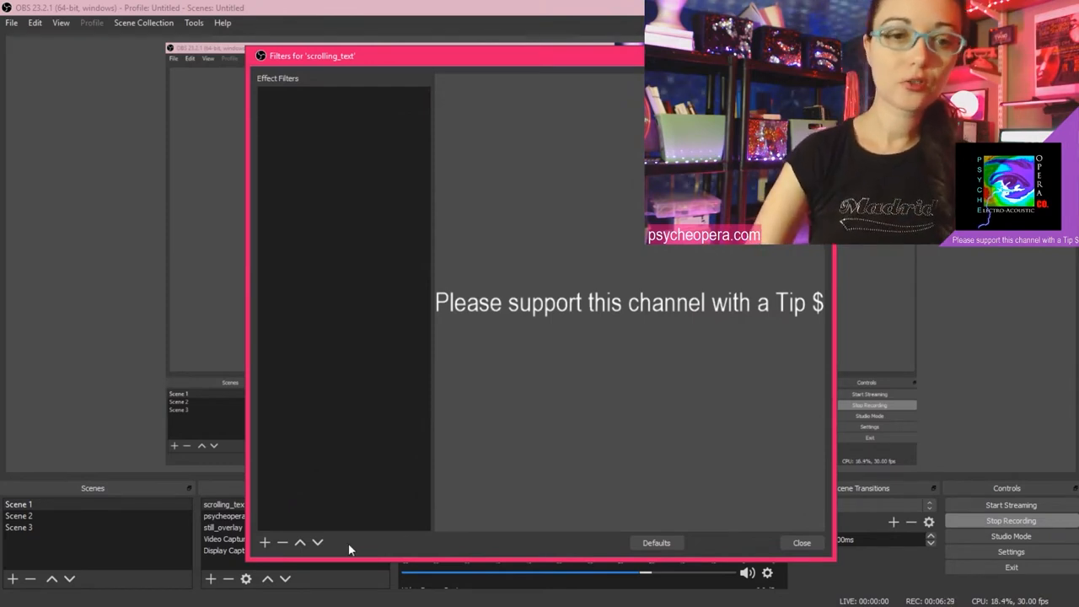
click(266, 543)
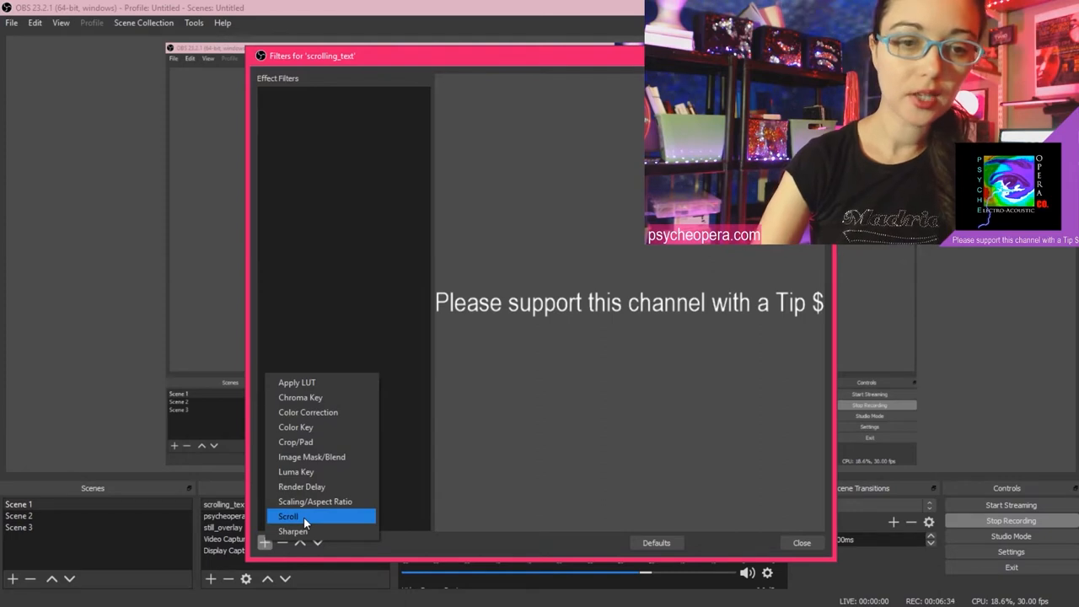
click(290, 514)
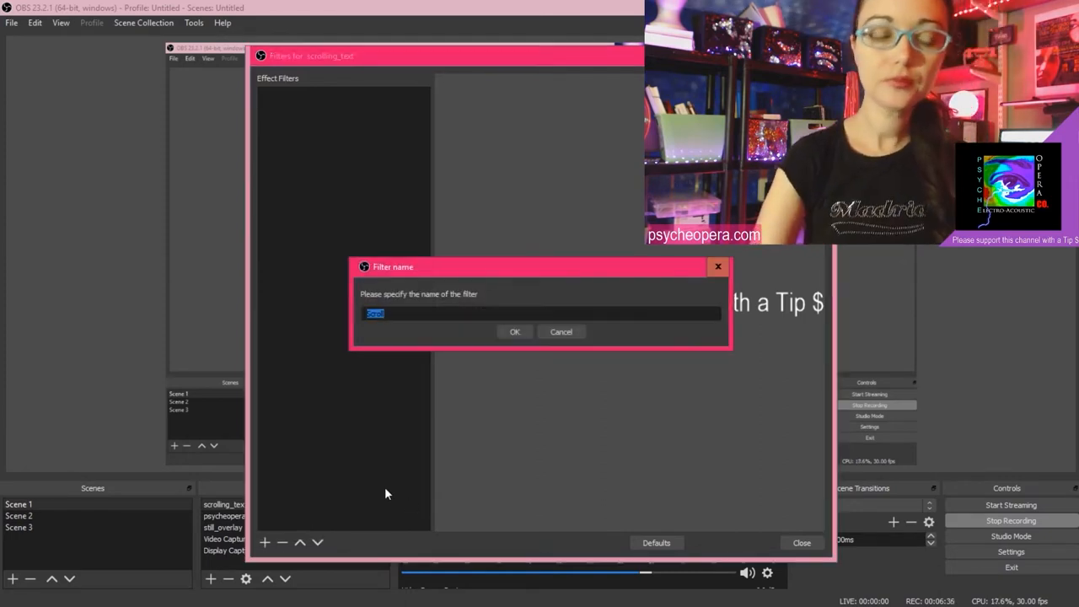
click(514, 331)
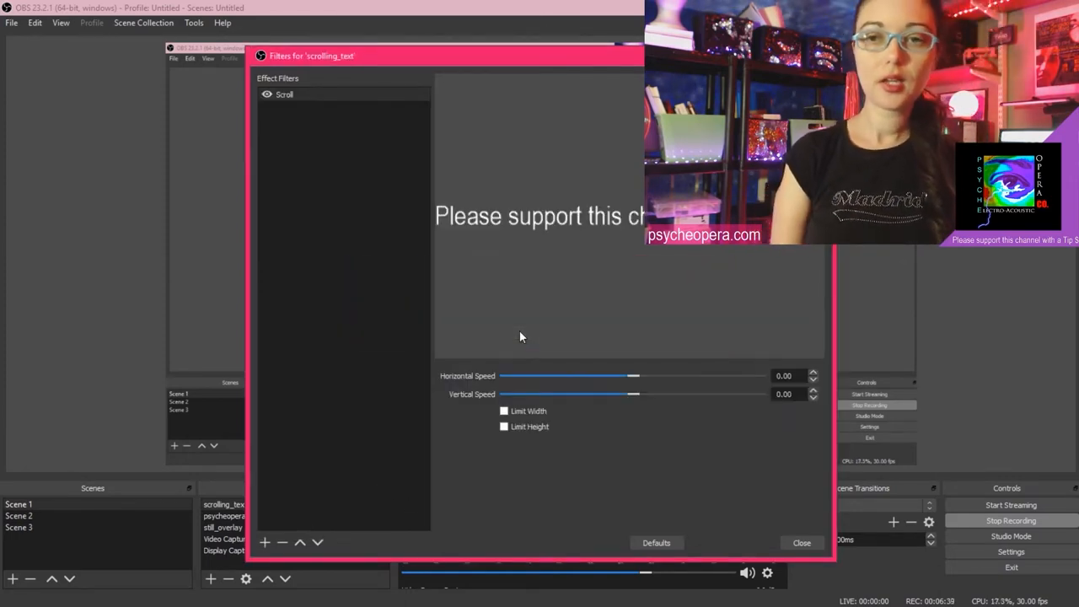
mouse_move(651, 350)
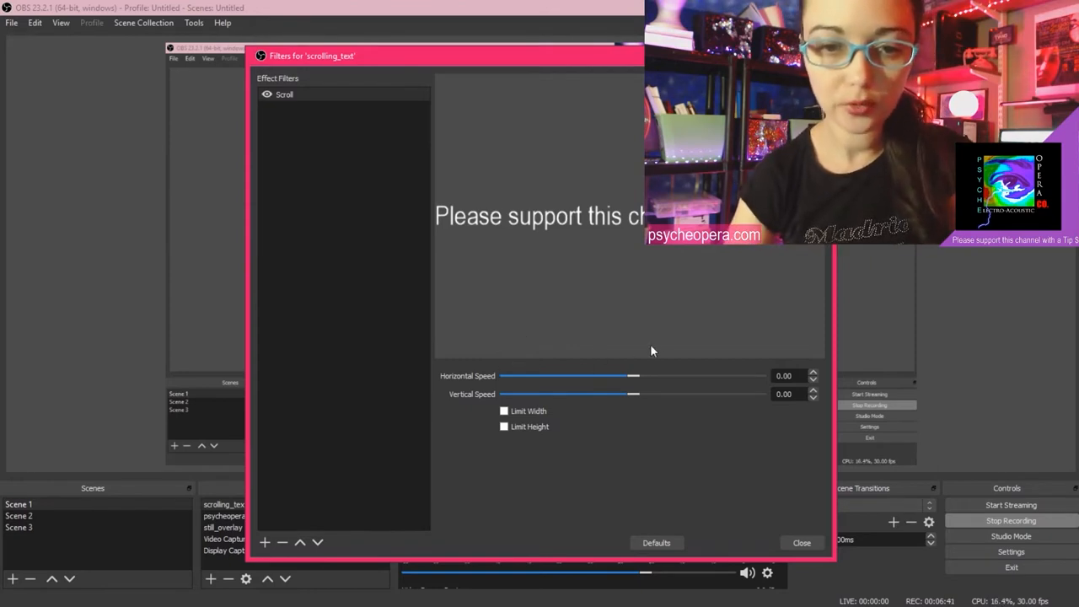
mouse_move(694, 315)
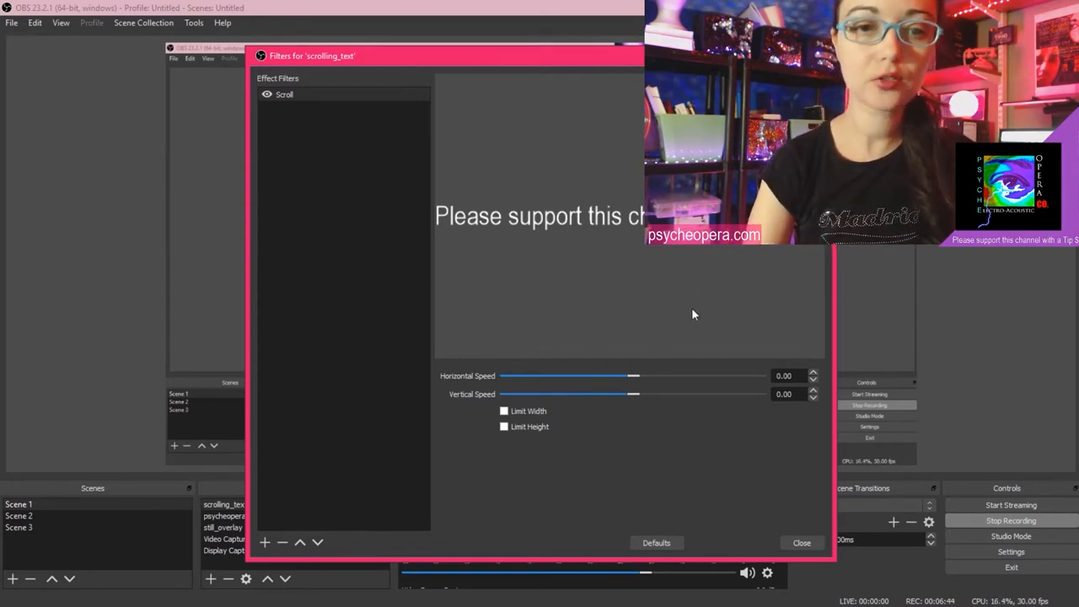
mouse_move(626, 404)
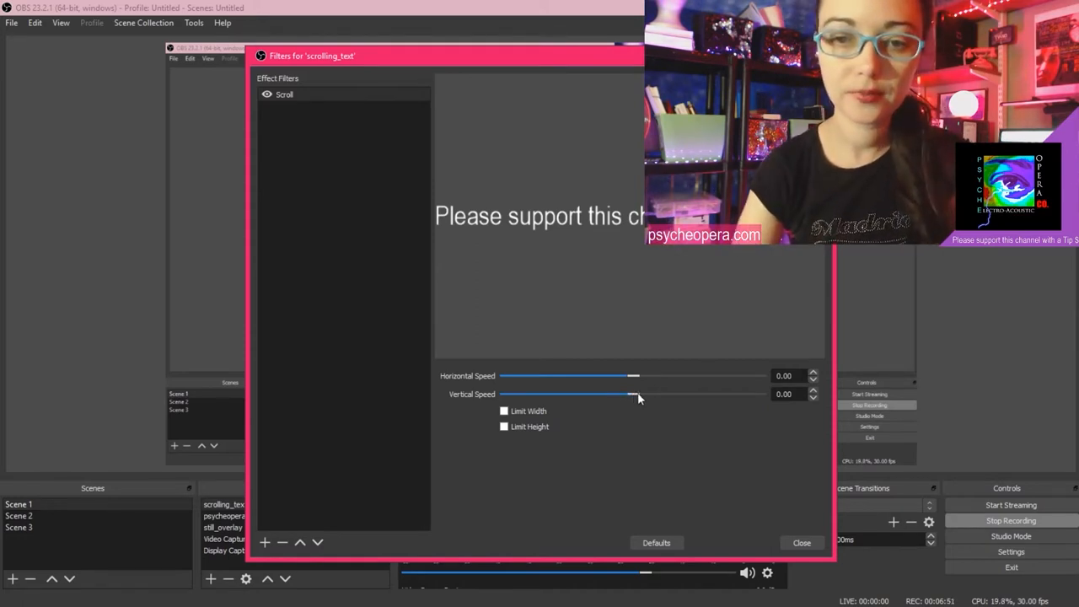
- Adjust the Scroll filter's speed sliders to a vertical speed of about 25
drag(634, 394, 647, 395)
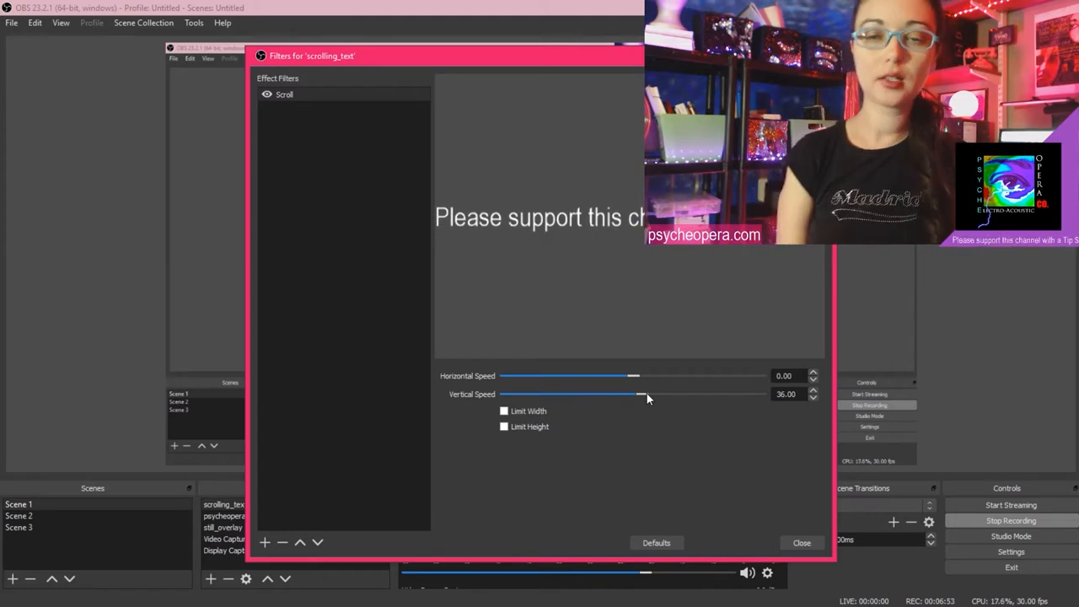
drag(648, 395, 641, 394)
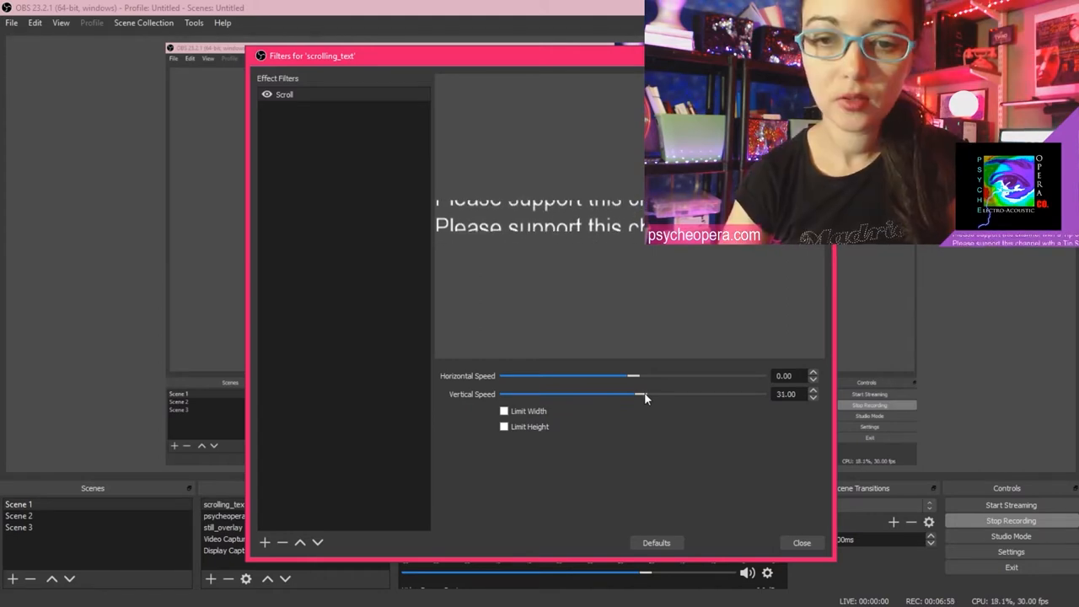
drag(644, 394, 639, 395)
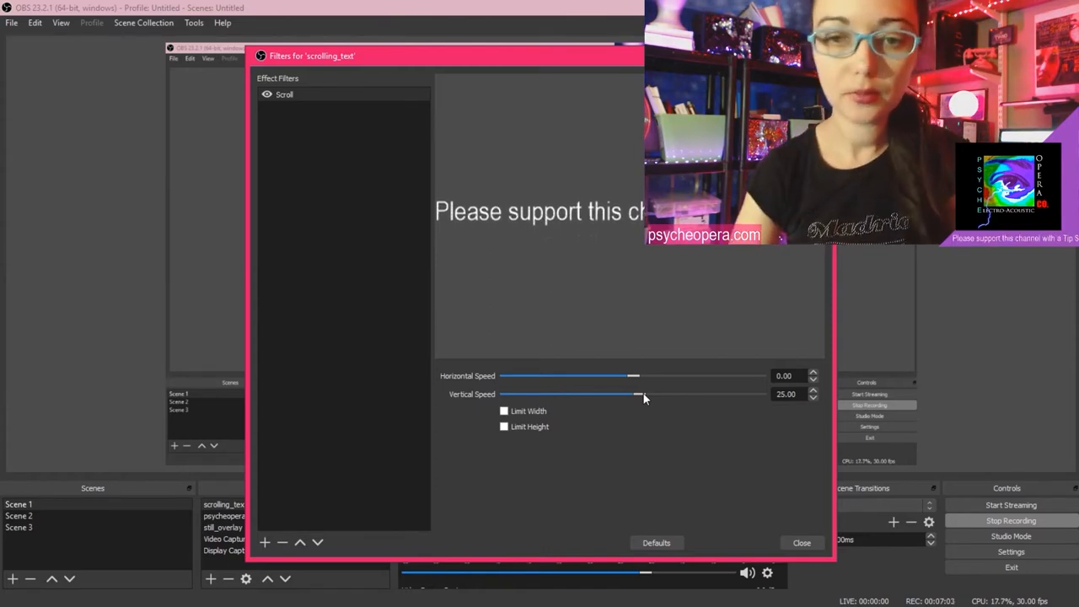
drag(644, 395, 639, 394)
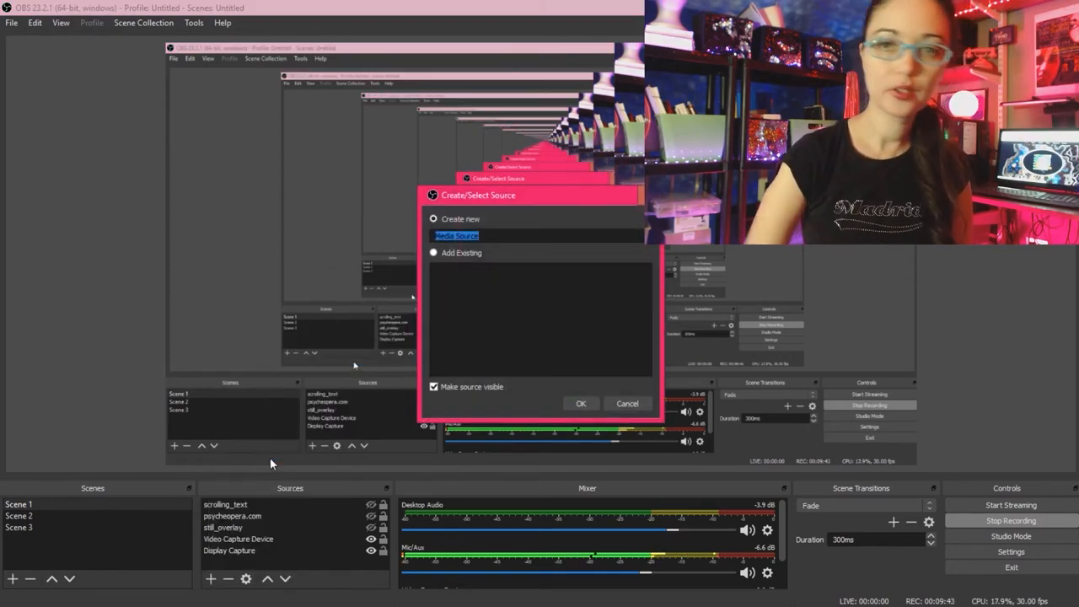
mouse_move(375, 331)
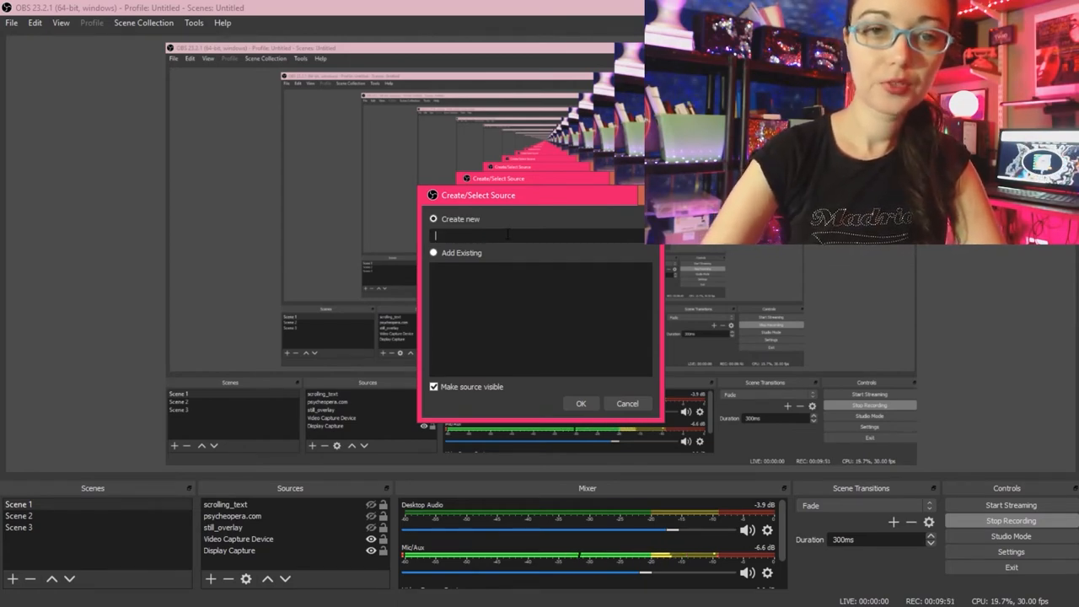
- Create a new media source named video_overlay
text(video)
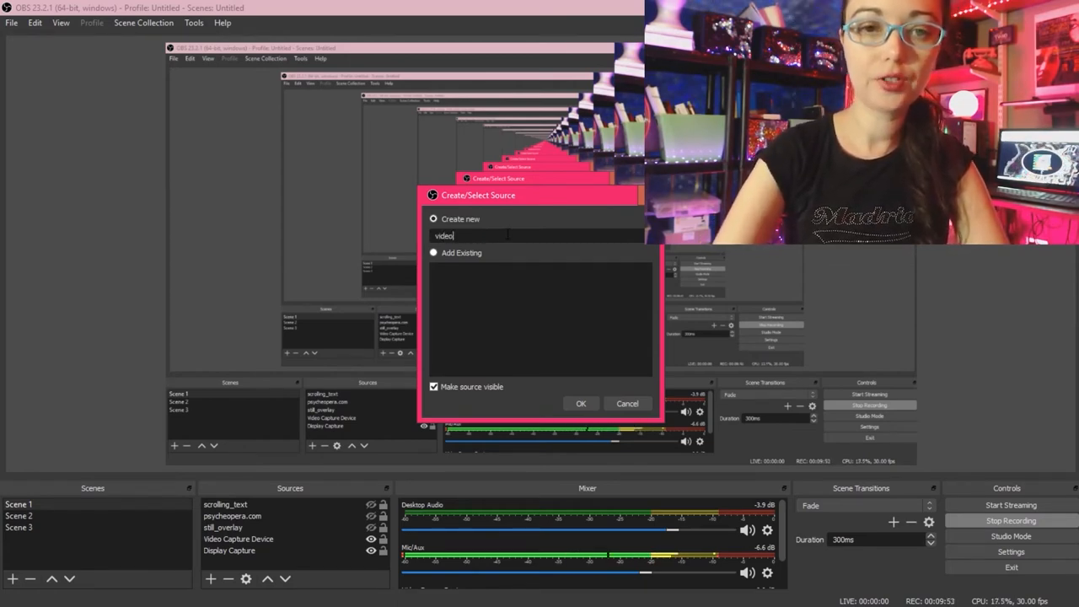
text(_overlay)
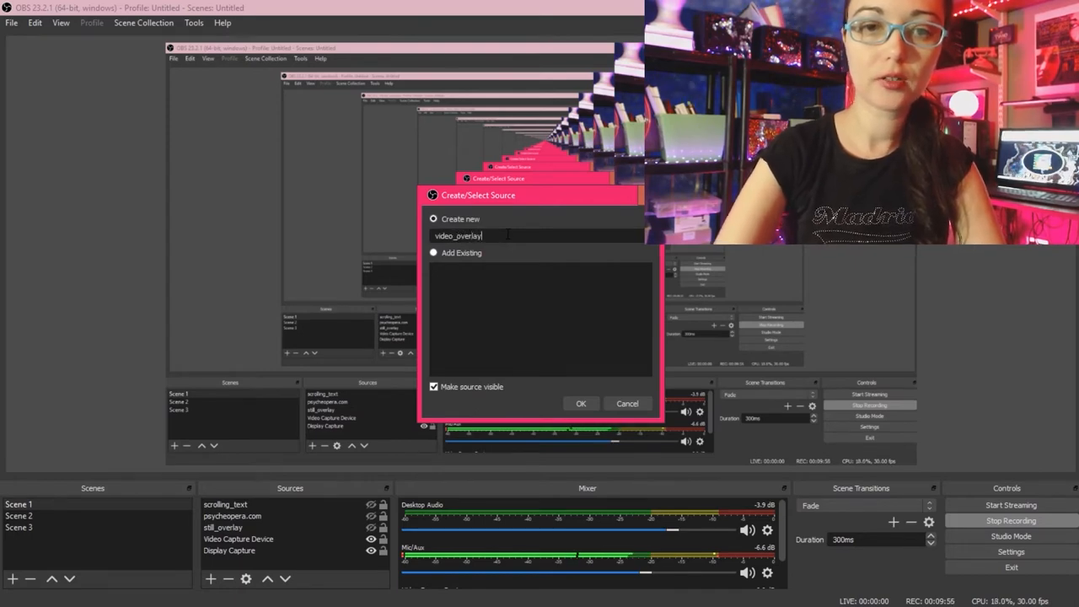
click(580, 403)
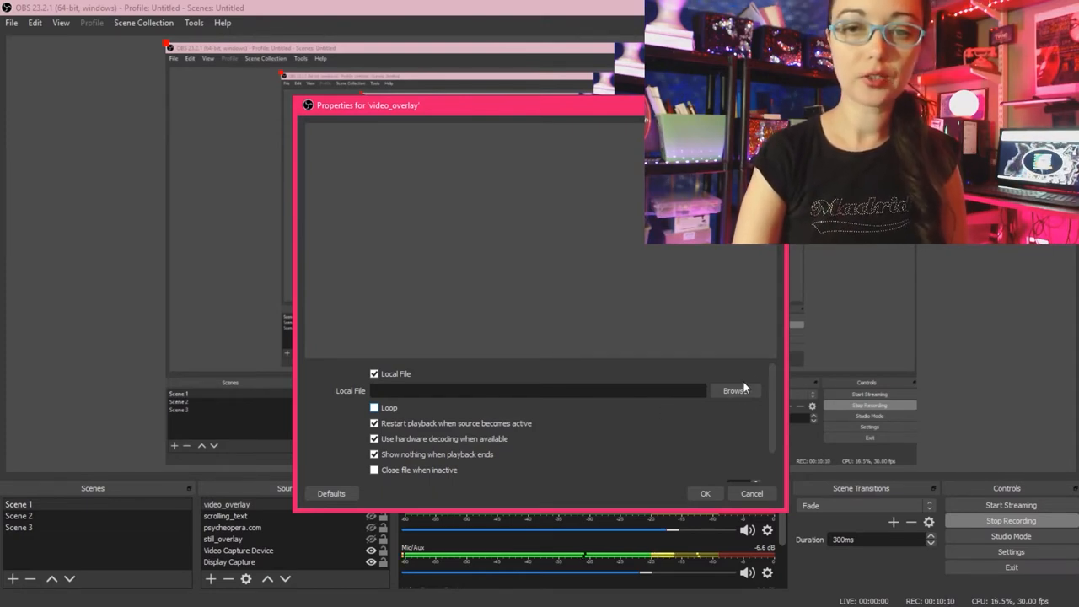
- Load sample_overlay.mov from the Desktop, enable Loop and accept the media source
click(735, 389)
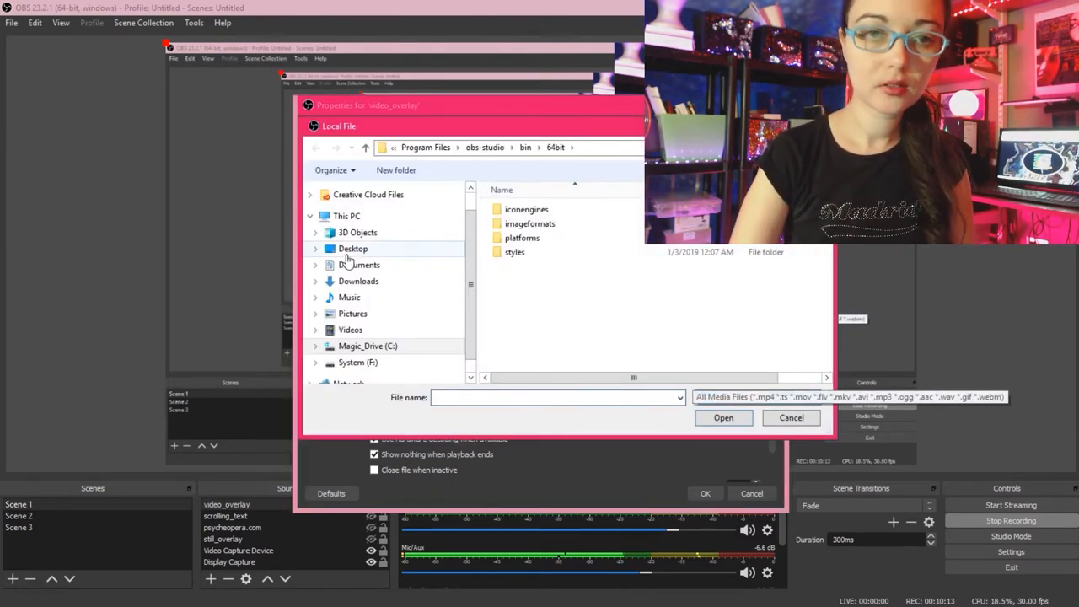
click(352, 248)
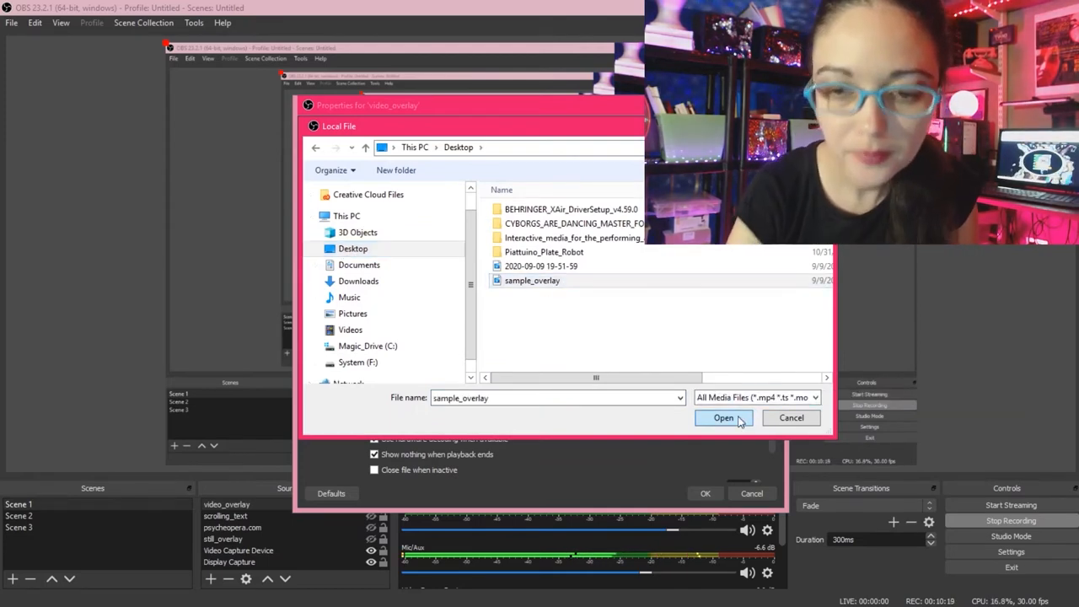
click(724, 418)
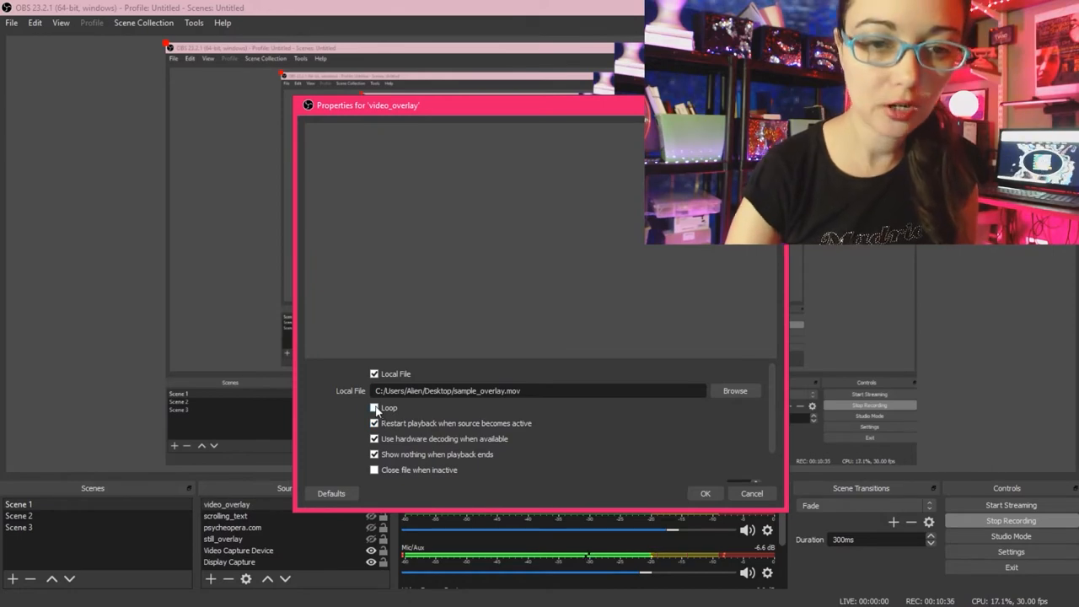
click(374, 407)
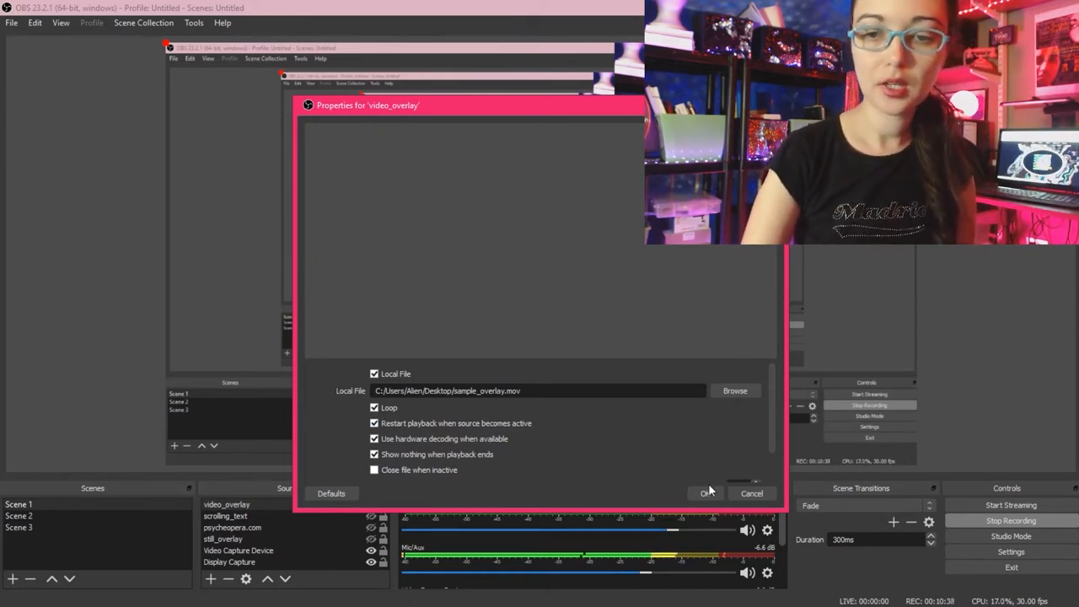
click(705, 492)
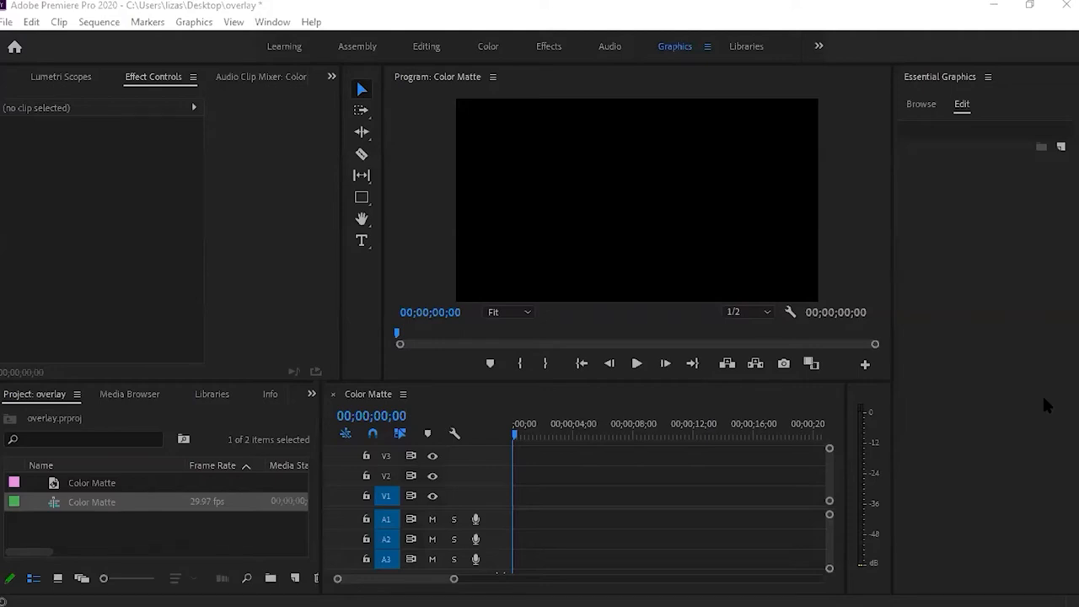
mouse_move(172, 422)
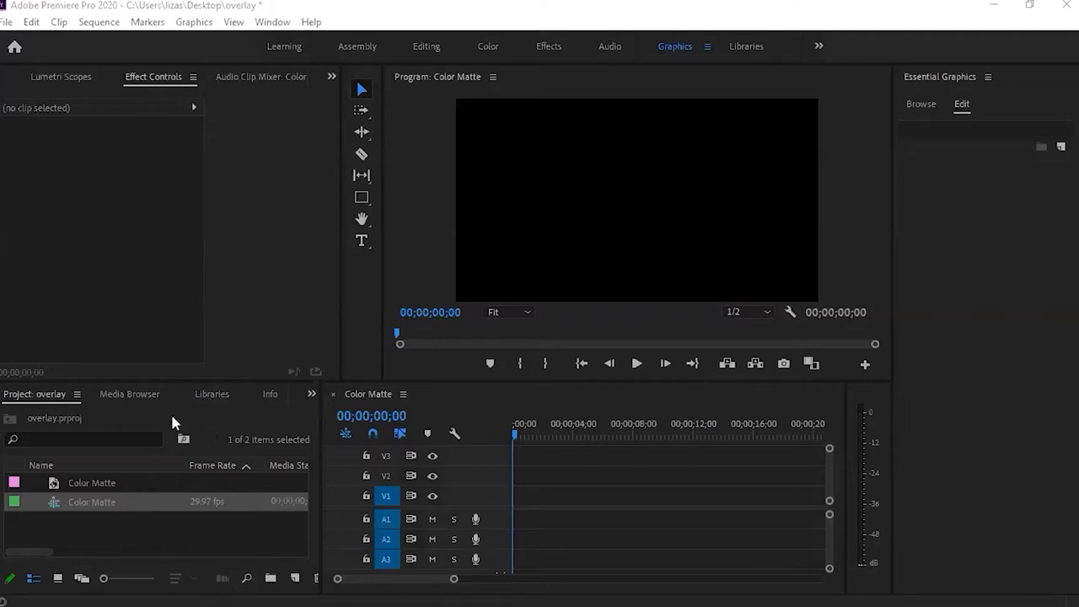
mouse_move(322, 489)
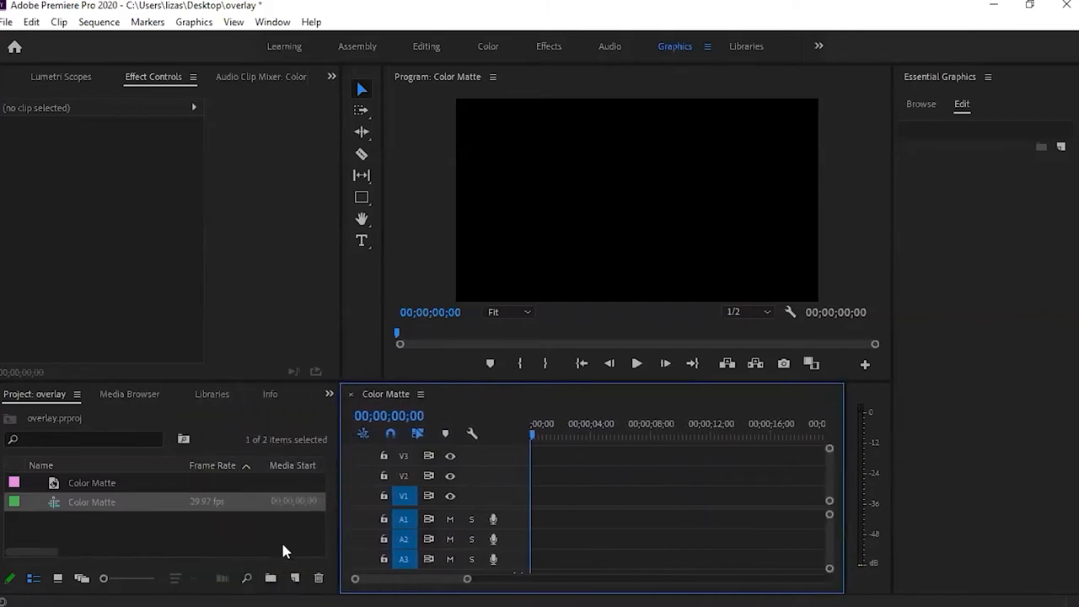
mouse_move(294, 577)
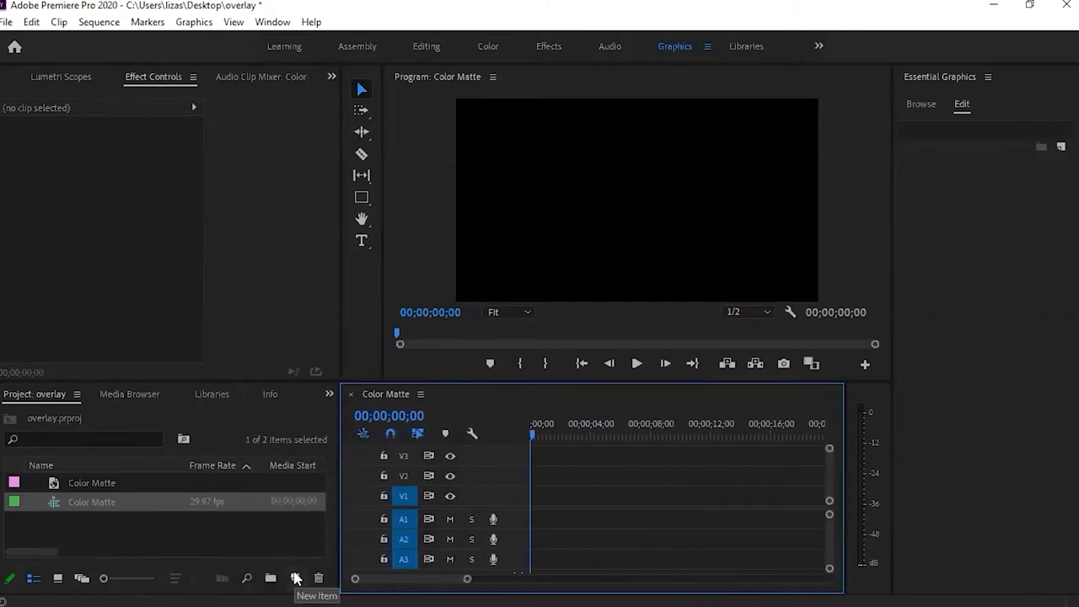
- Create a new 1920×1080 Color Matte from New Item, reaching the Color Picker
click(293, 576)
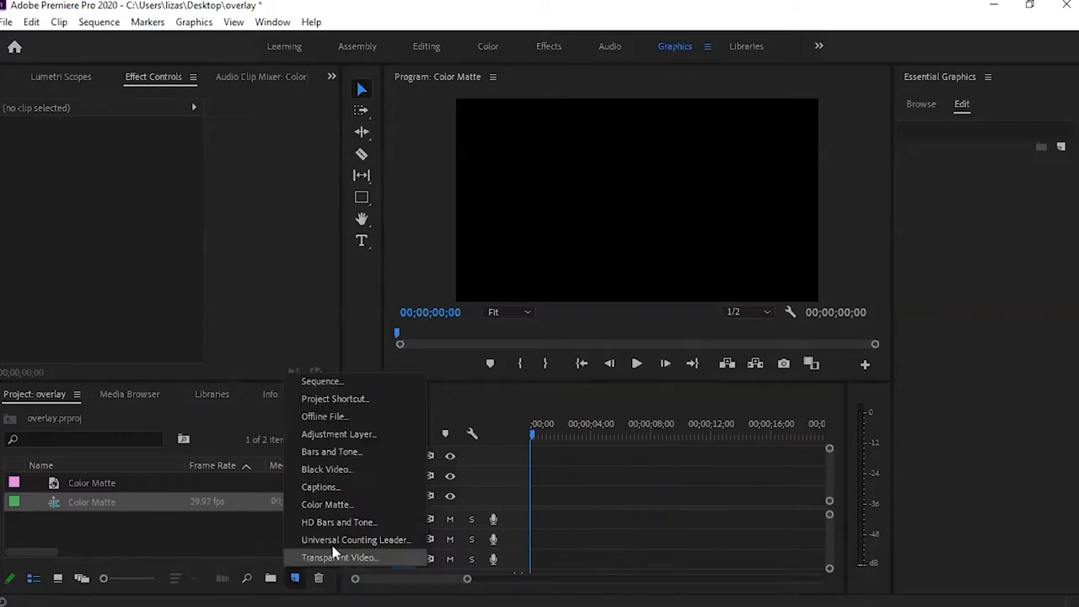
mouse_move(351, 504)
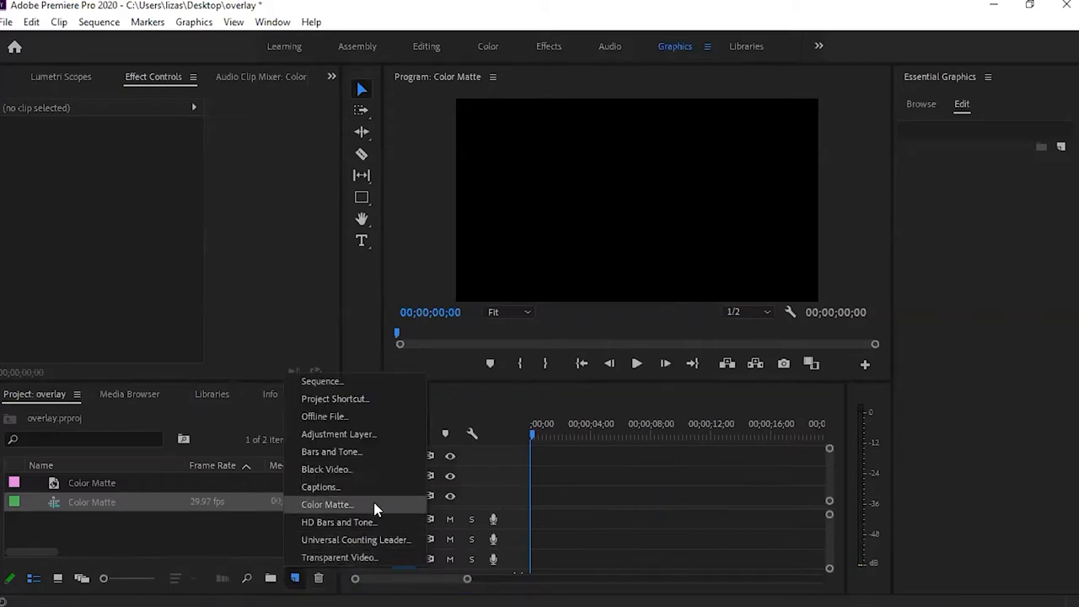
click(327, 504)
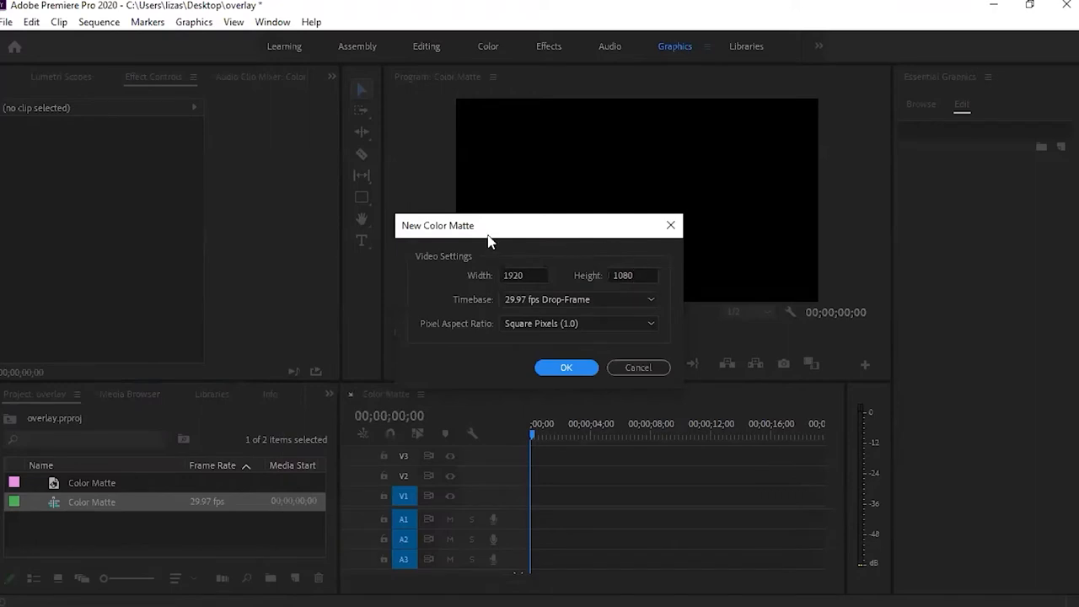
mouse_move(665, 283)
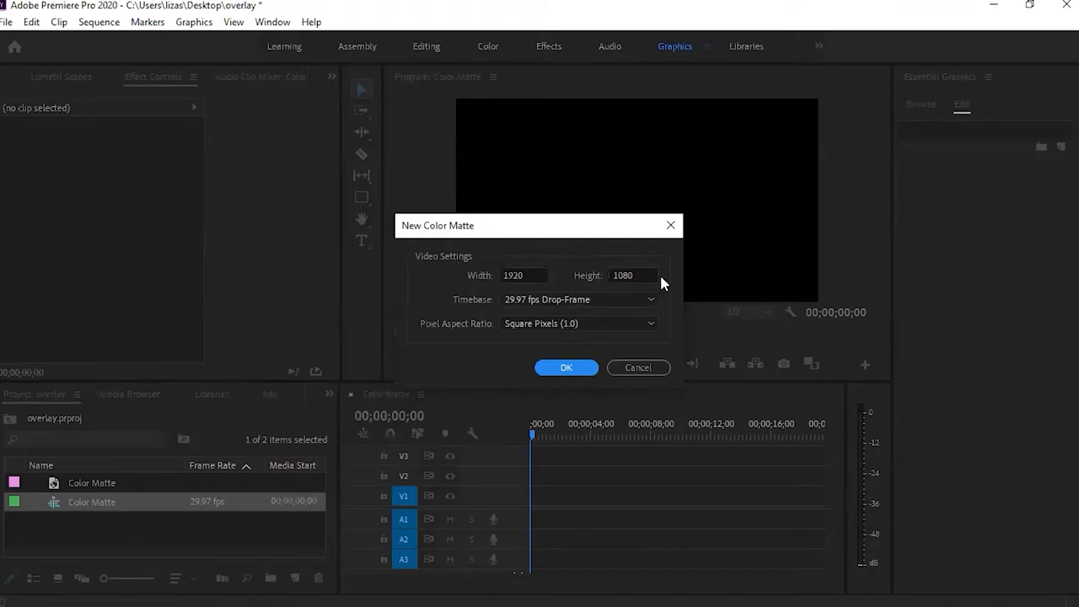
mouse_move(616, 226)
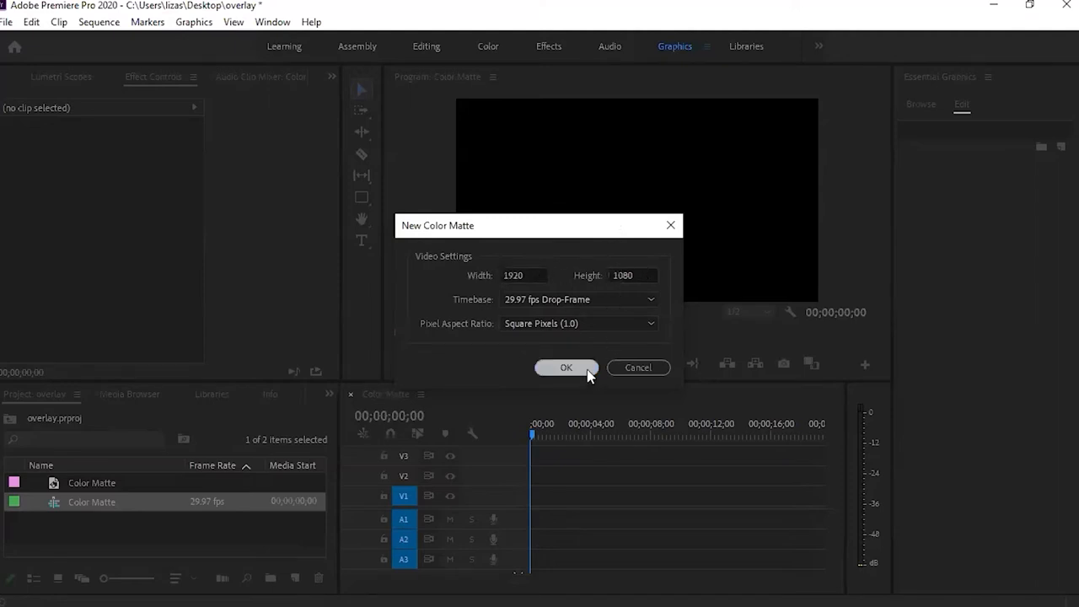
click(566, 368)
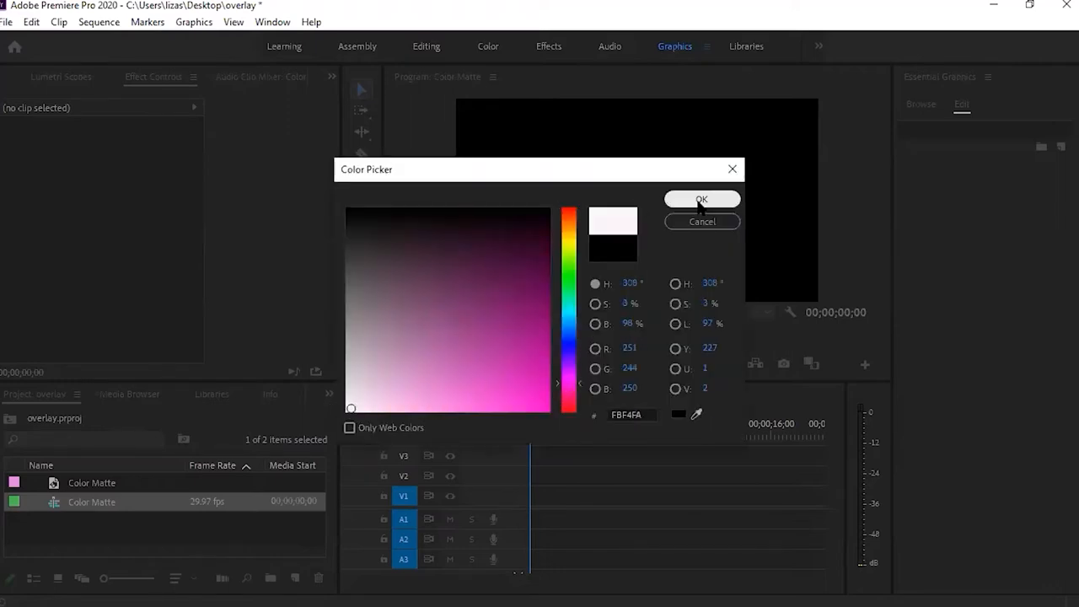
- Place the light pink Color Matte in the sequence and stretch it to about ten seconds
click(701, 199)
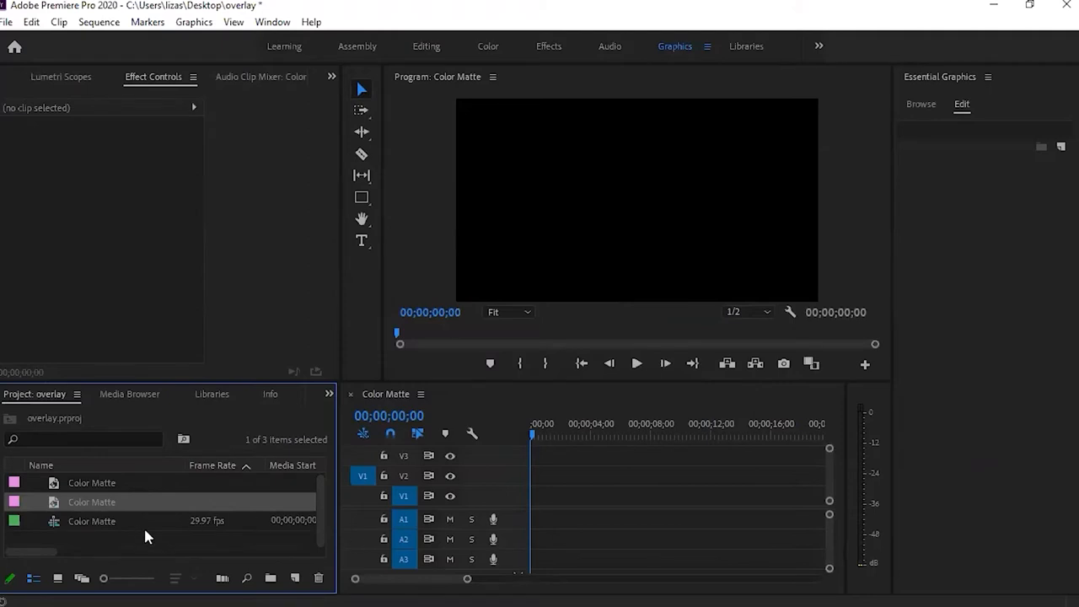
mouse_move(47, 506)
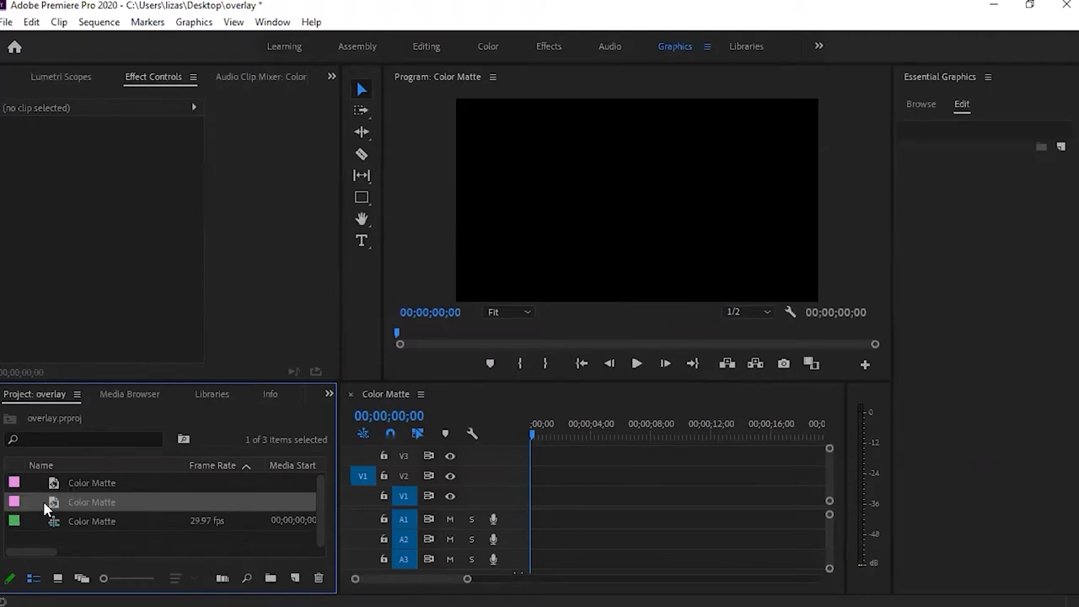
mouse_move(59, 504)
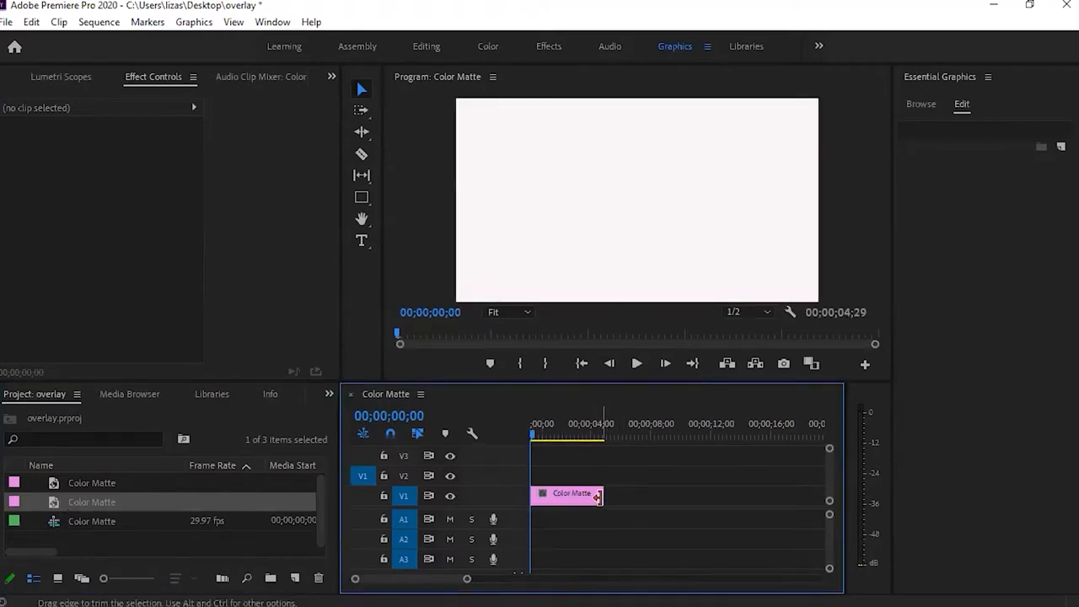
drag(599, 492, 614, 493)
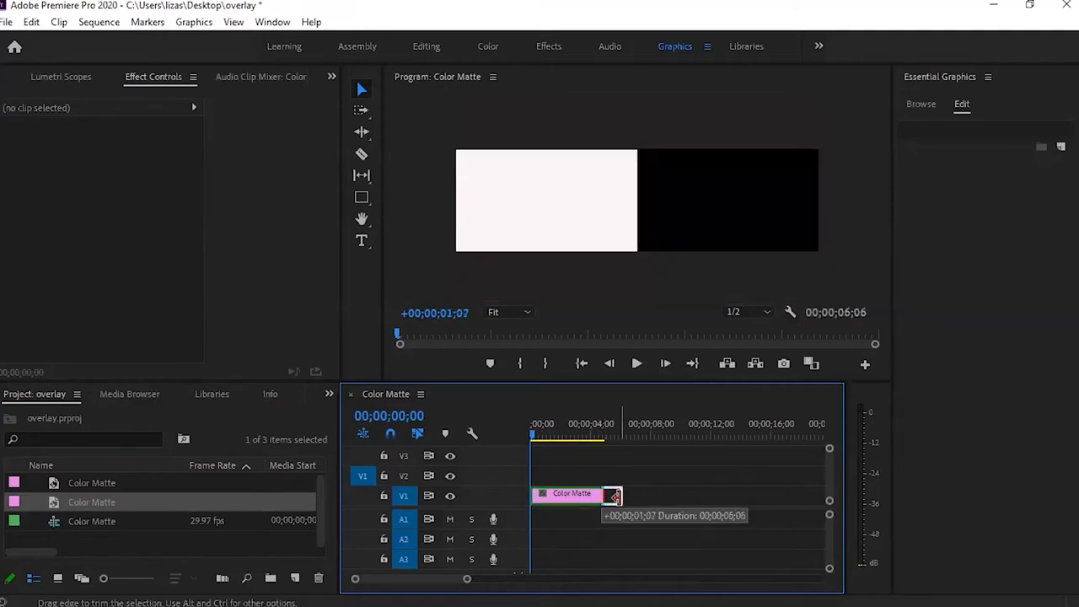
drag(614, 495, 678, 496)
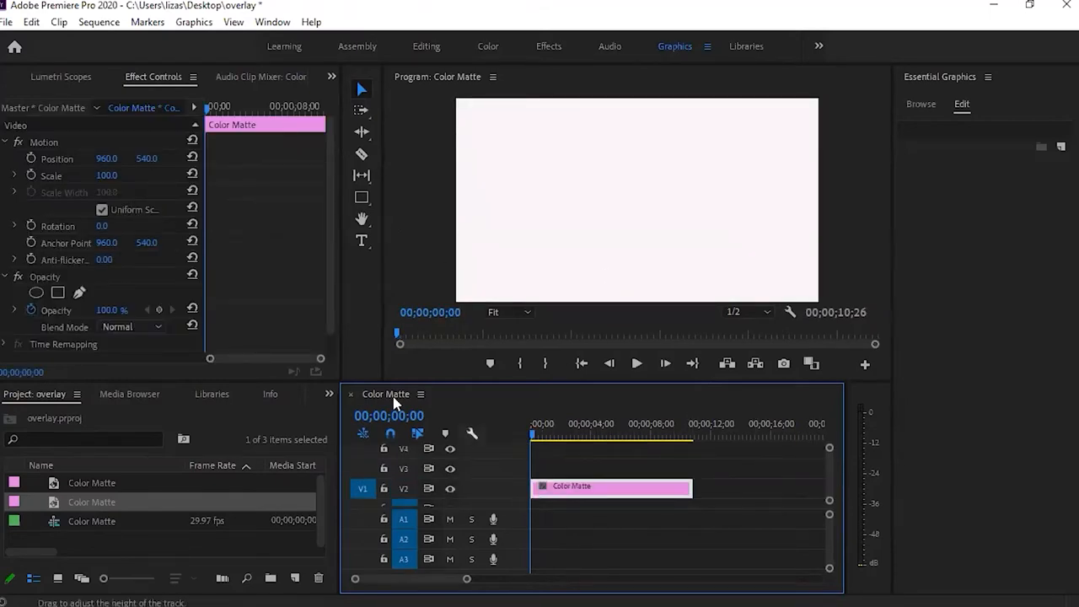
mouse_move(371, 300)
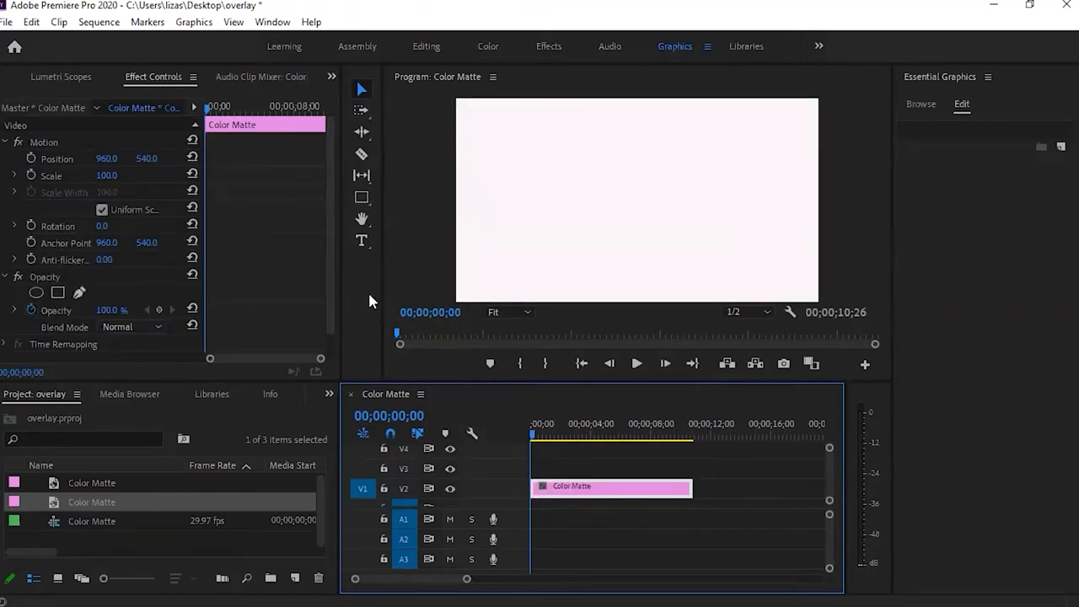
mouse_move(364, 209)
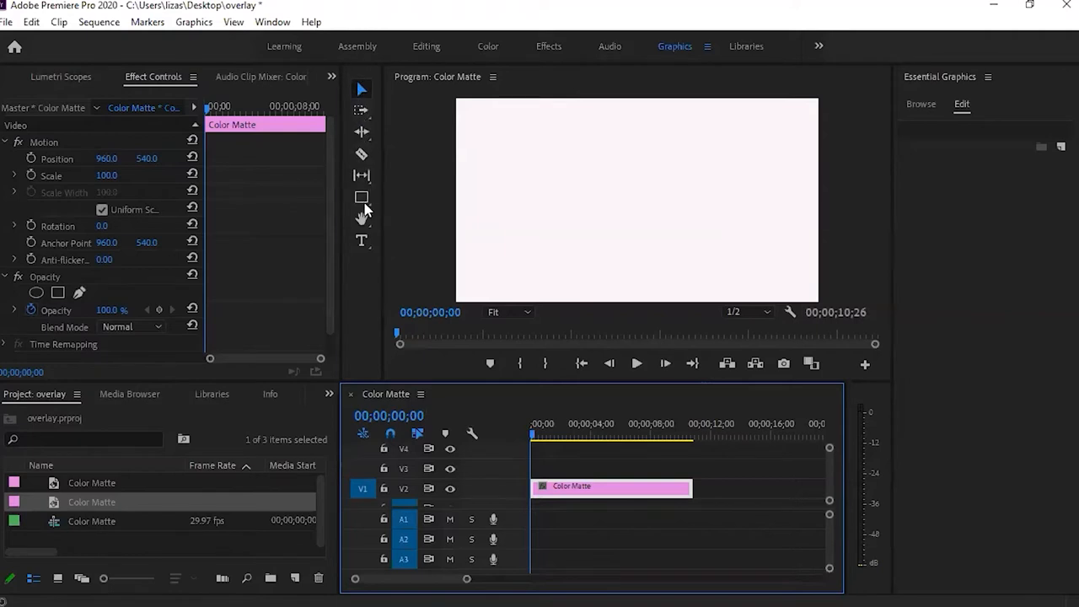
mouse_move(360, 197)
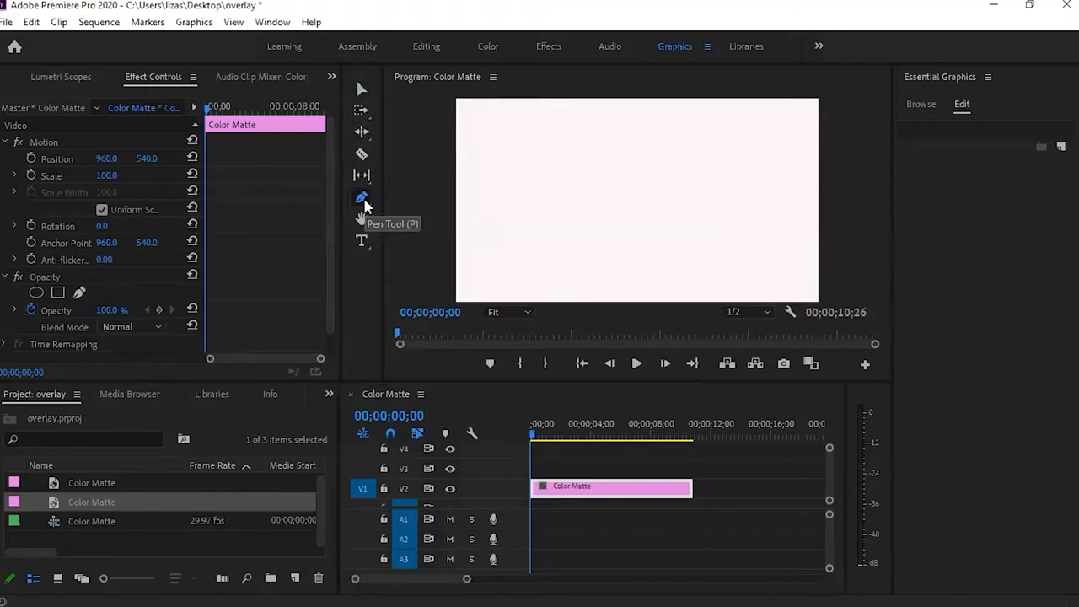
- Draw a translucent pink rectangle bar along the bottom and lengthen it to match the matte
click(361, 197)
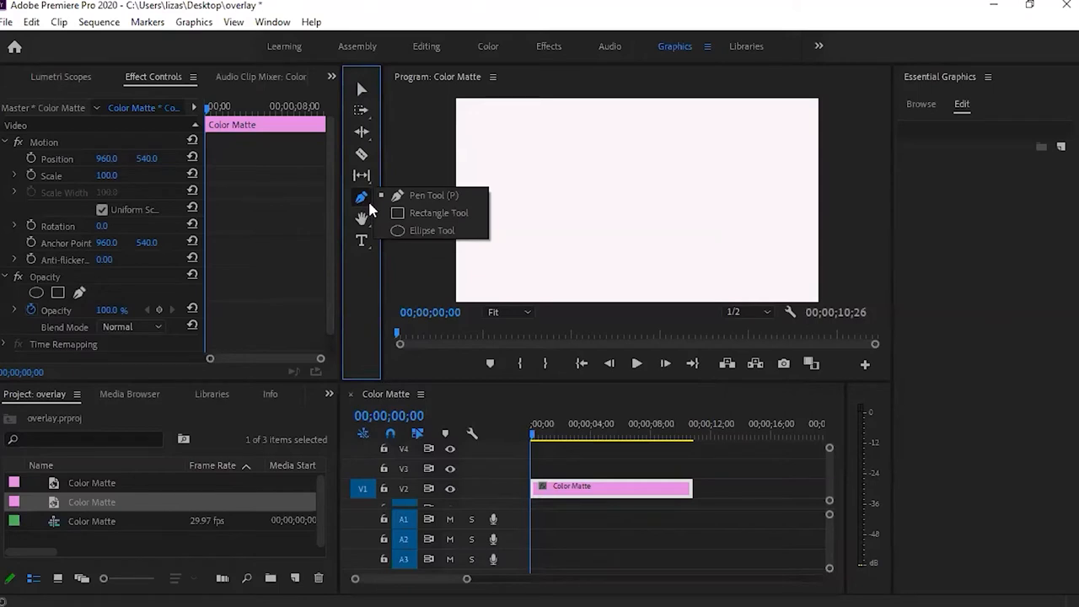
mouse_move(440, 218)
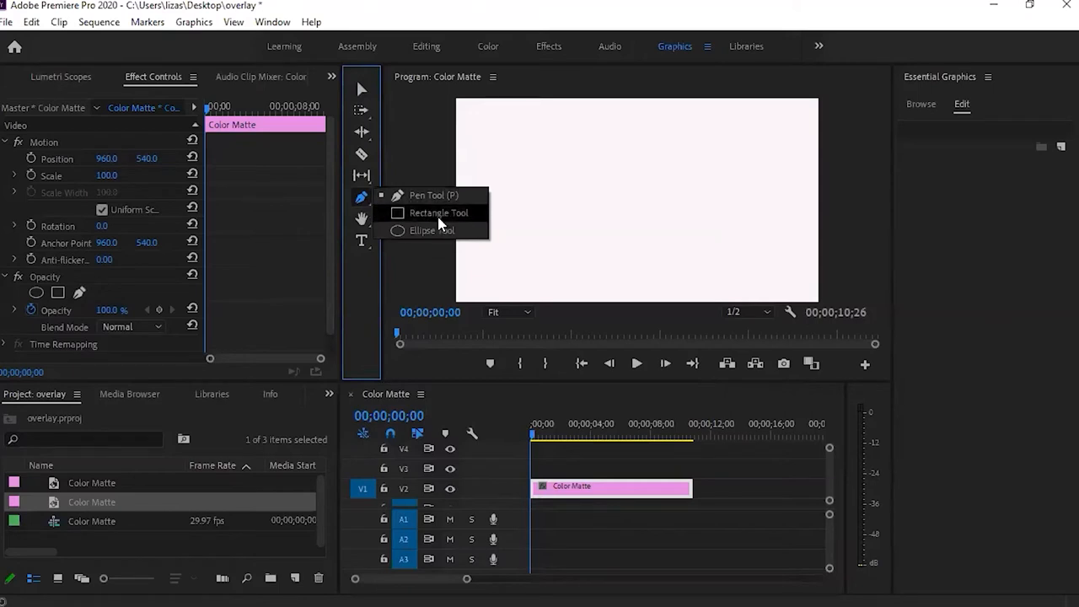
click(430, 212)
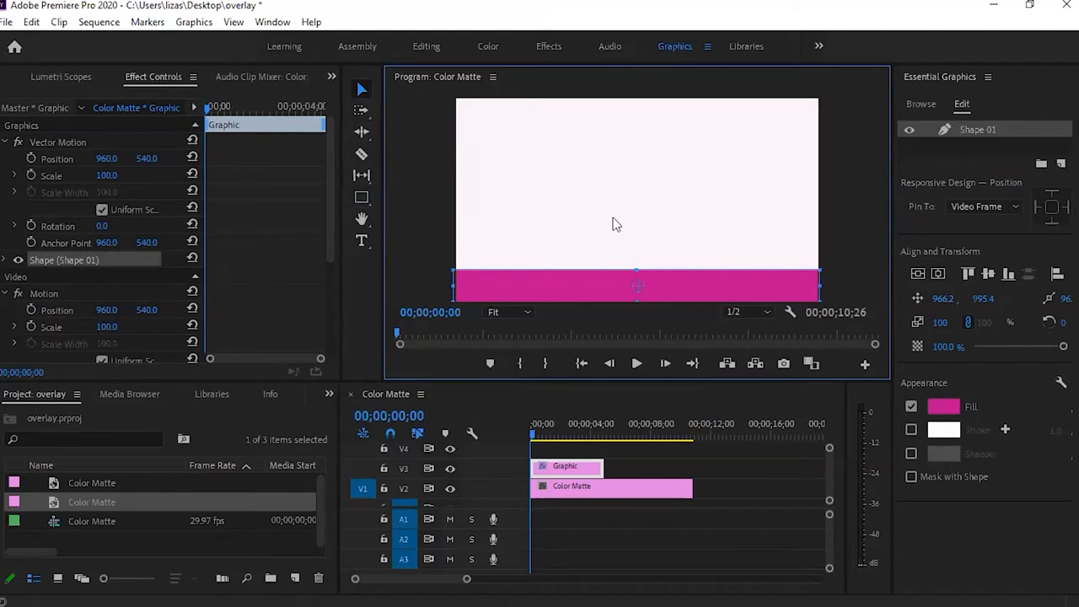
mouse_move(919, 54)
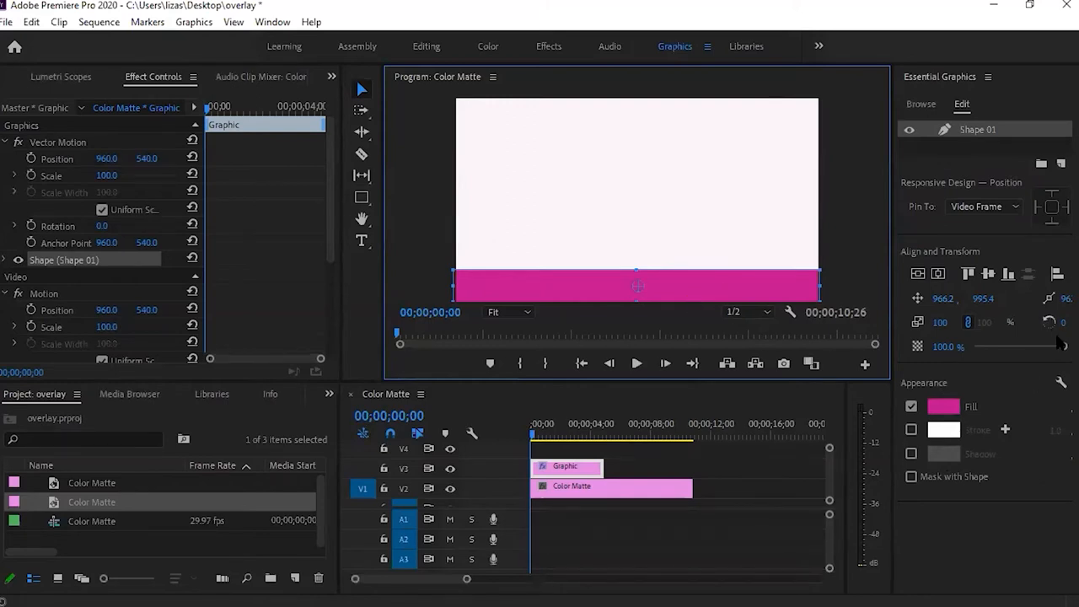
drag(1060, 346, 1049, 346)
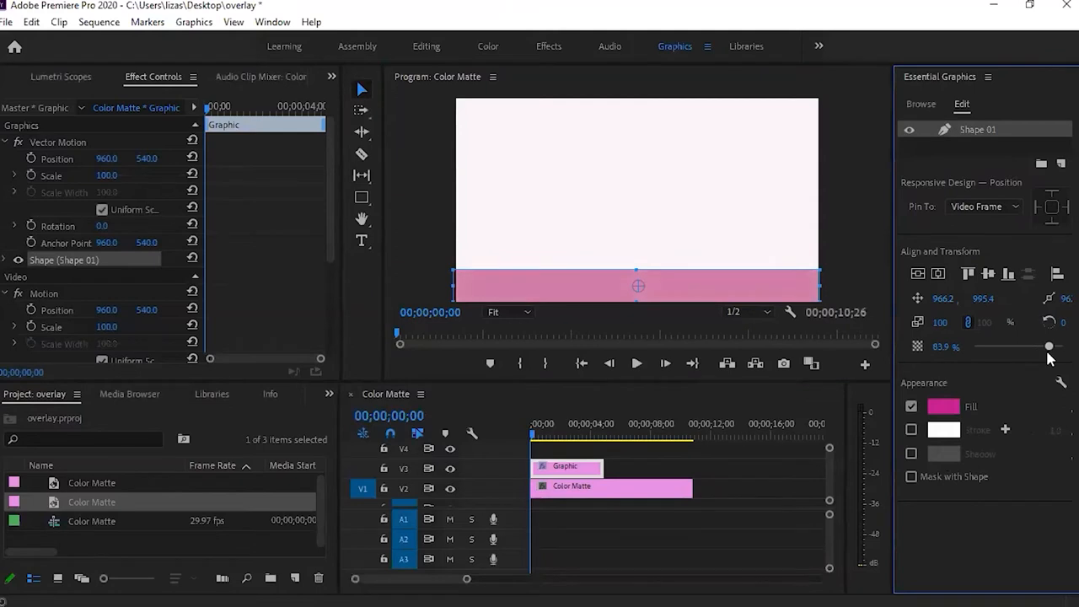
drag(1049, 347, 1052, 347)
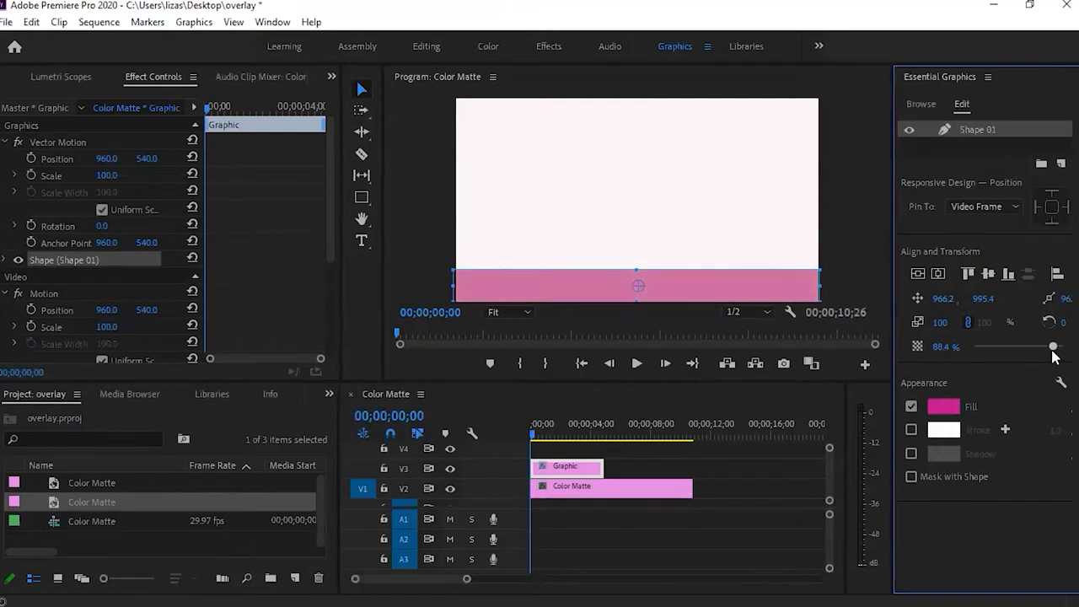
drag(1052, 348, 1053, 347)
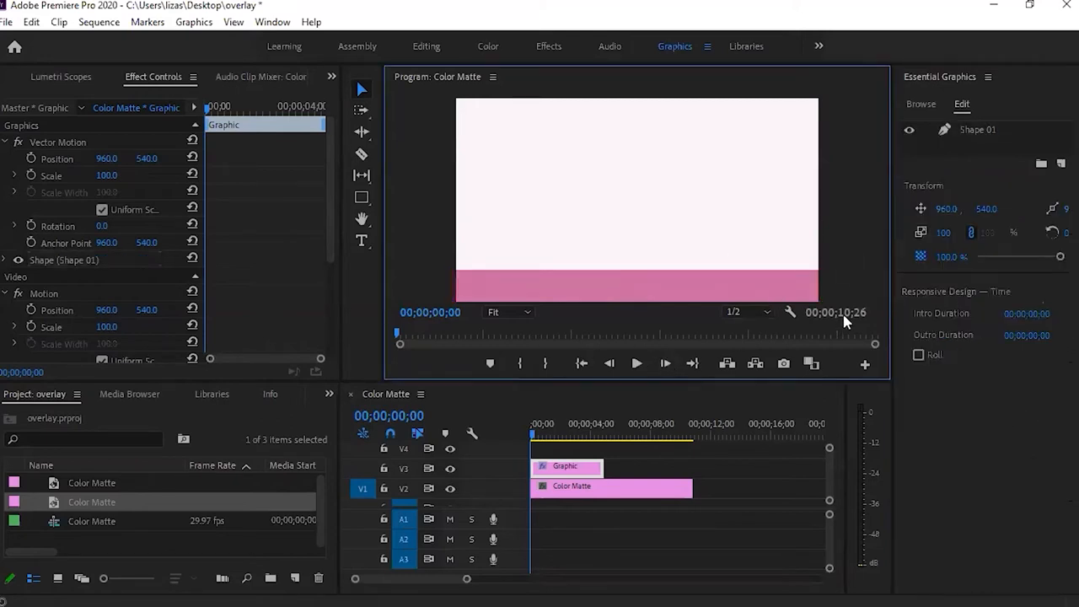
mouse_move(864, 332)
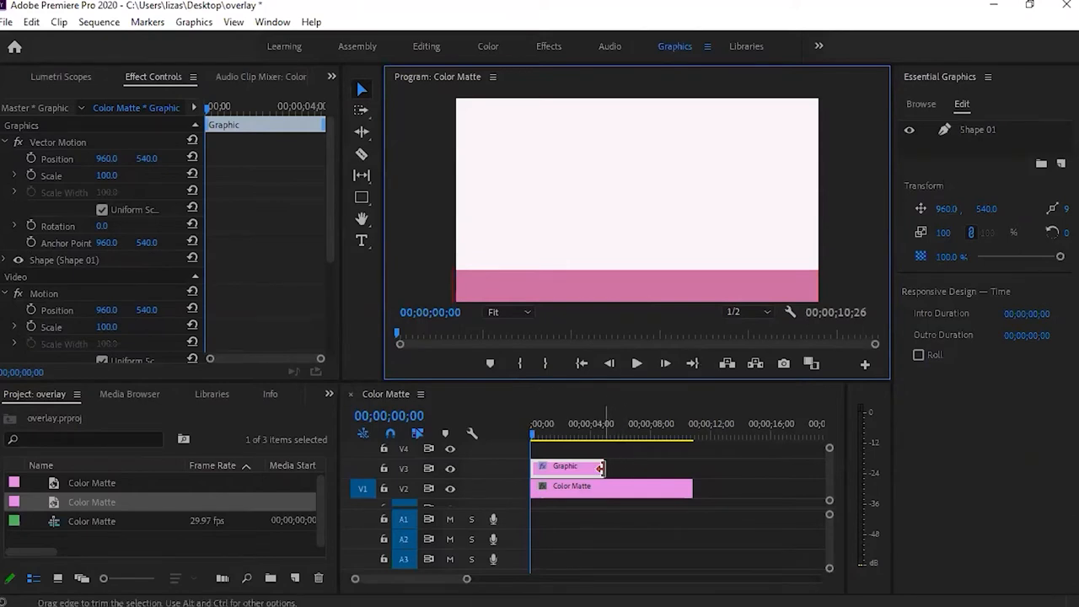
drag(604, 465, 673, 465)
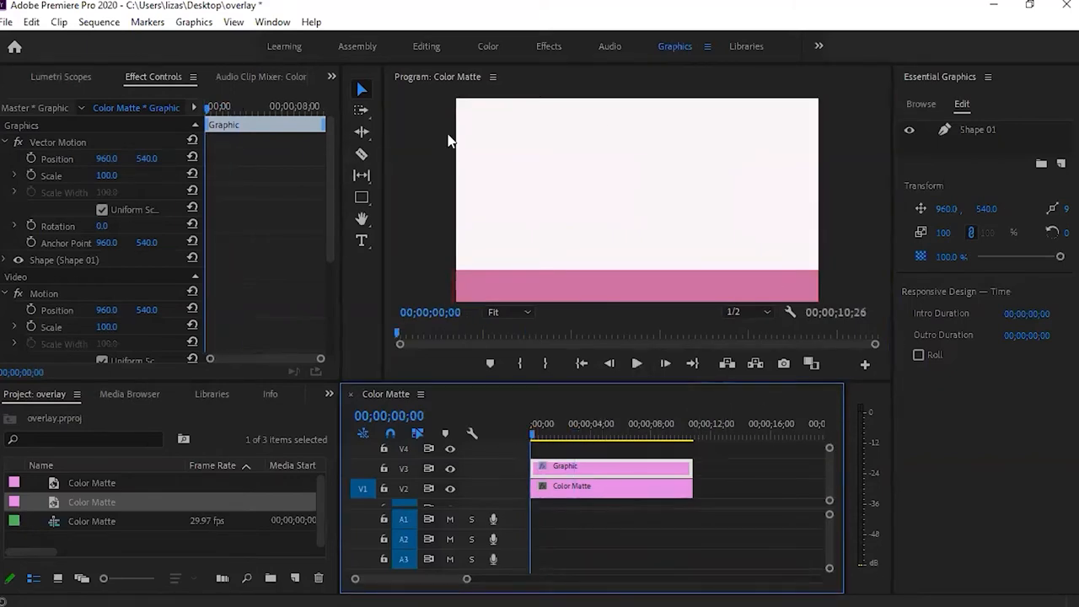
- Import ad_psyche_720x480.gif into the project via File > Import
click(13, 26)
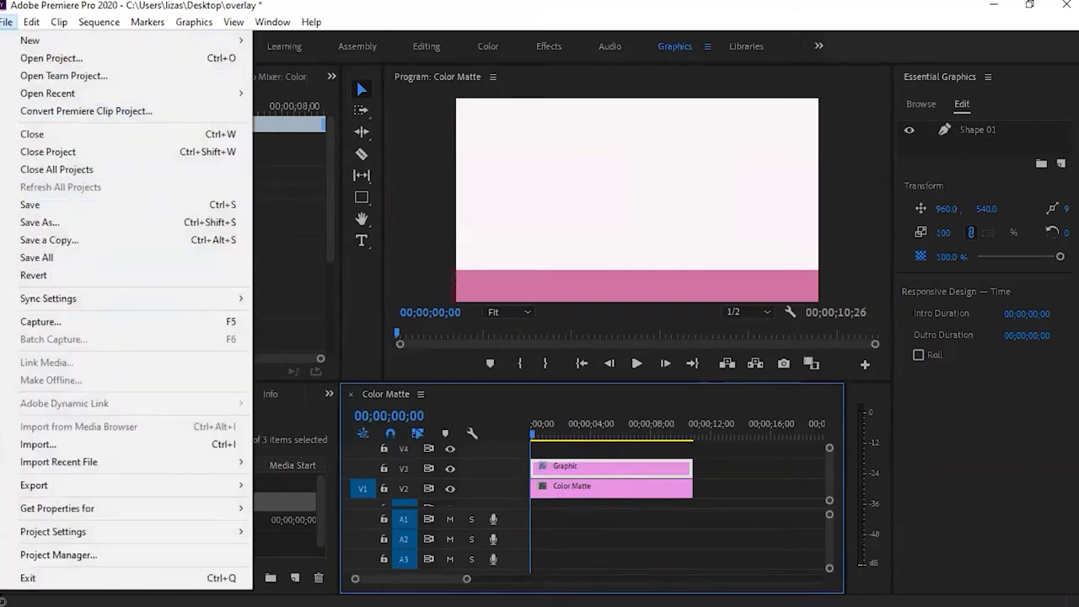
click(37, 445)
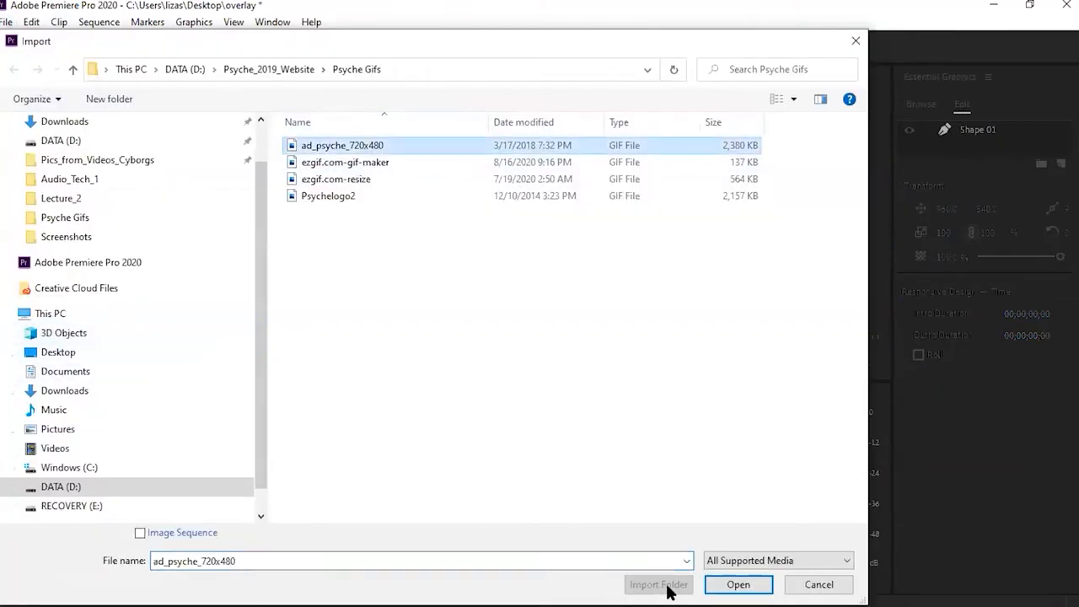
mouse_move(747, 587)
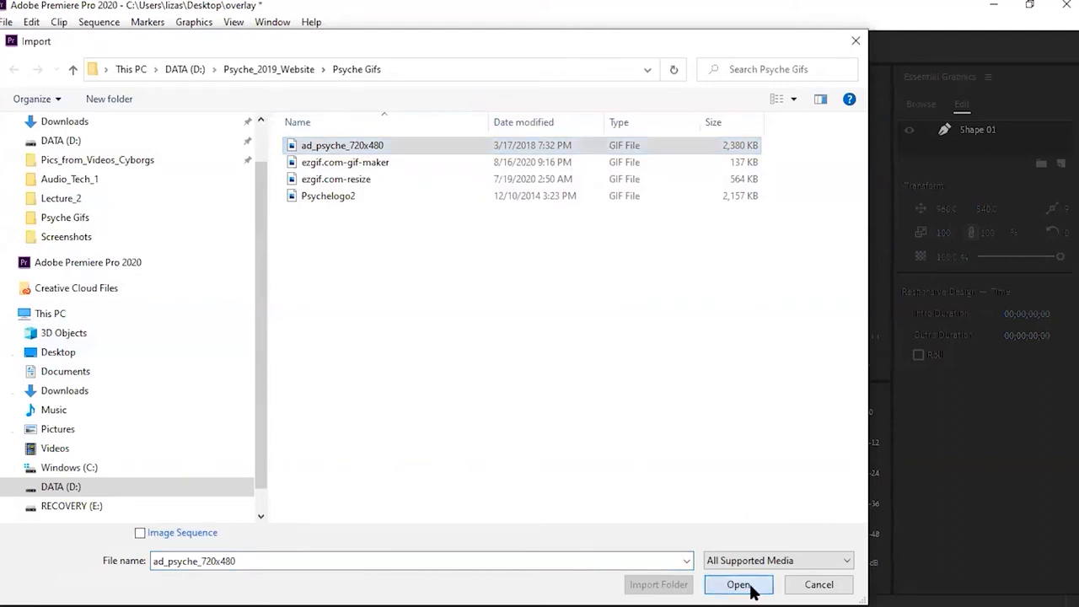
click(738, 583)
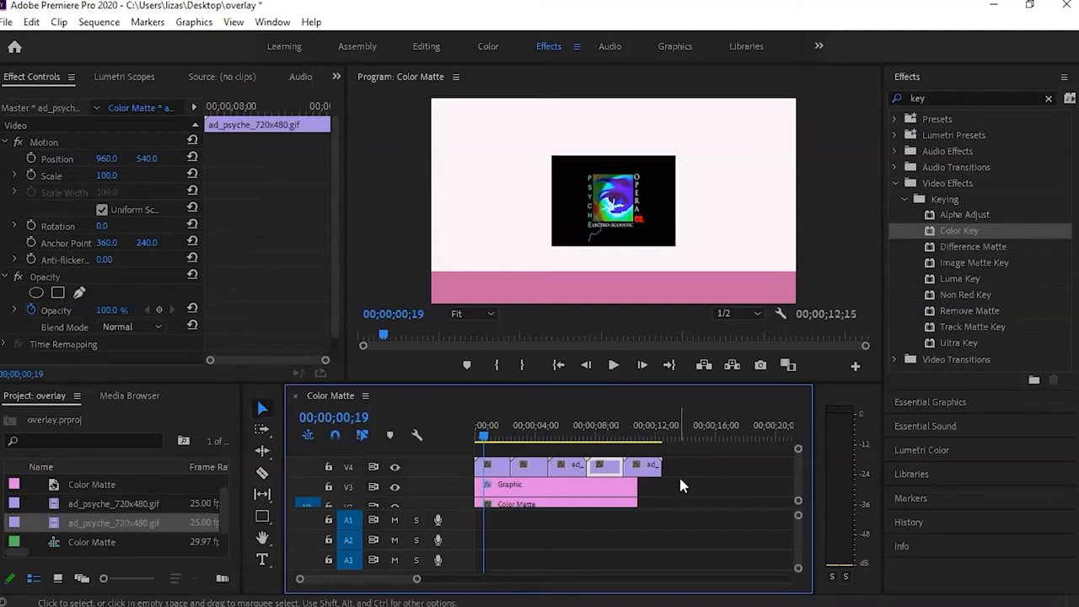
- Remove the GIF copy running past the matte and preview the sequence once
key(ctrl+s)
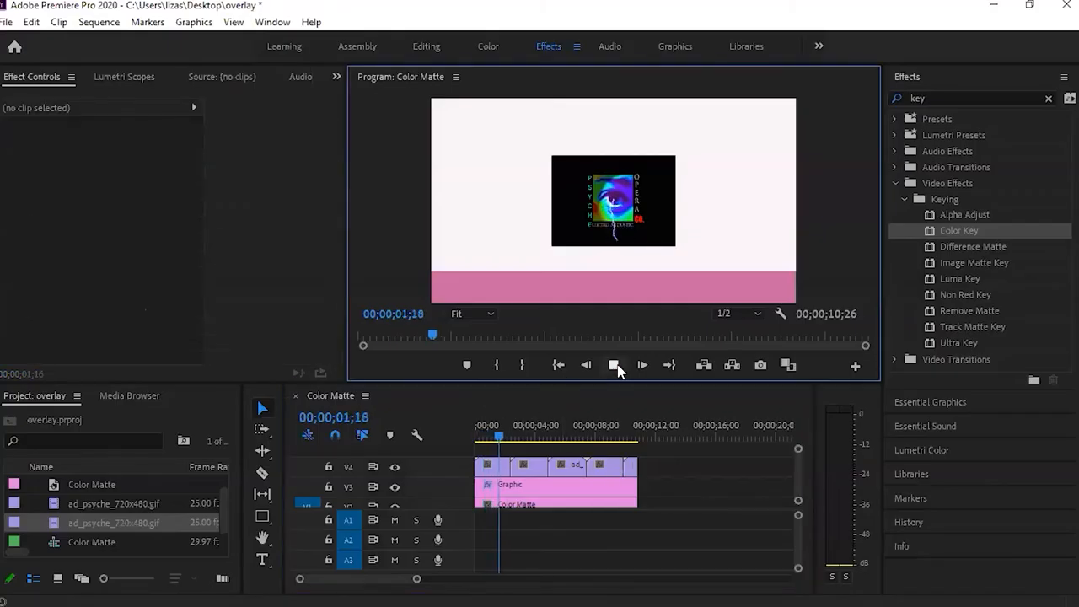
click(614, 364)
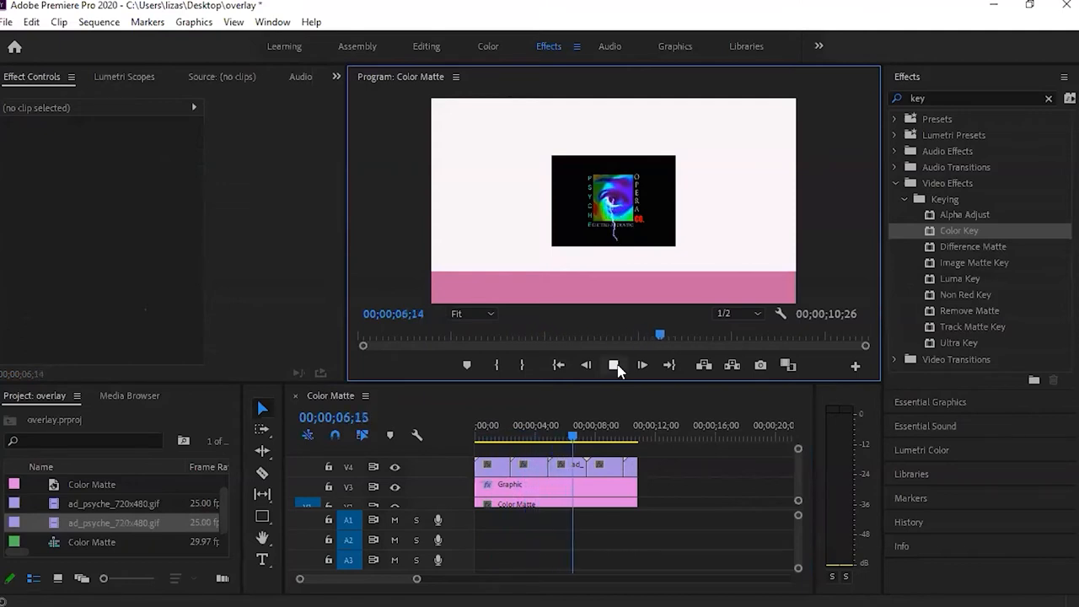
click(613, 364)
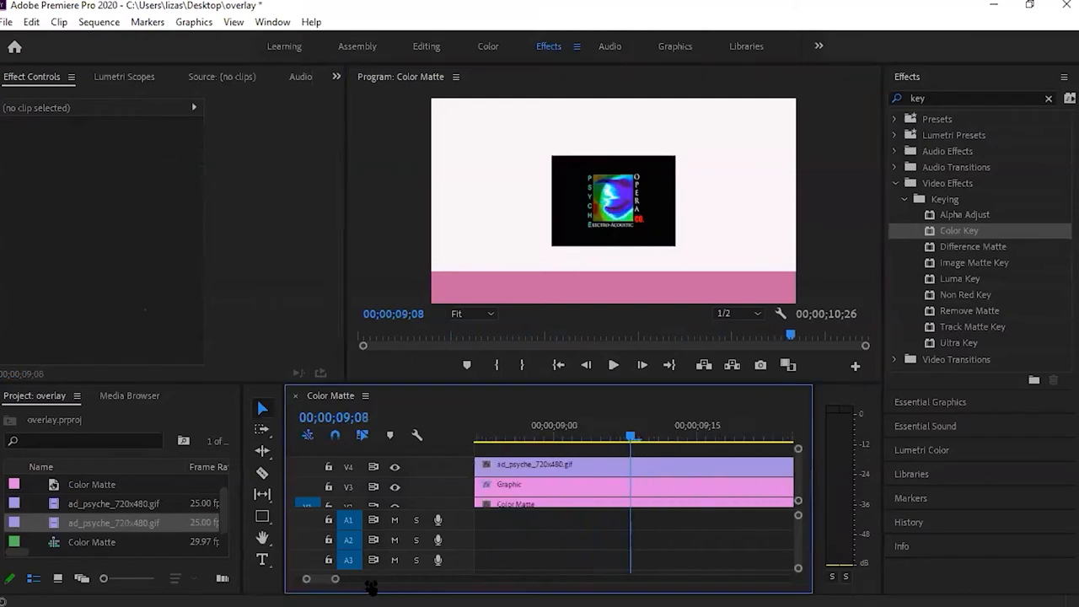
- Widen the timeline view and replay the overlay from near the start
drag(371, 580, 389, 580)
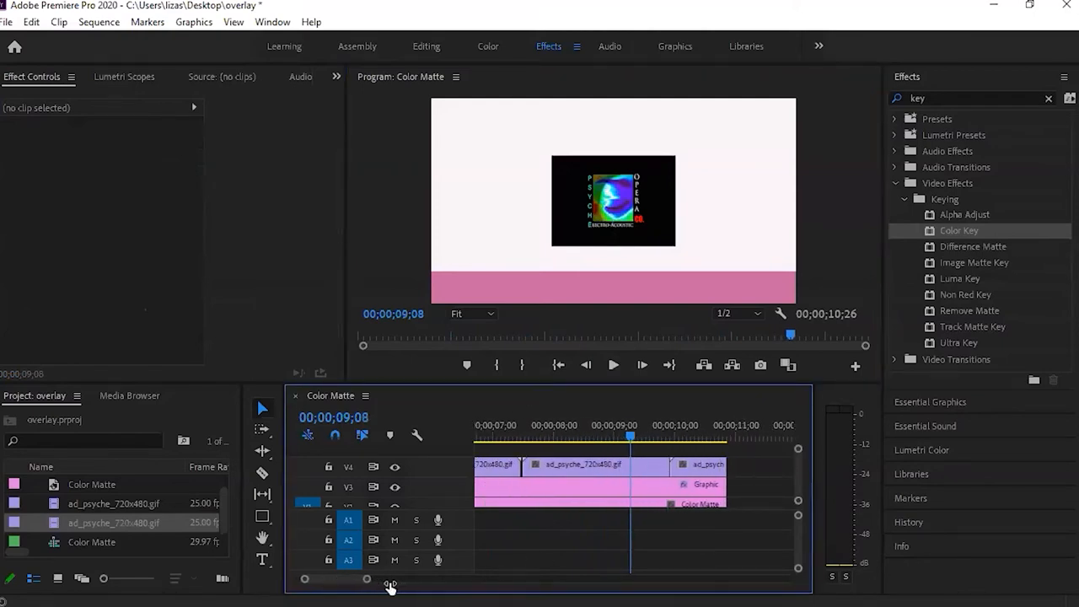
click(582, 465)
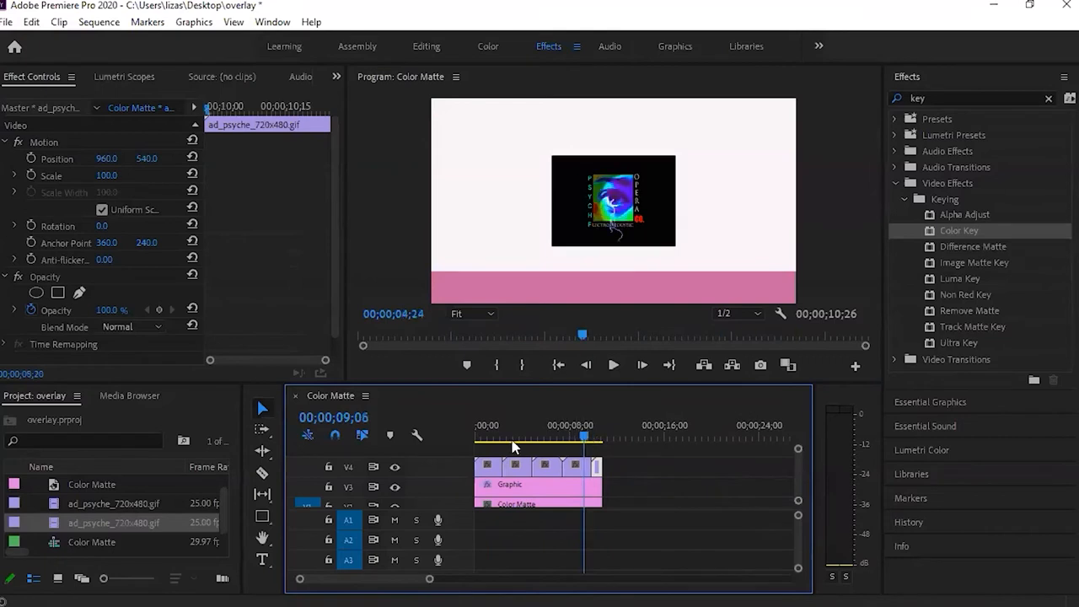
click(614, 364)
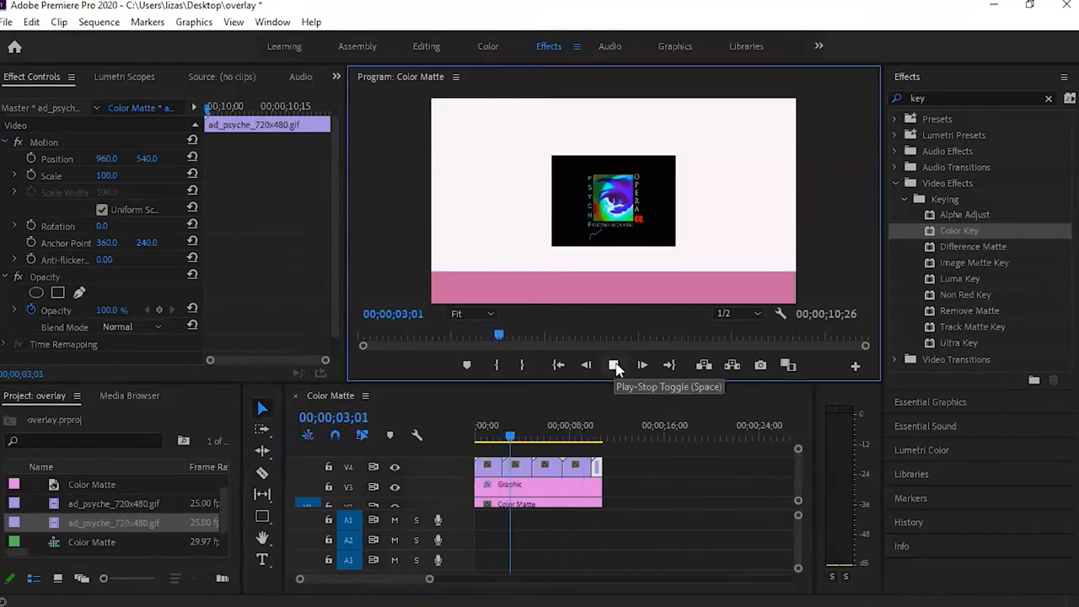
click(613, 365)
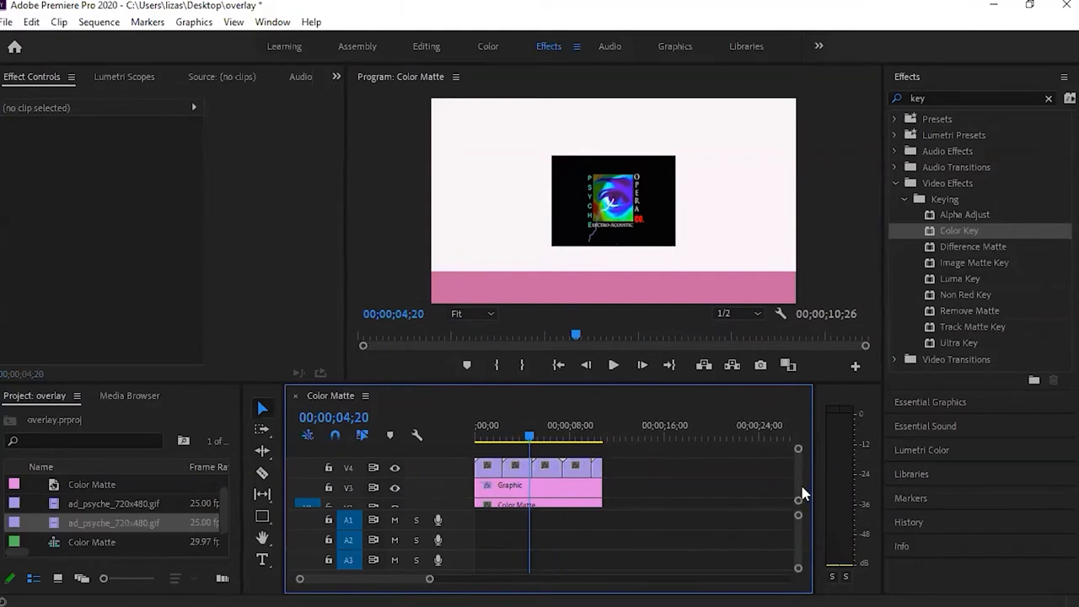
mouse_move(611, 464)
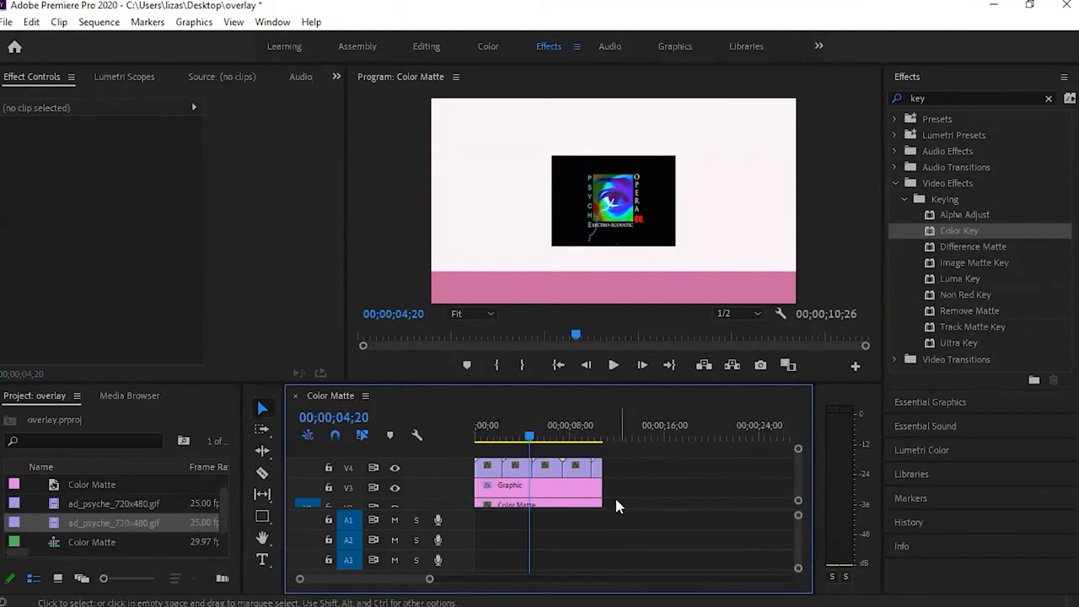
mouse_move(489, 454)
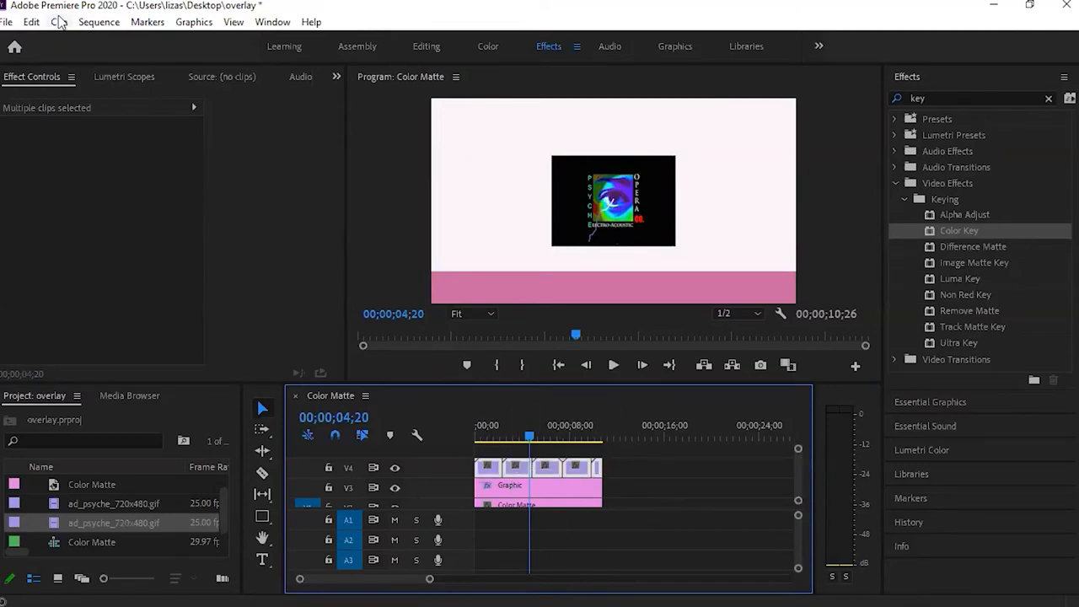
- Nest the logo clips into one clip named Nested Sequence 01 via Clip > Nest
click(54, 24)
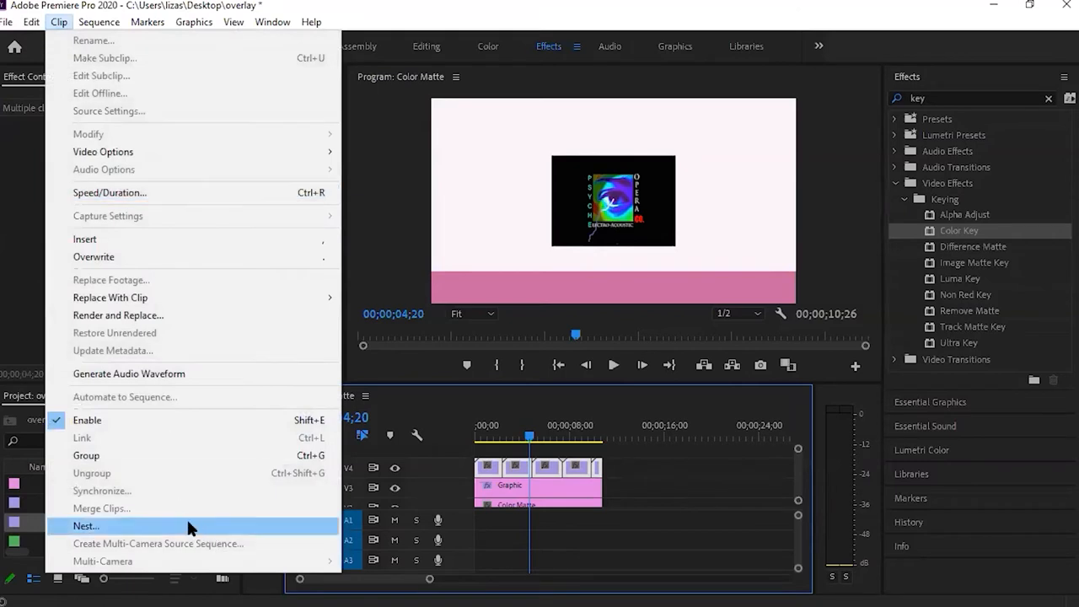
click(85, 522)
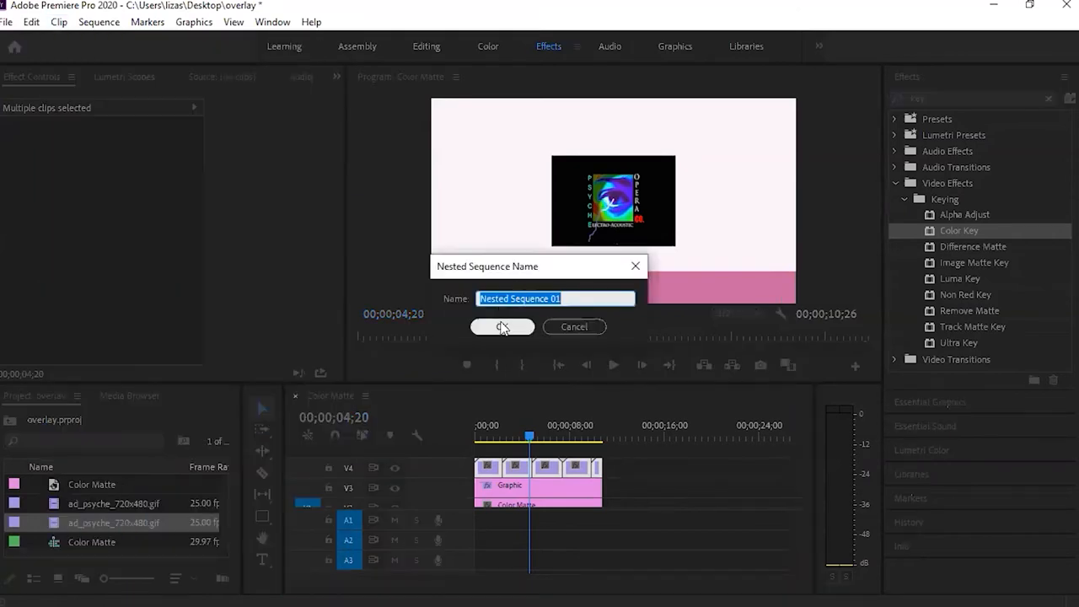
click(503, 327)
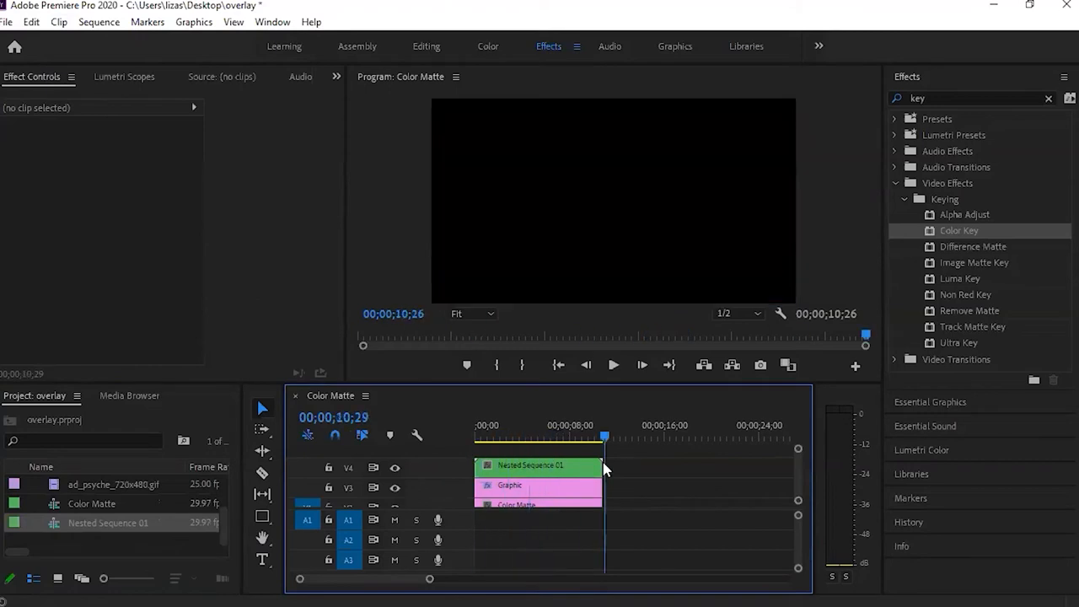
click(536, 466)
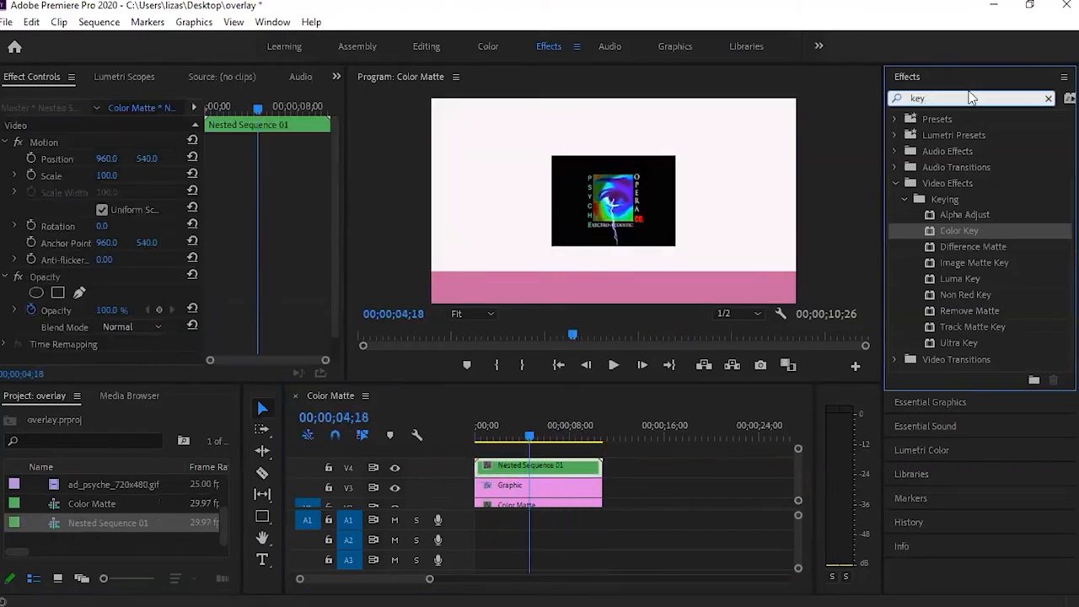
- Find the Crop video effect by searching 'crop' and apply it to Nested Sequence 01
click(1049, 97)
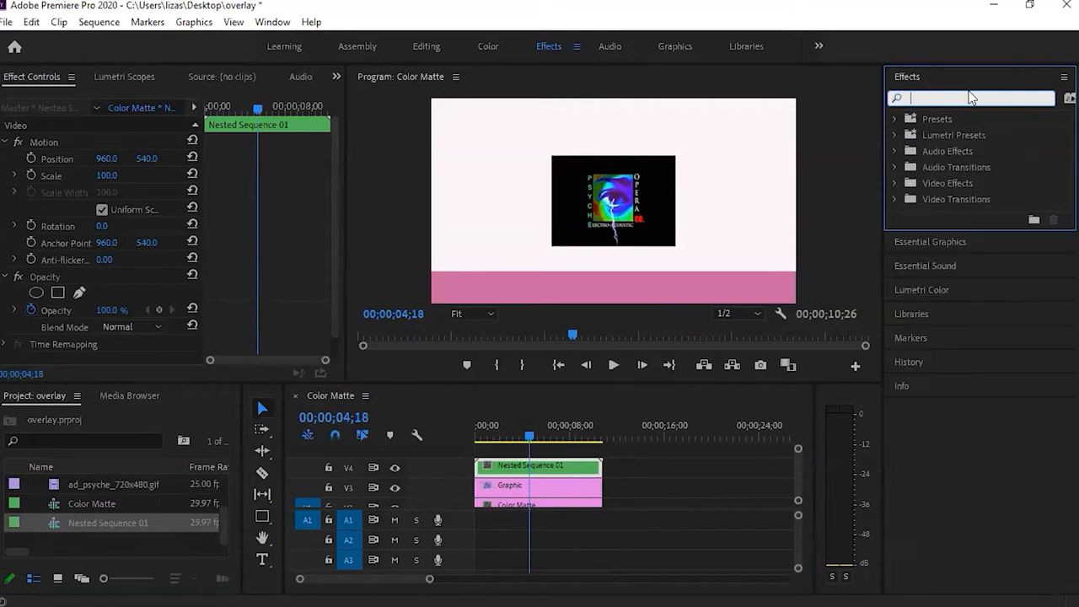
text(crop)
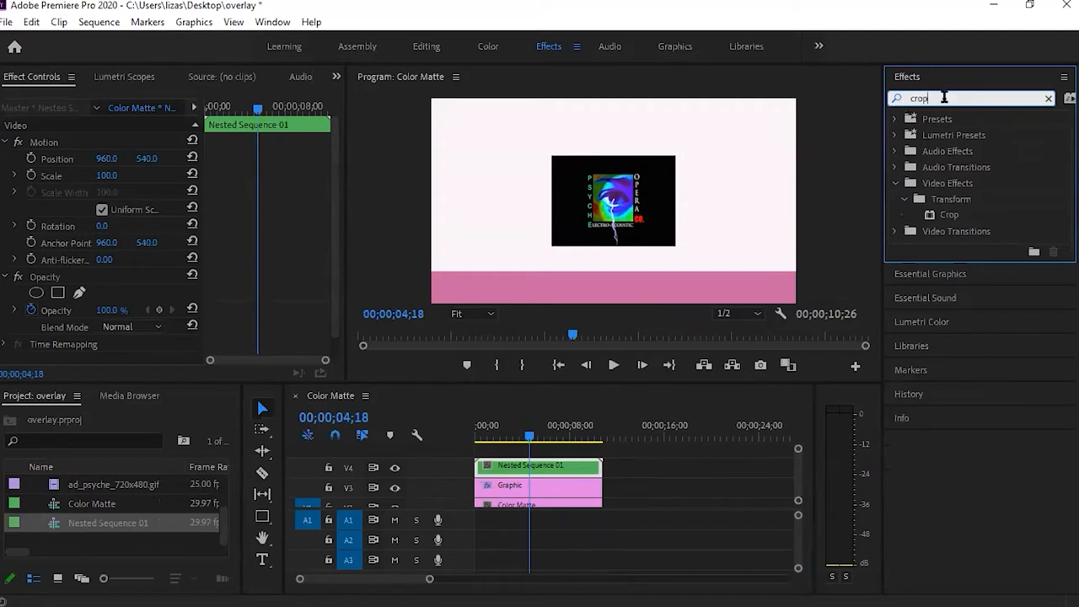
click(947, 214)
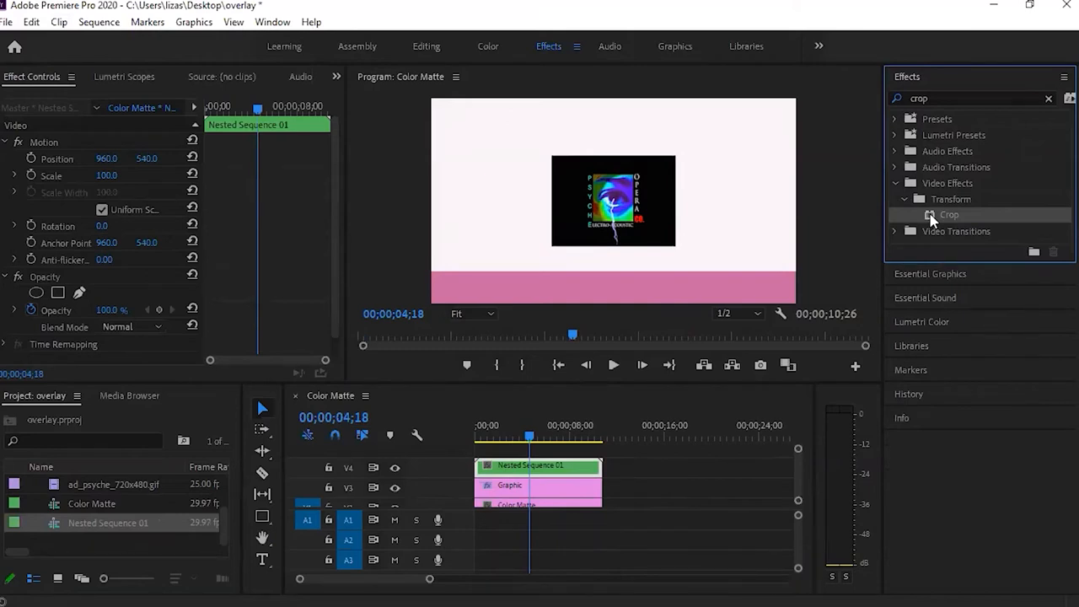
double_click(949, 214)
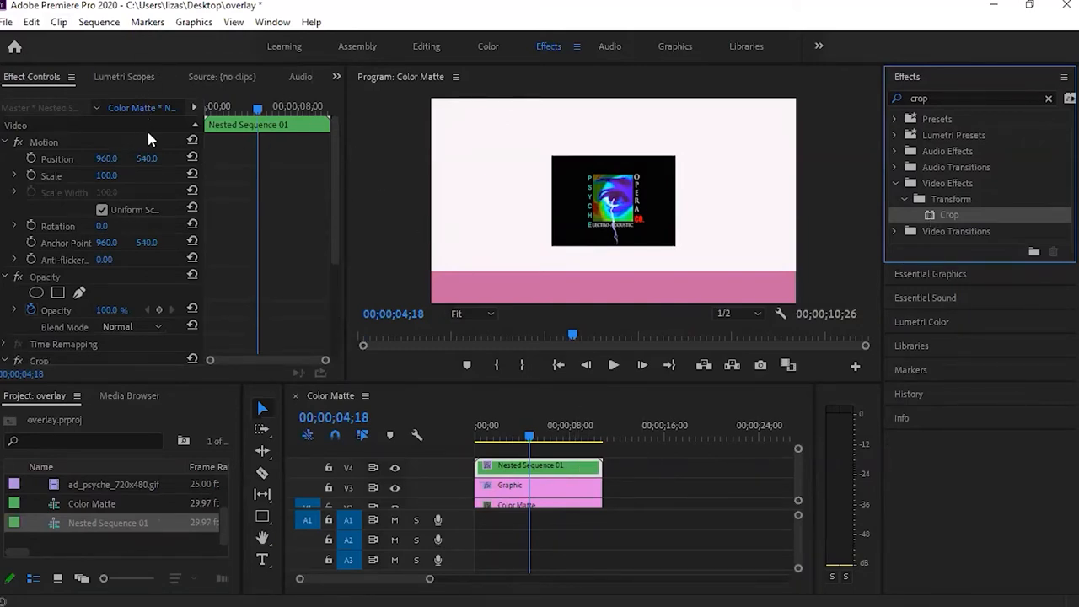
mouse_move(336, 167)
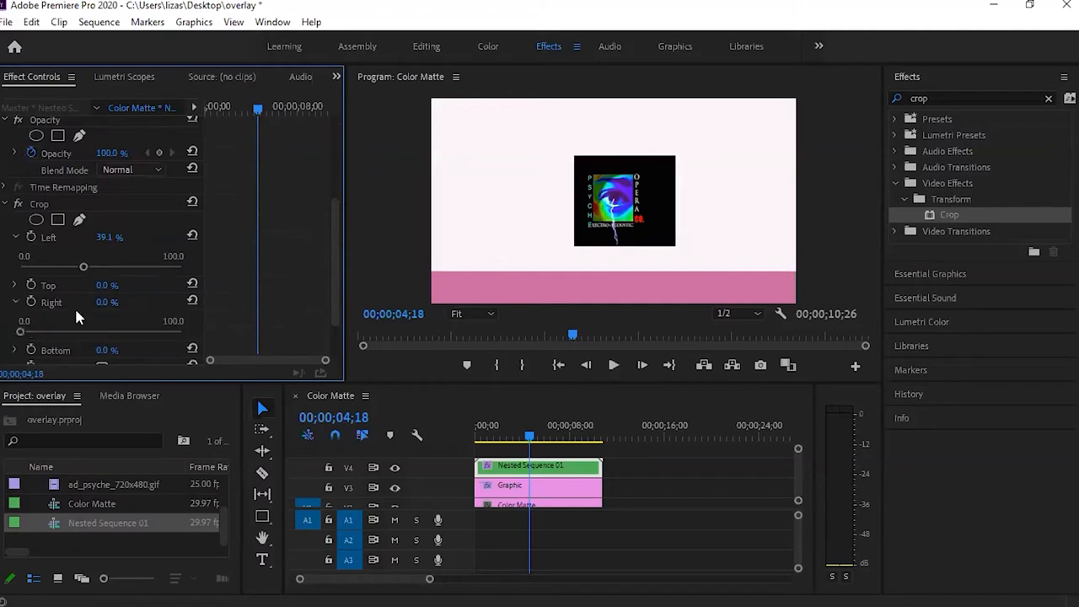
- Crop the Left, Top and Right edges tightly around the logo
drag(82, 266, 86, 267)
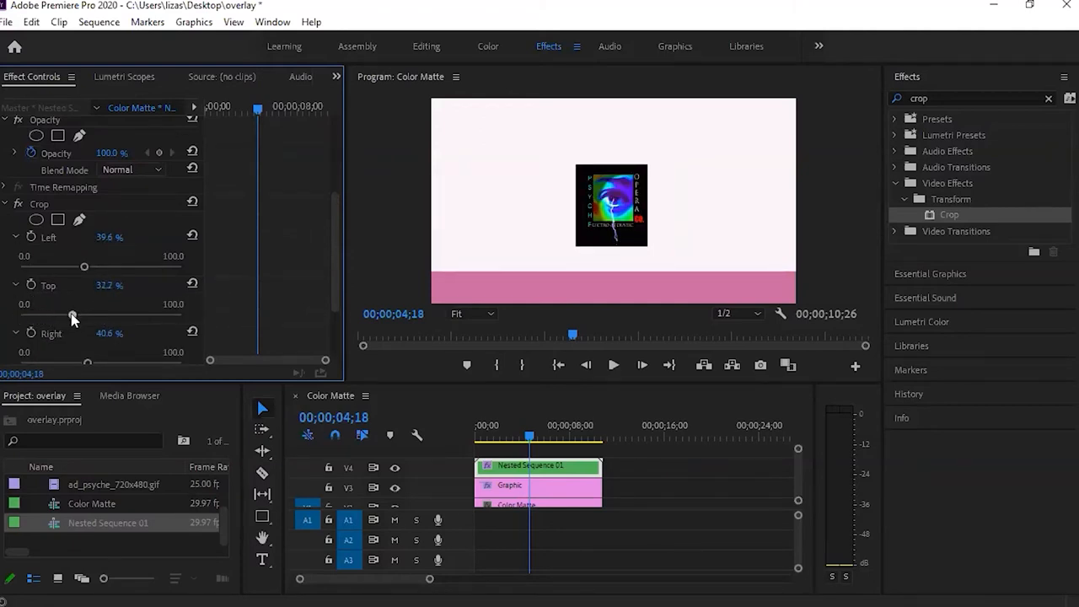
drag(85, 266, 89, 267)
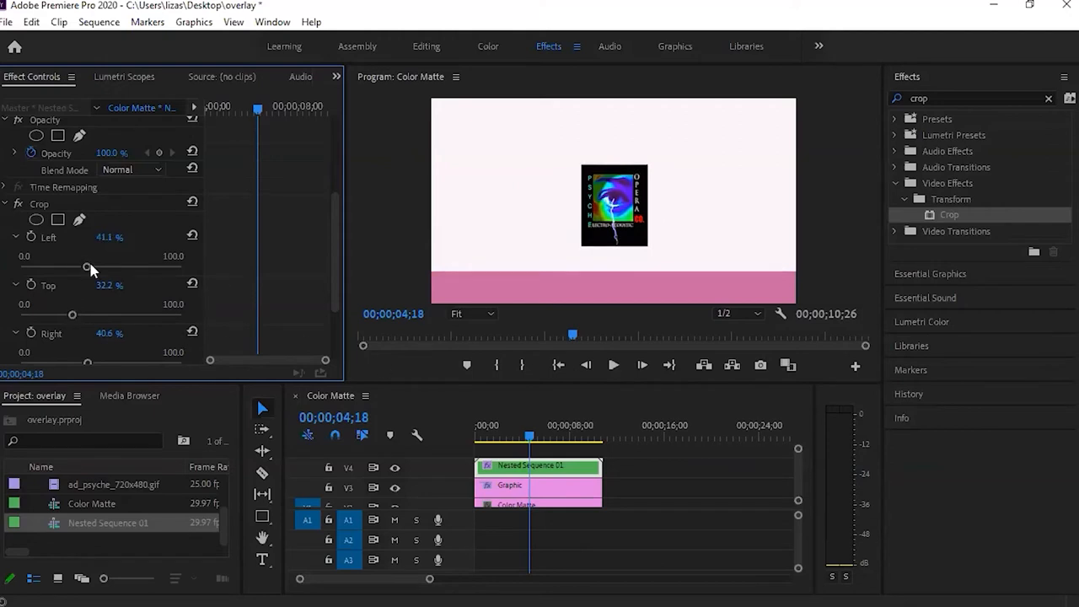
drag(91, 269, 86, 271)
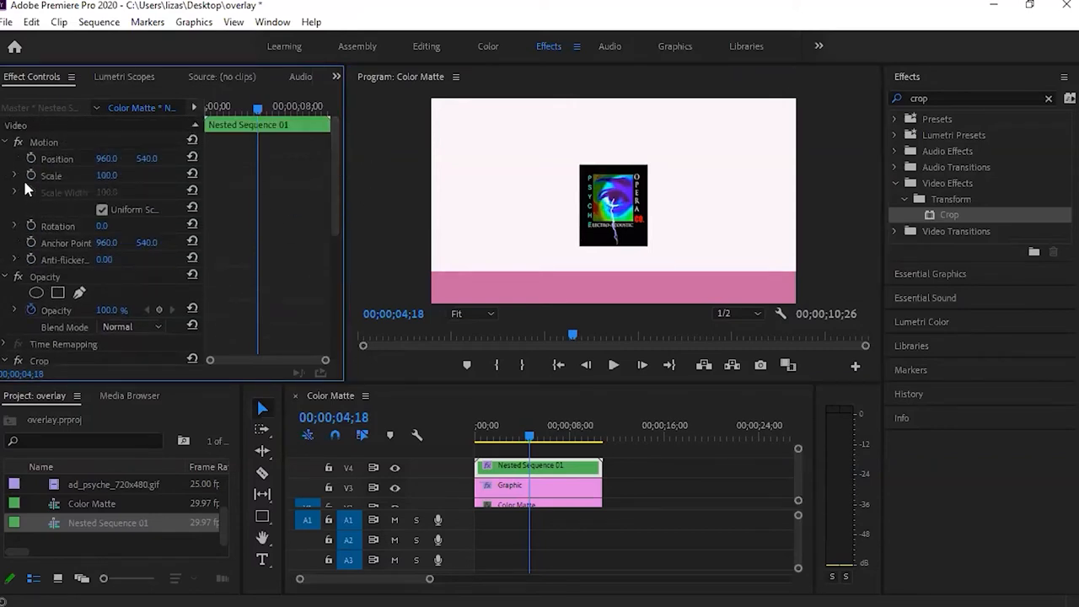
- Scale the logo to 74.3% and position it at about 1784, 903 in the bottom-right corner
click(14, 175)
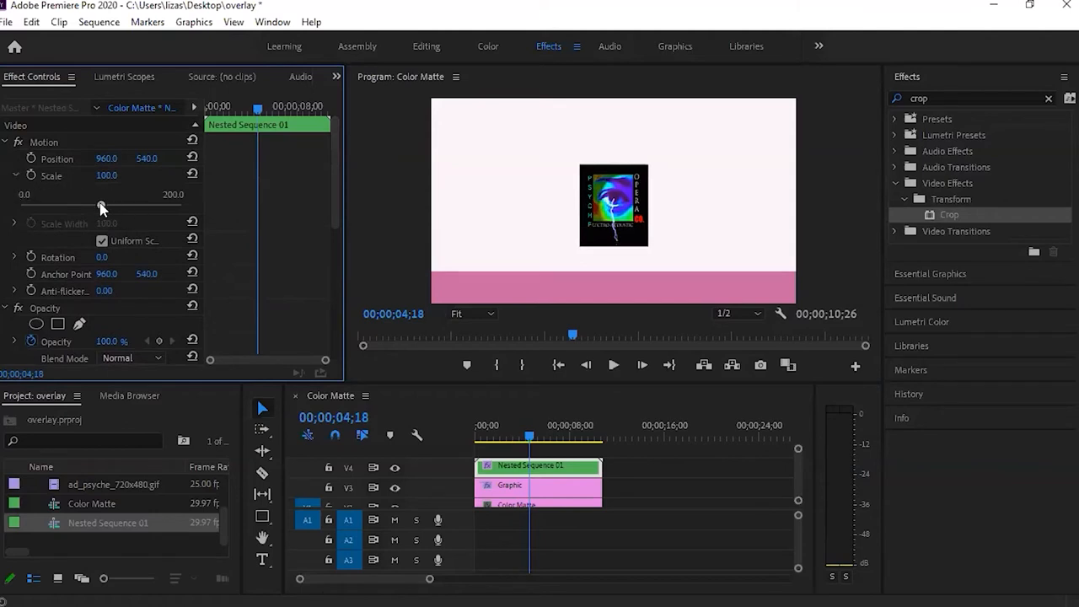
drag(99, 206, 81, 206)
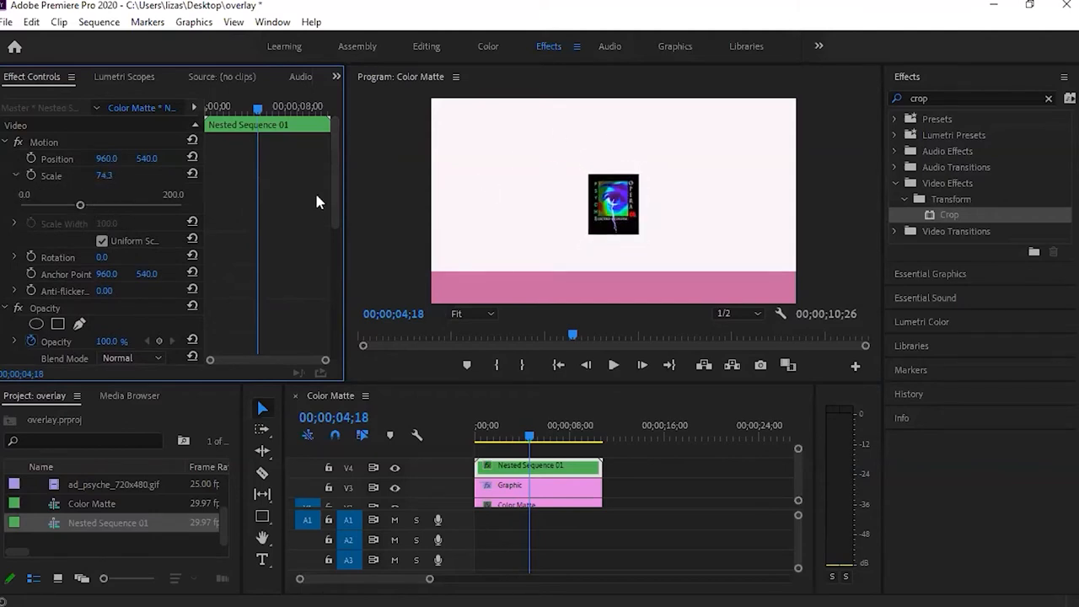
mouse_move(148, 158)
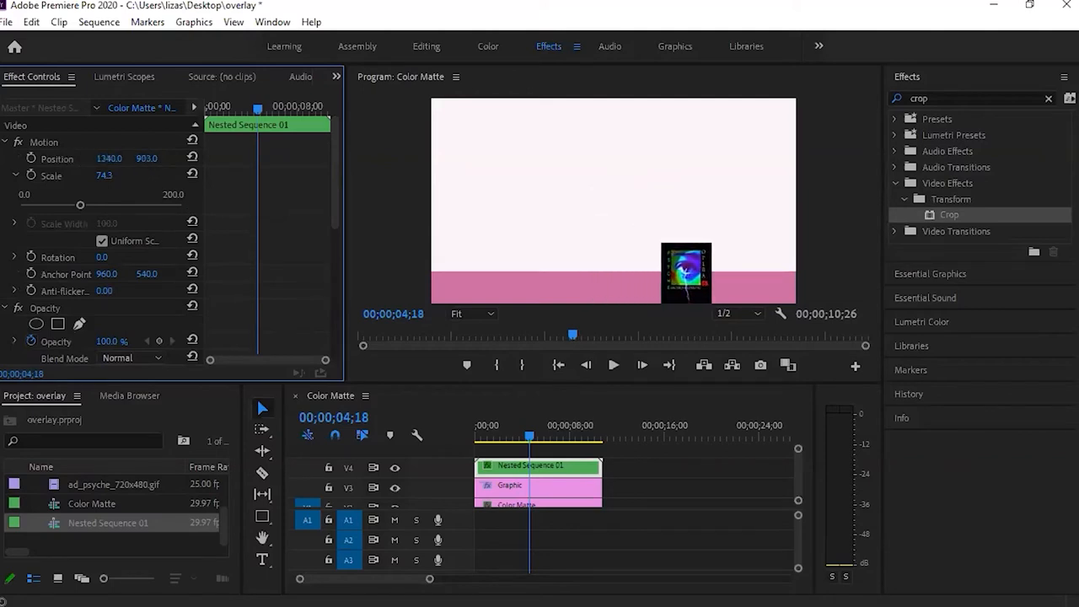
drag(686, 273, 771, 273)
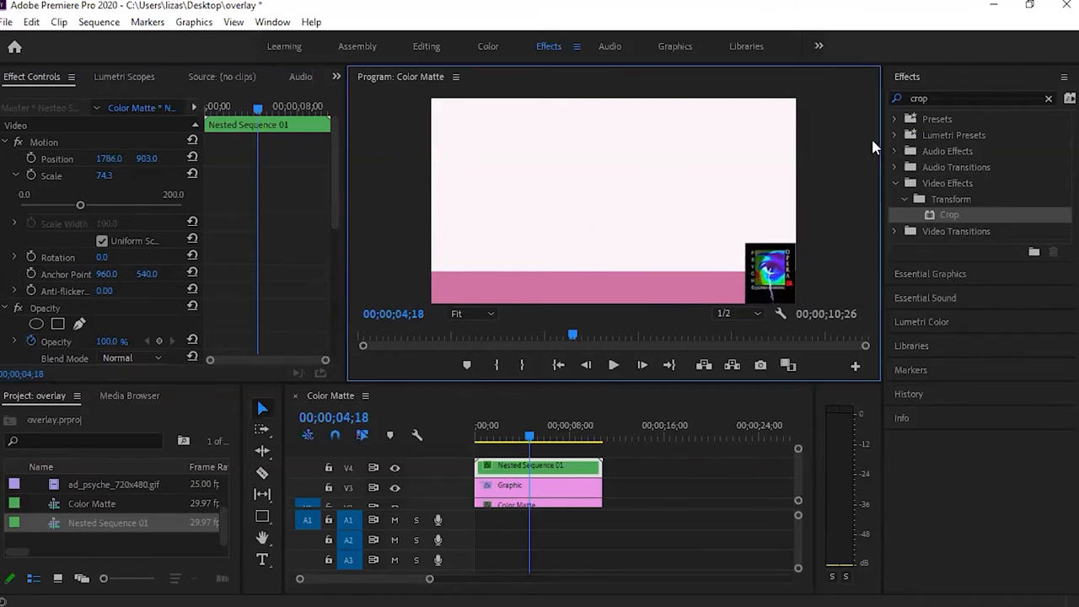
mouse_move(654, 267)
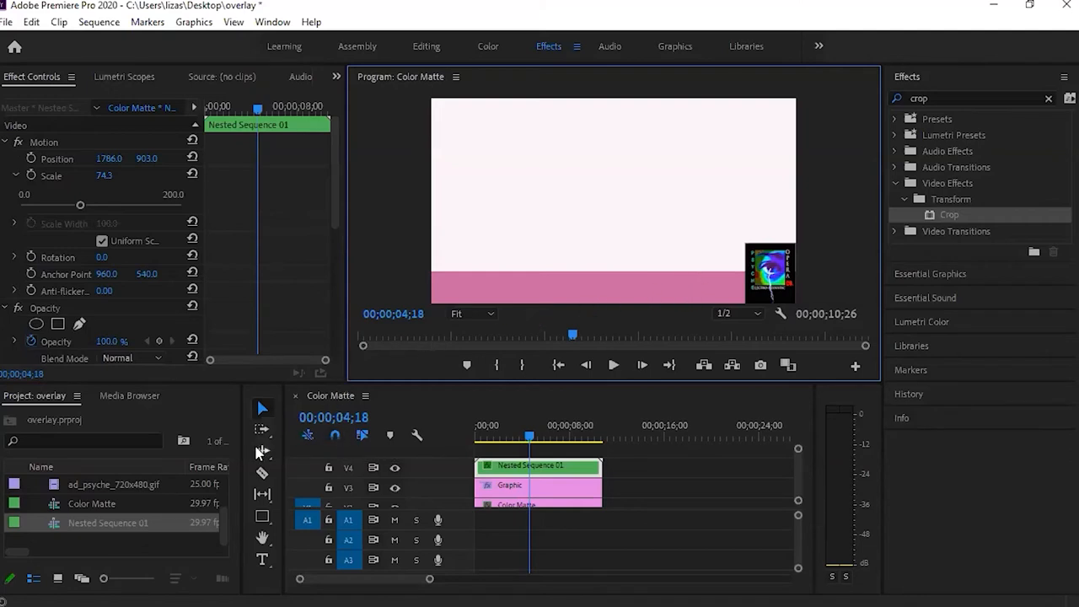
mouse_move(263, 516)
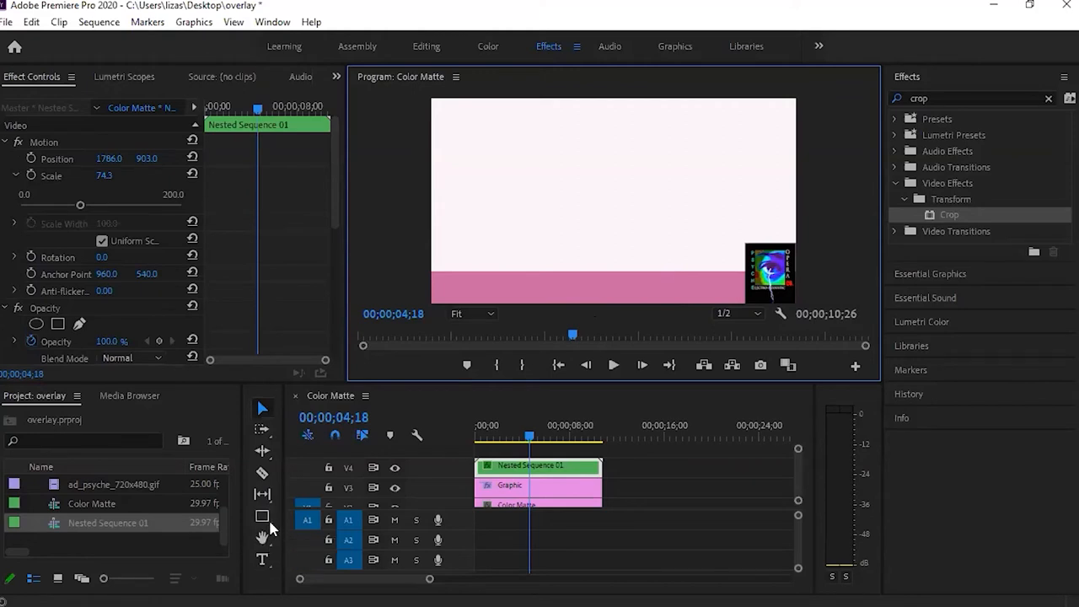
mouse_move(263, 516)
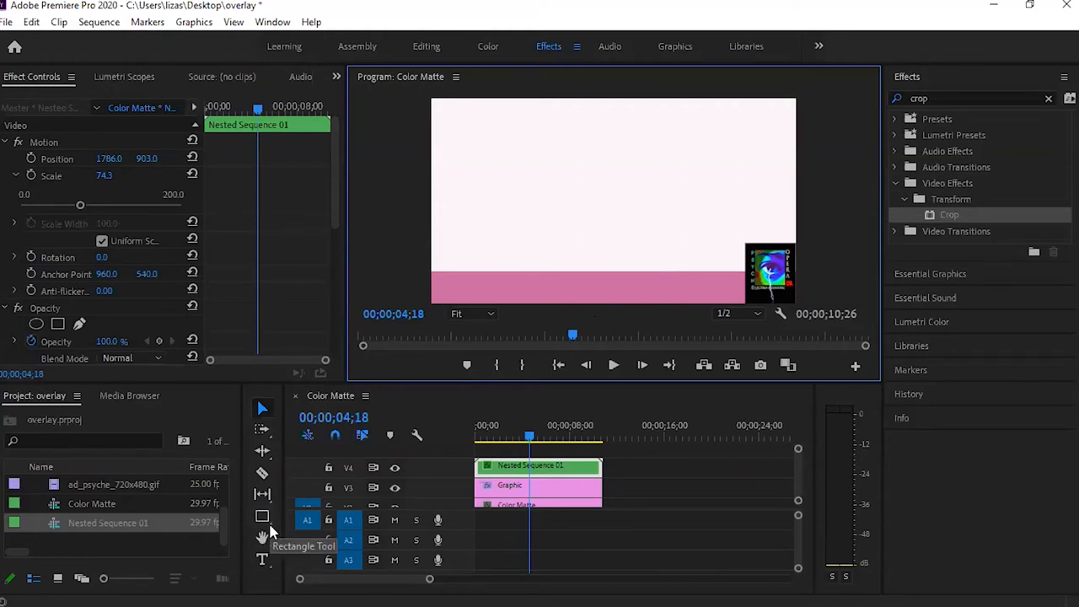
- Draw a magenta circle with the Ellipse Tool and settle it behind the logo
click(263, 515)
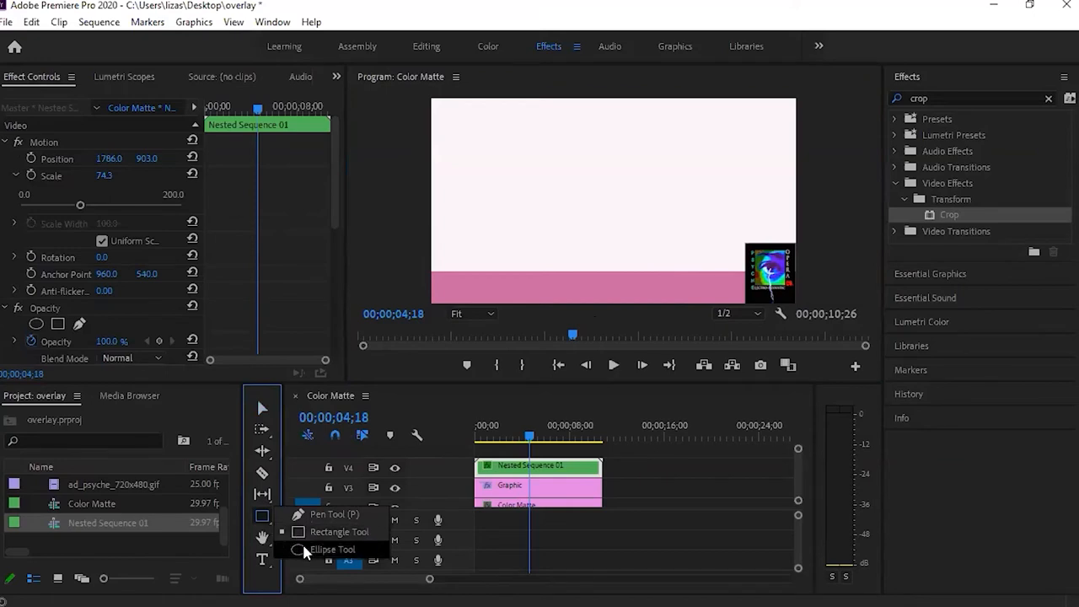
click(332, 548)
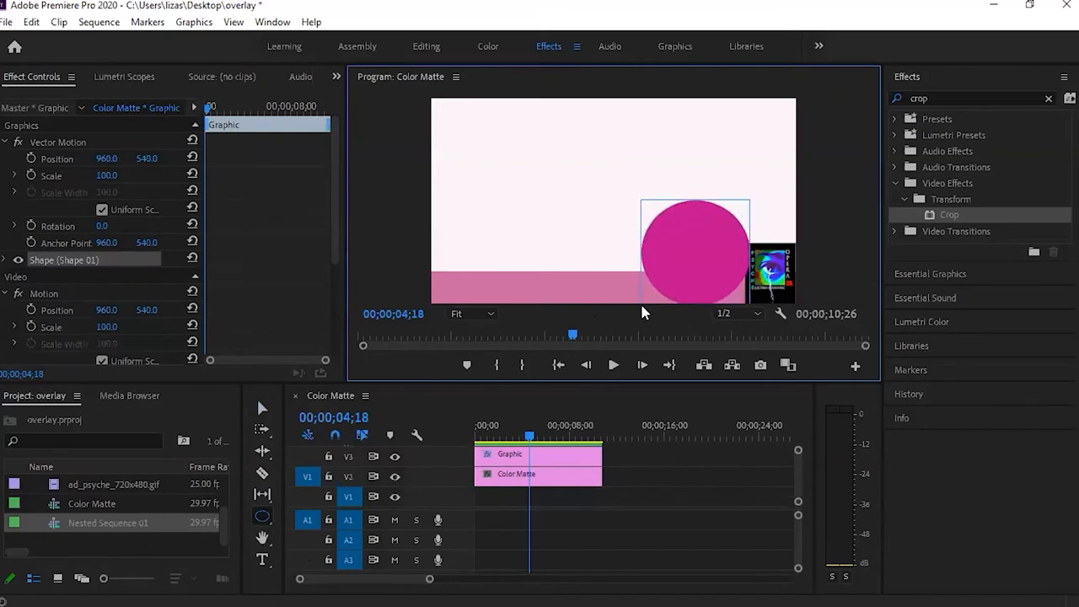
mouse_move(25, 87)
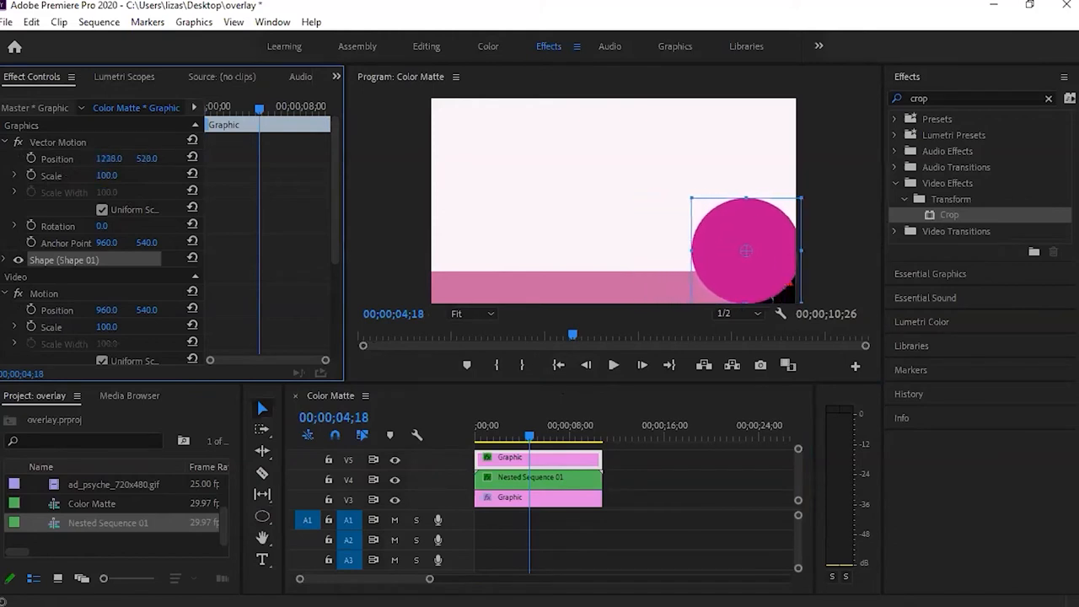
drag(745, 250, 759, 250)
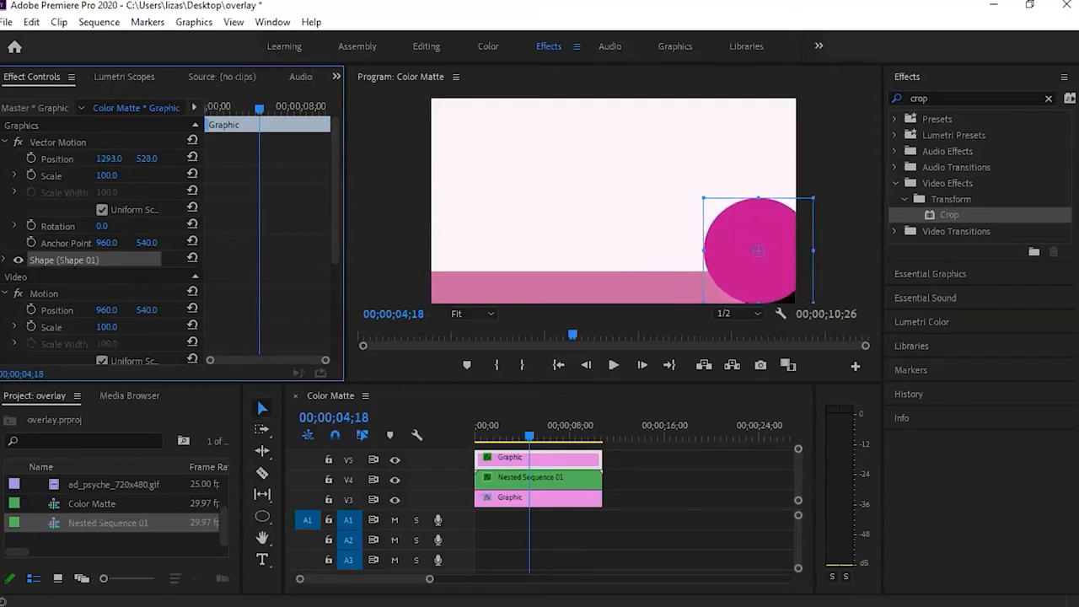
drag(757, 250, 757, 266)
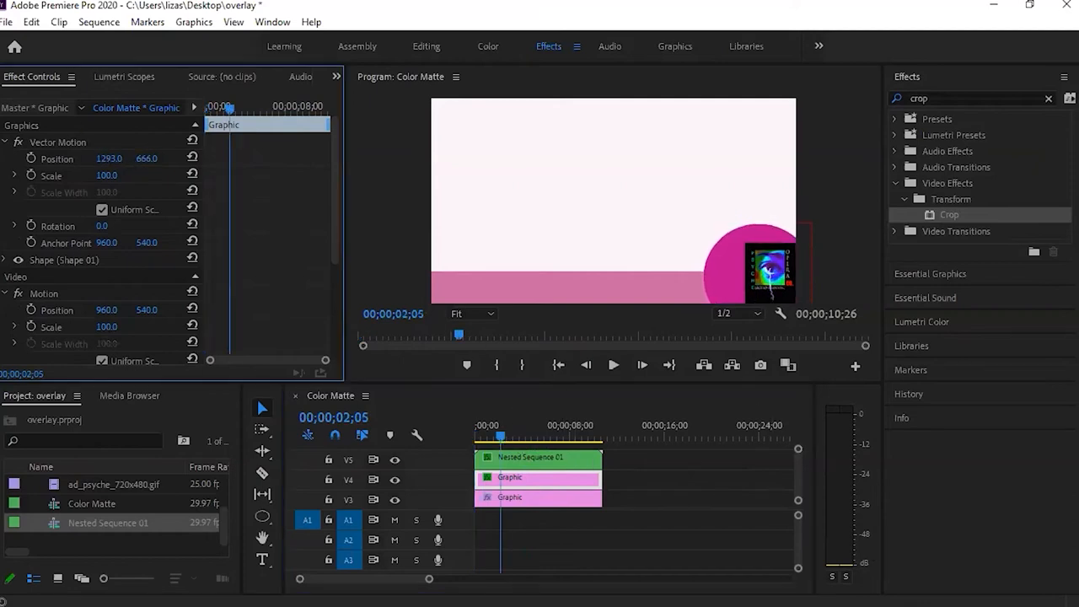
- Play the finished overlay from the start to check the bar and logo circle
click(539, 458)
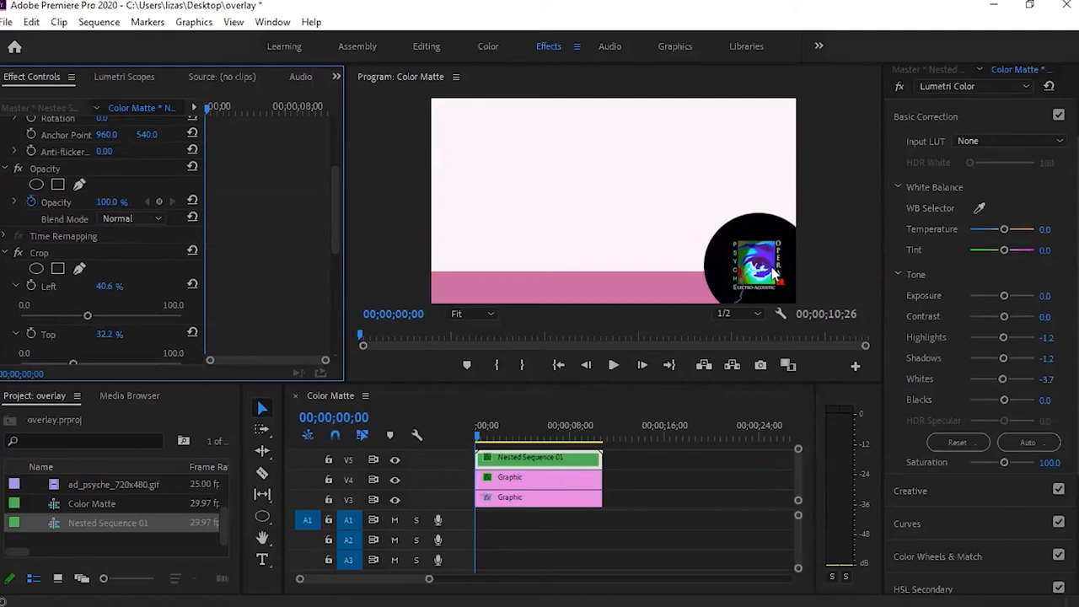
mouse_move(593, 259)
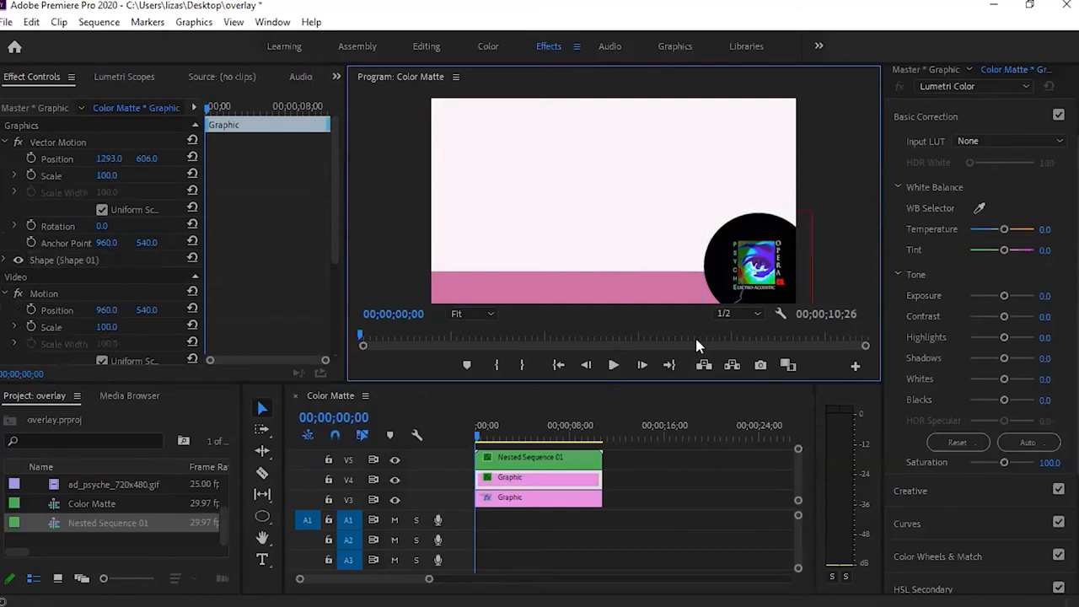
mouse_move(848, 304)
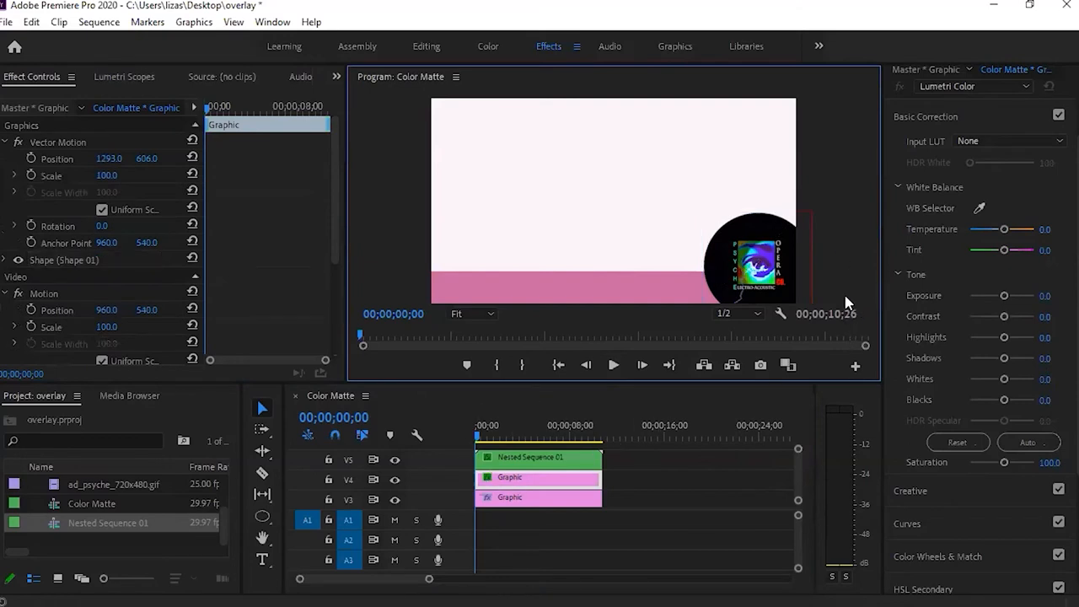
mouse_move(799, 295)
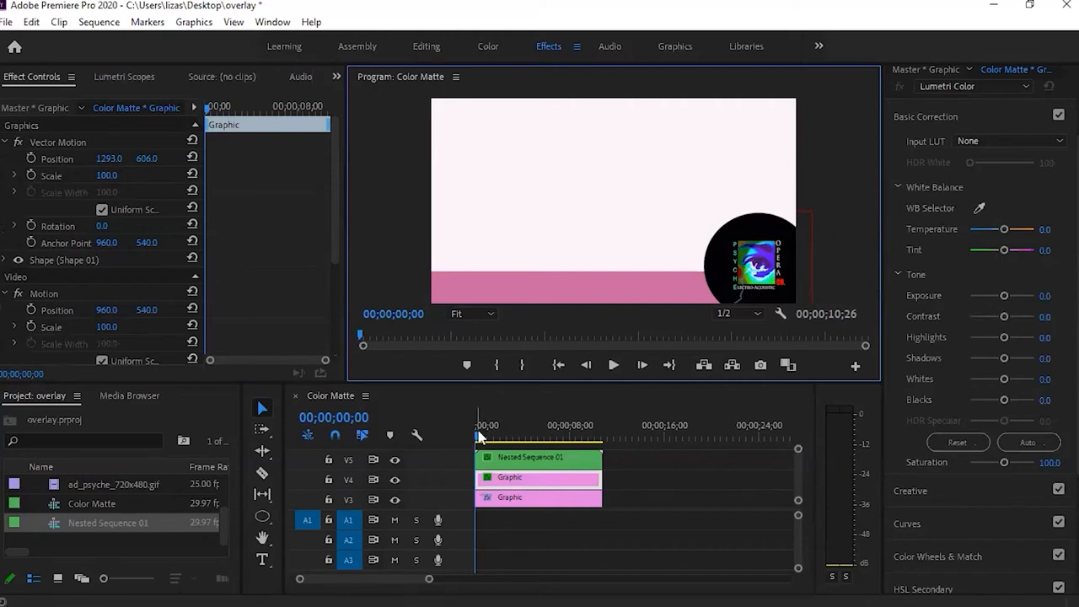
click(613, 364)
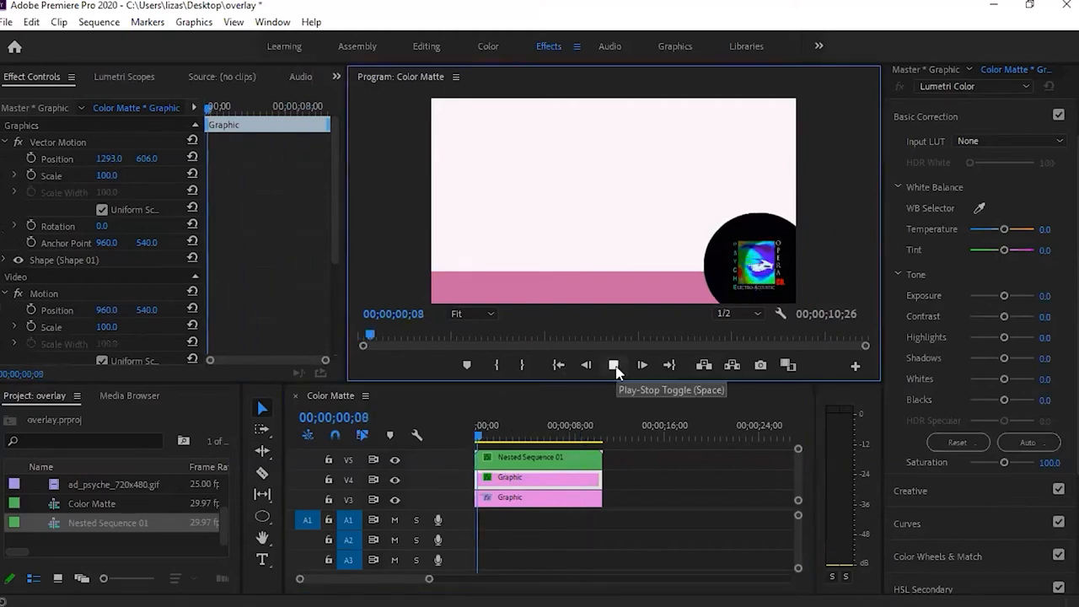
click(613, 364)
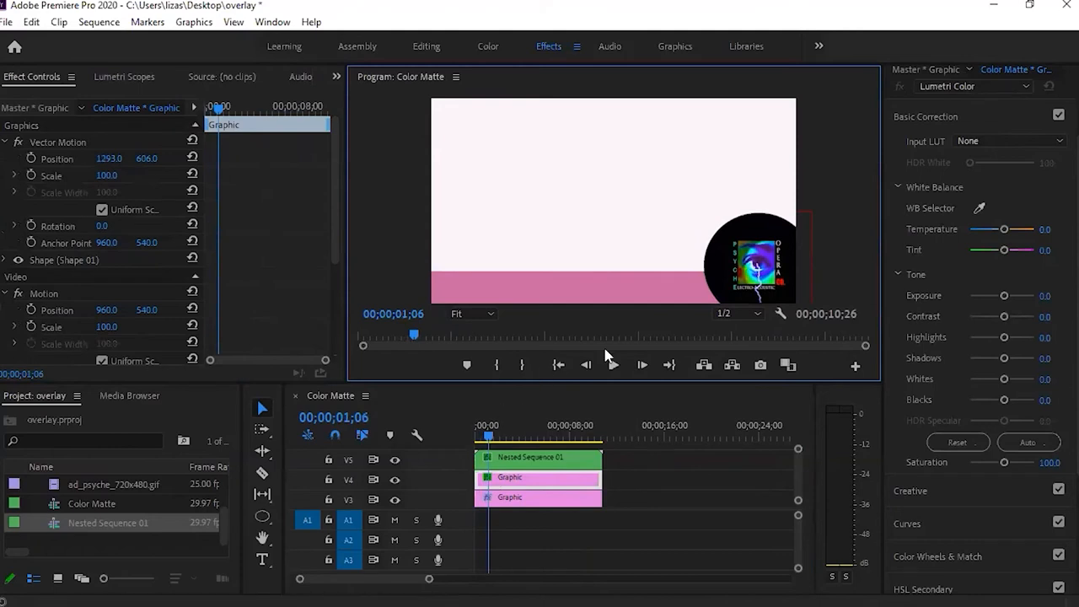
click(614, 365)
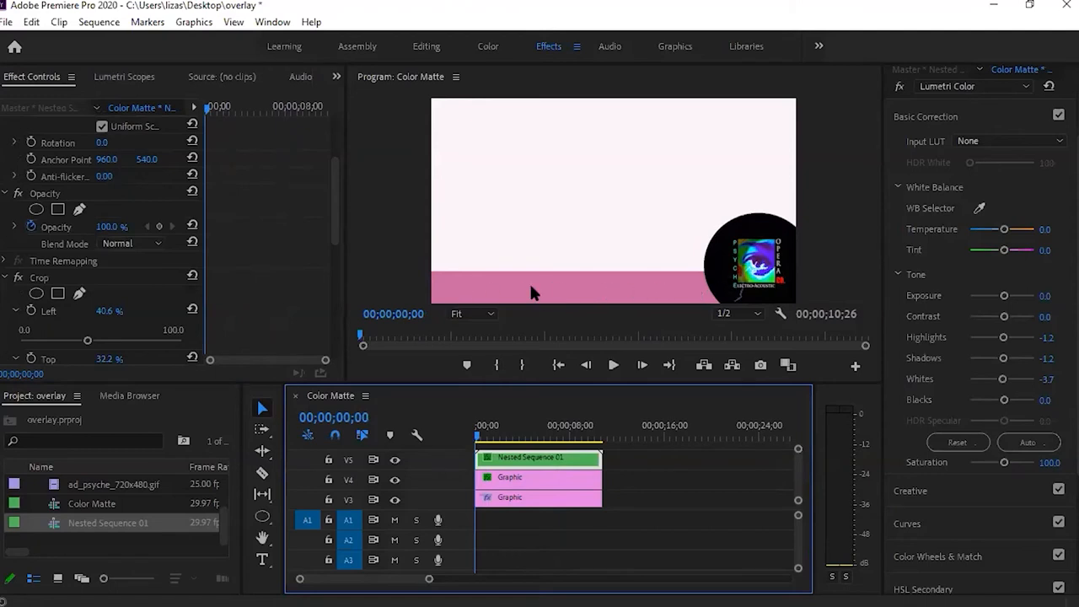
mouse_move(789, 391)
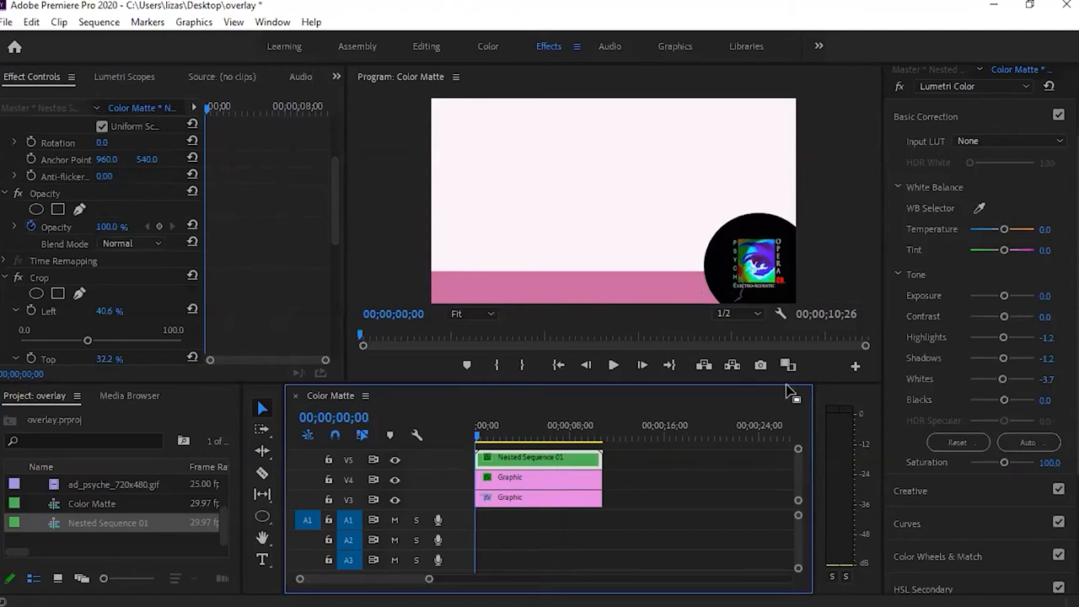
mouse_move(613, 364)
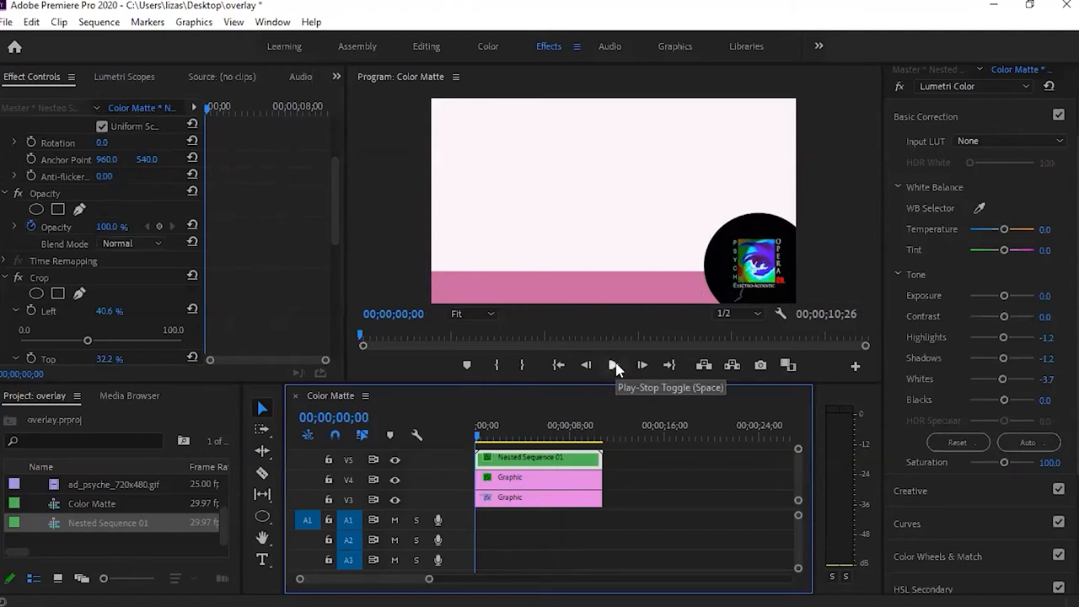
click(613, 364)
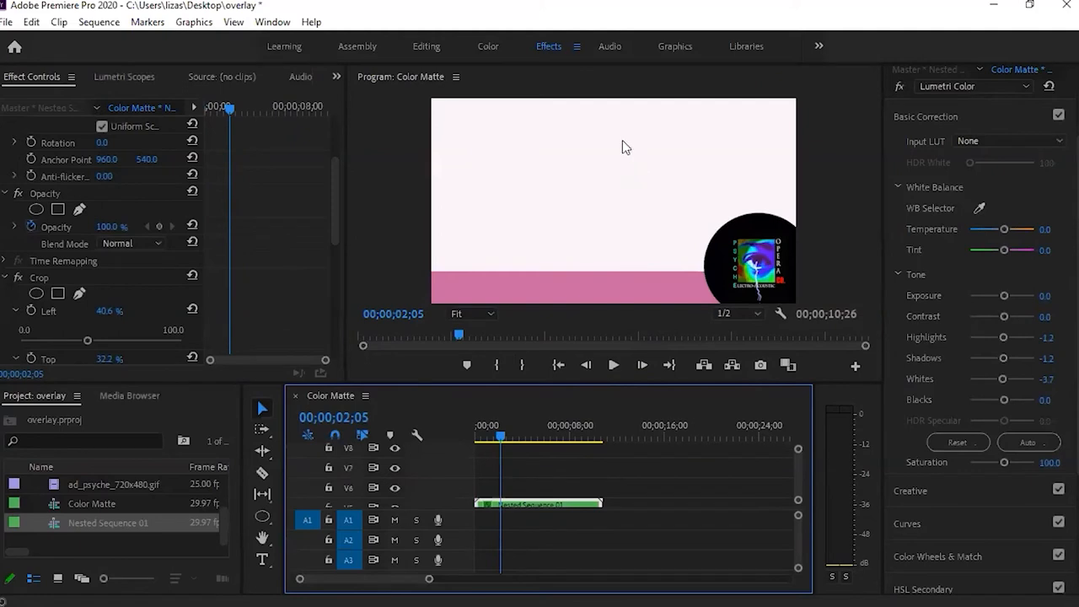
mouse_move(514, 125)
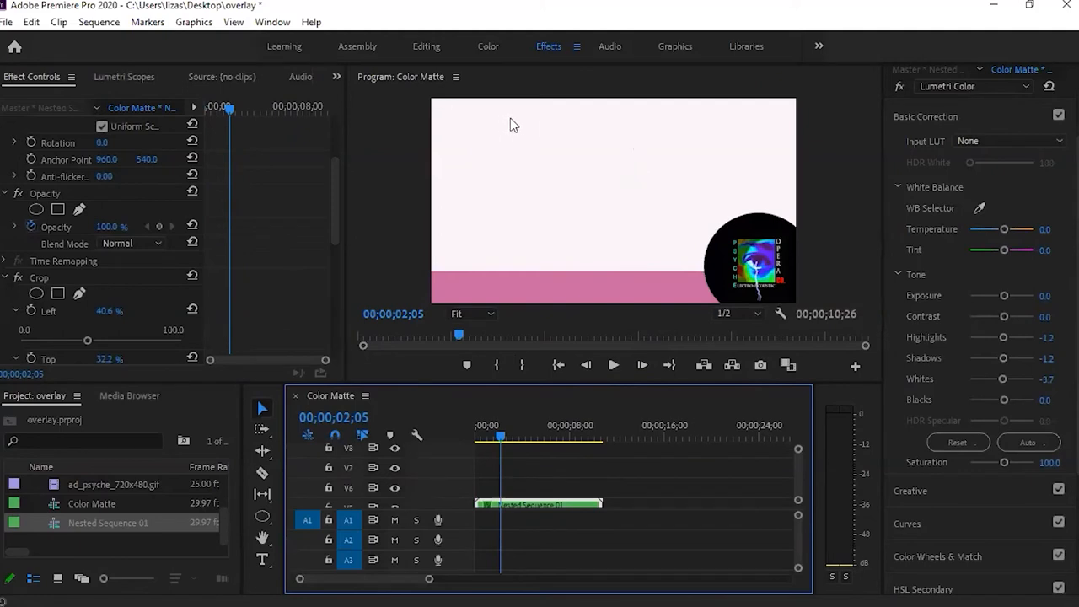
mouse_move(560, 138)
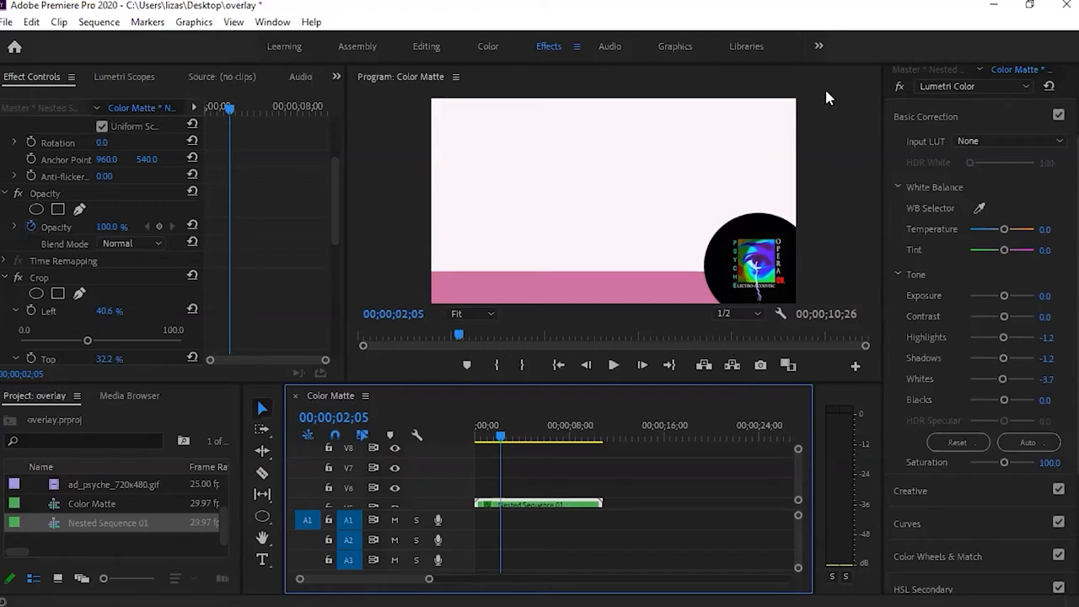
- Browse Essential Graphics templates in the Graphics workspace down to the LIVE title
click(984, 10)
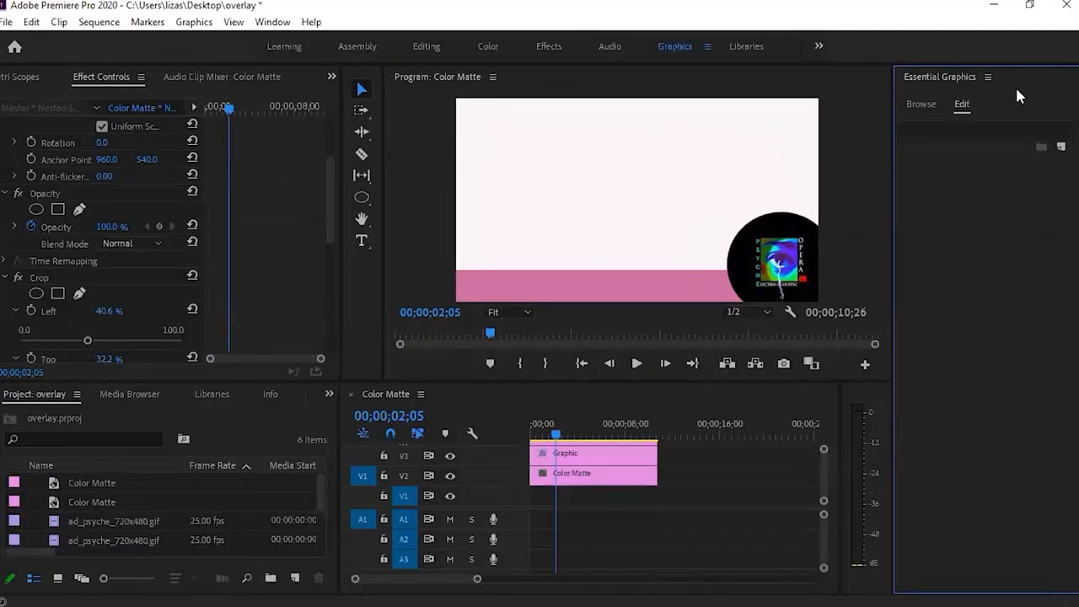
click(921, 104)
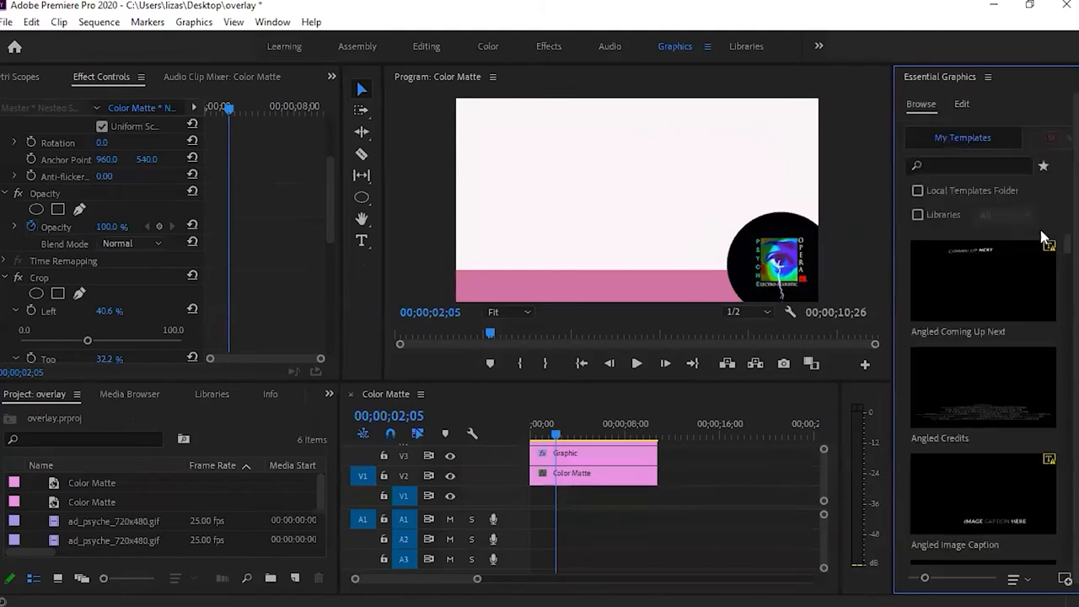
scroll(down, 3)
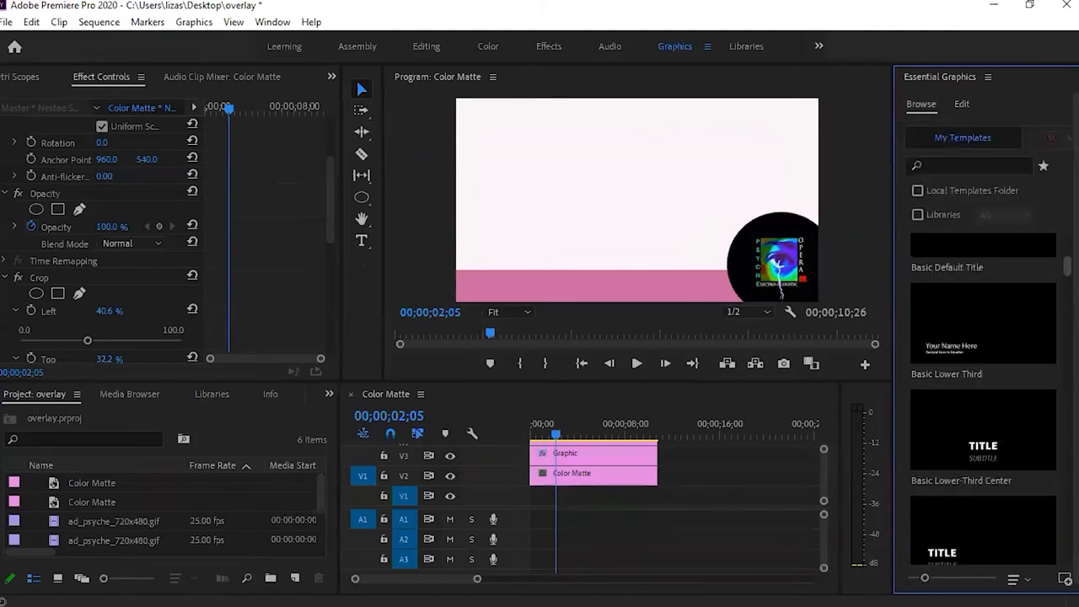
scroll(down, 3)
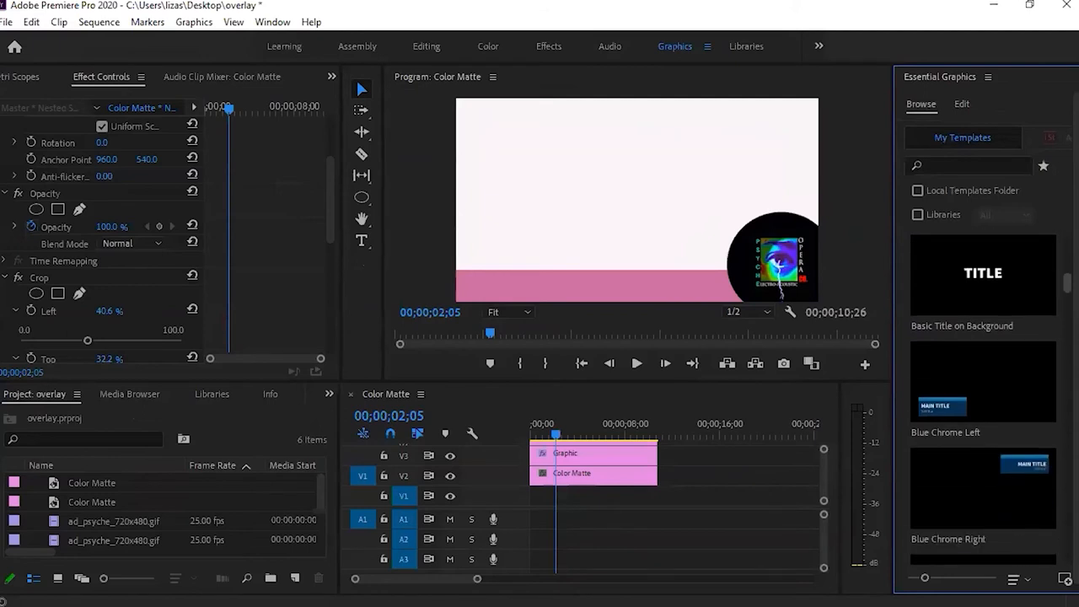
scroll(down, 3)
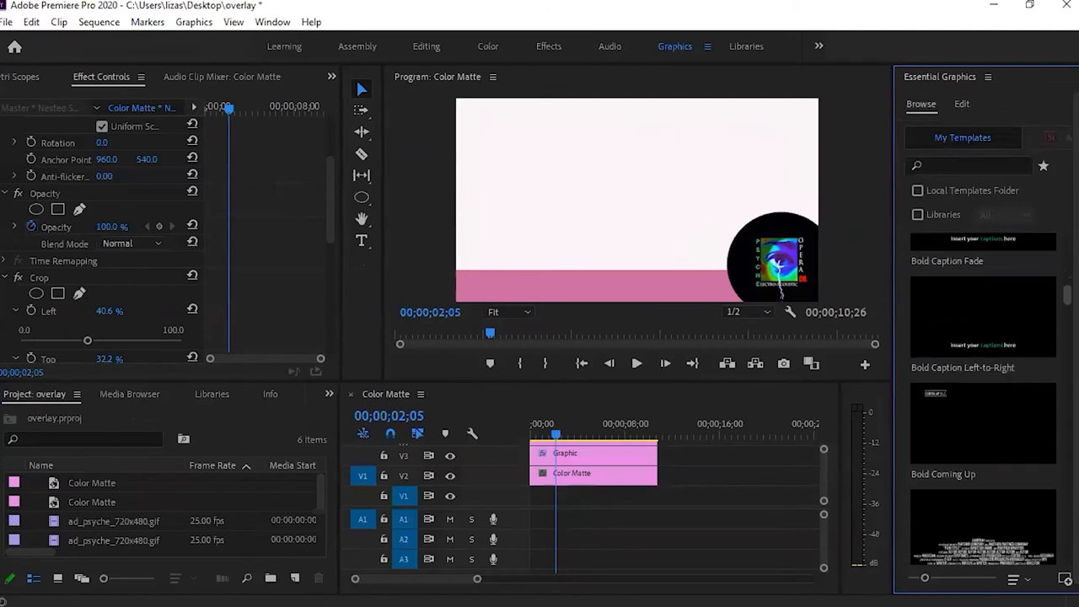
scroll(down, 3)
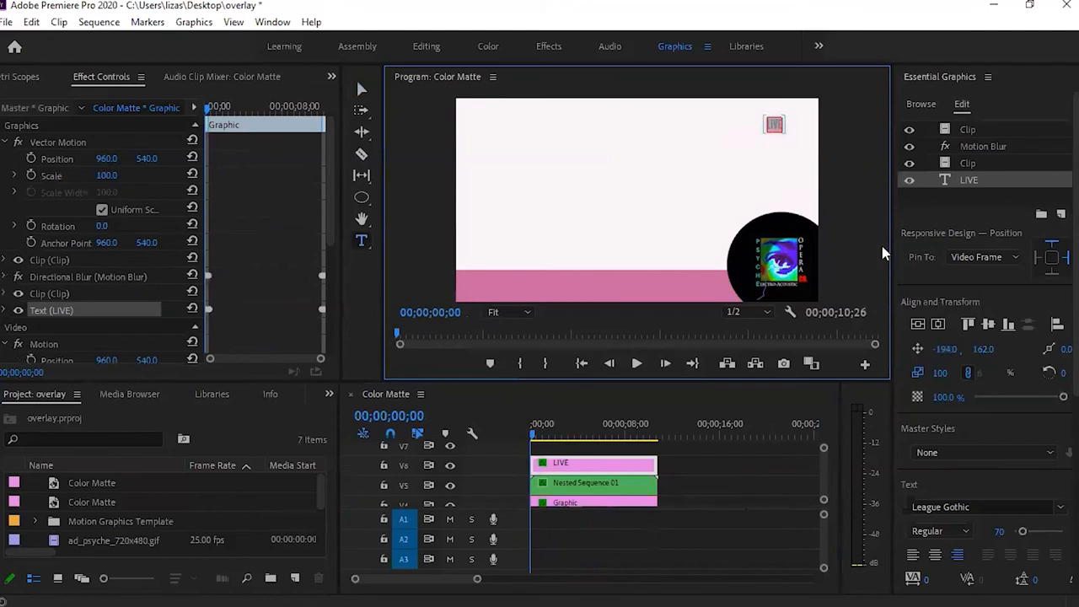
- Retype the title as PSYCHEOPERA.COM in the top-left corner with a slightly lowered background opacity
text(p)
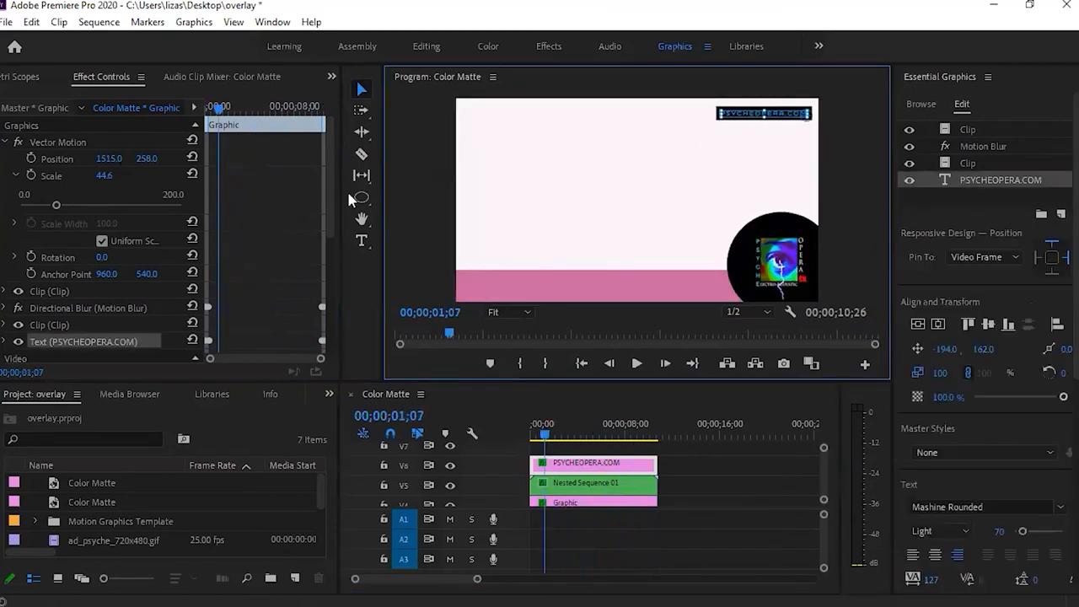
click(593, 462)
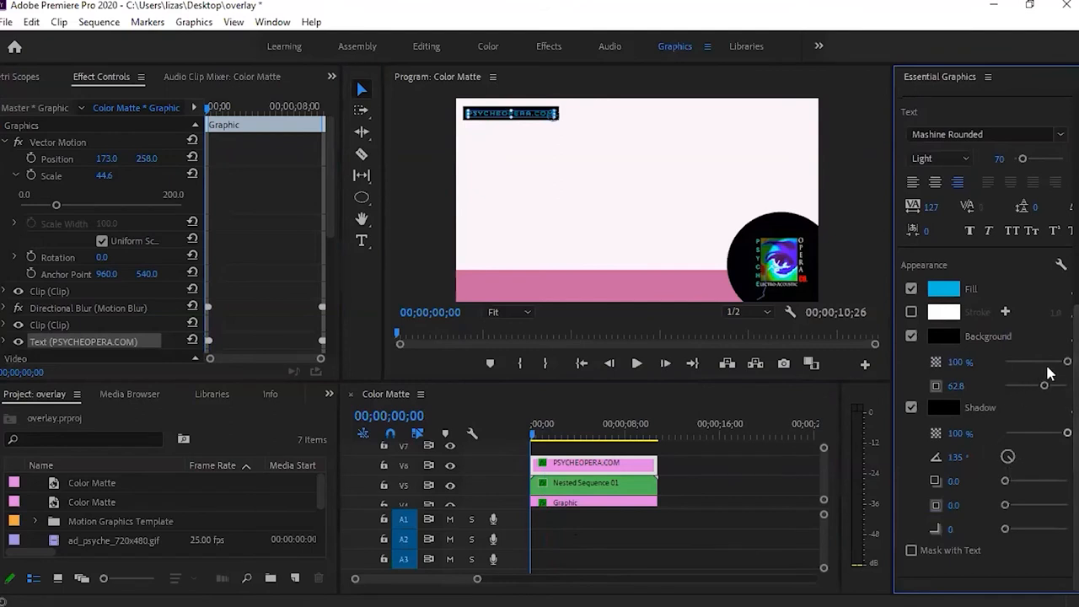
drag(1060, 361, 1049, 360)
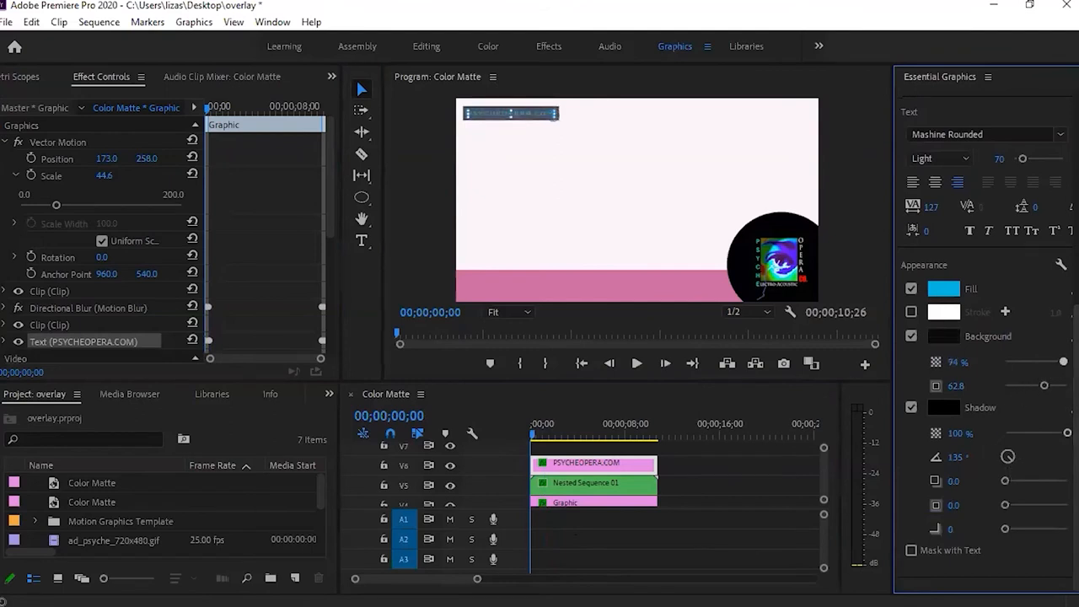
click(921, 94)
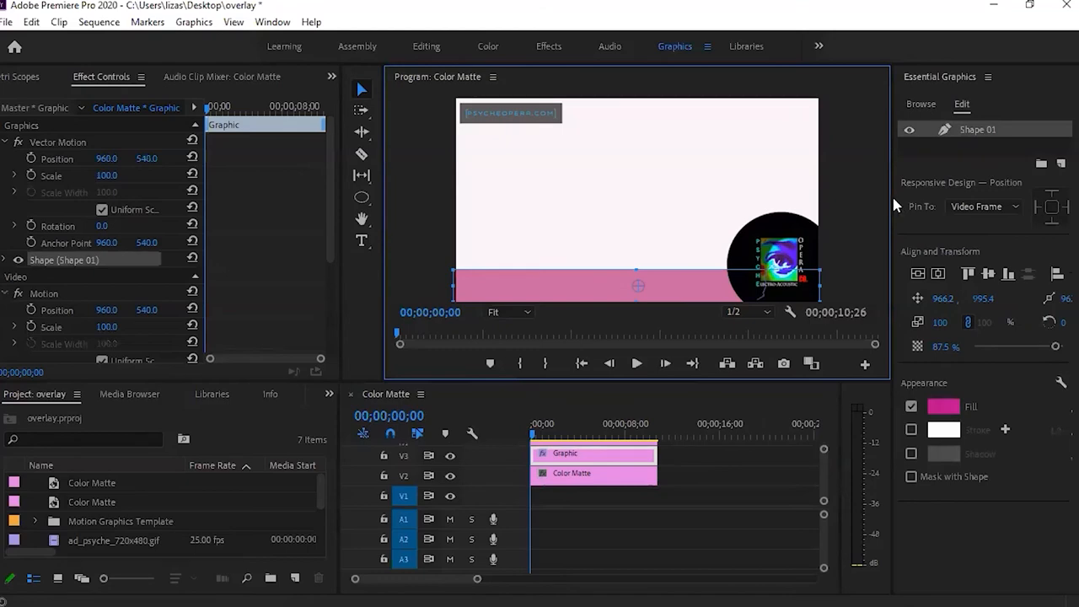
- Filter the Effects panel for 'tur' to find Turbulent Displace in the Effects workspace
click(549, 62)
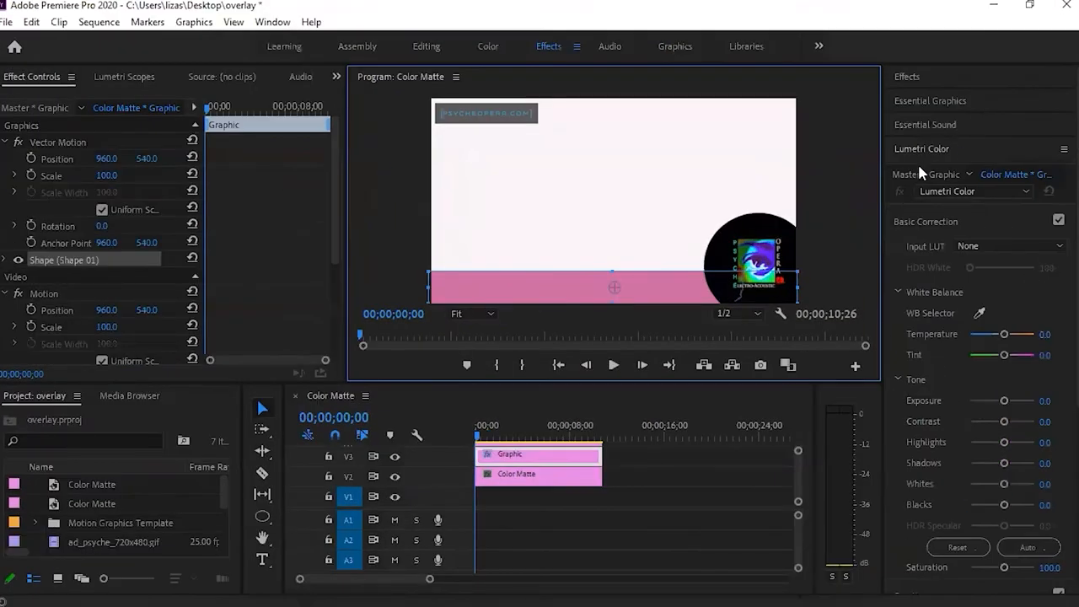
text(crop)
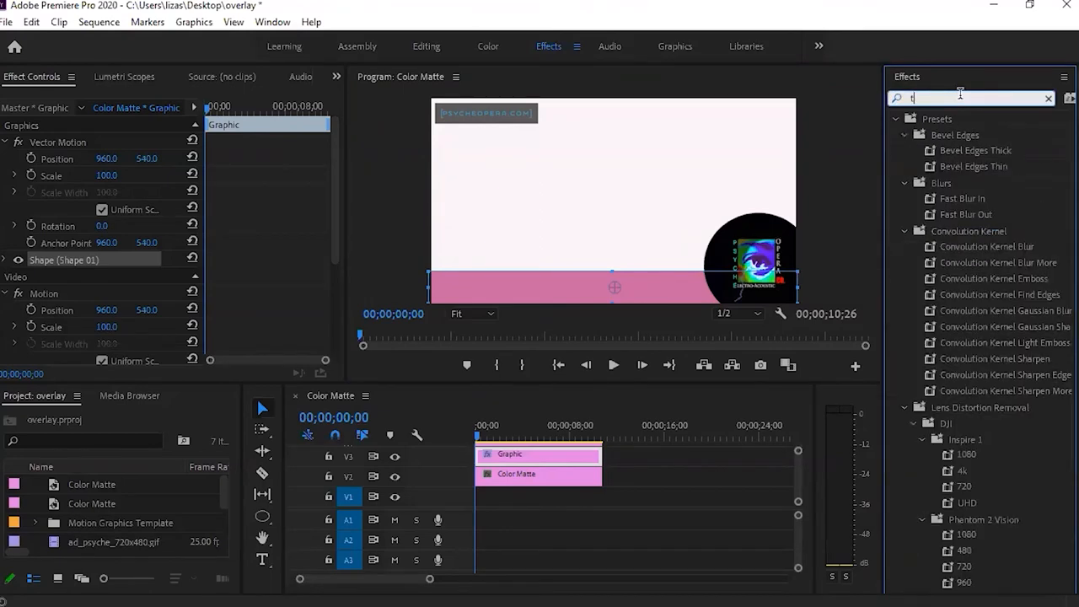
text(ur)
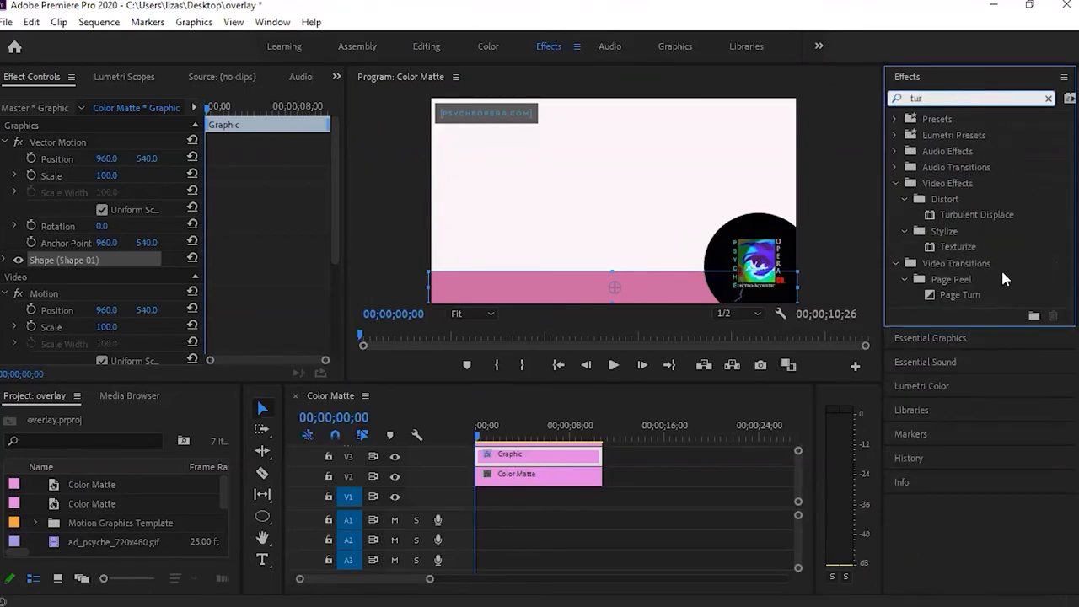
mouse_move(976, 214)
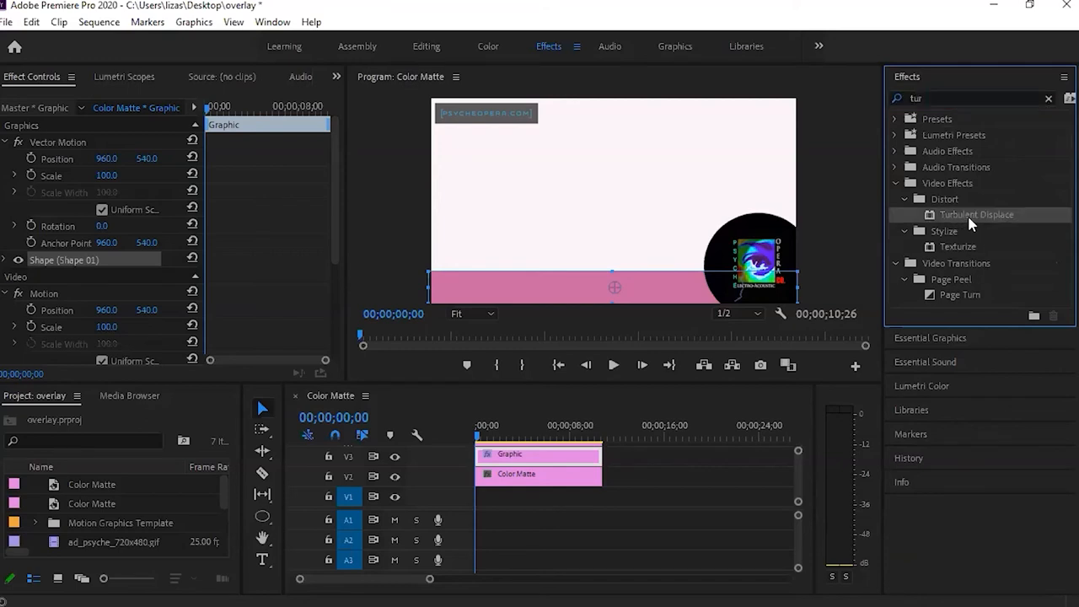
mouse_move(903, 220)
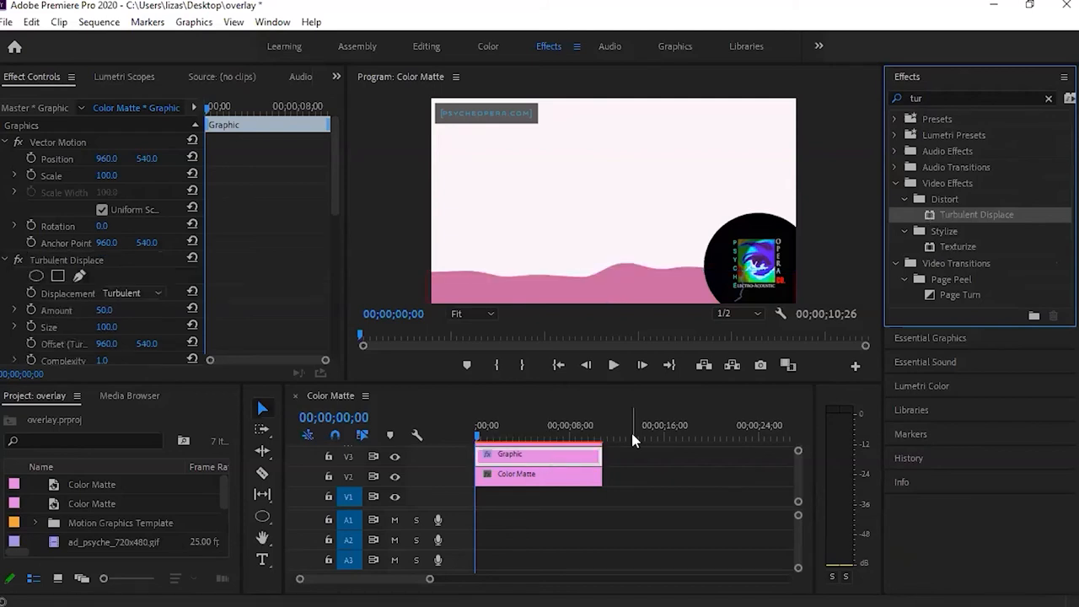
mouse_move(740, 293)
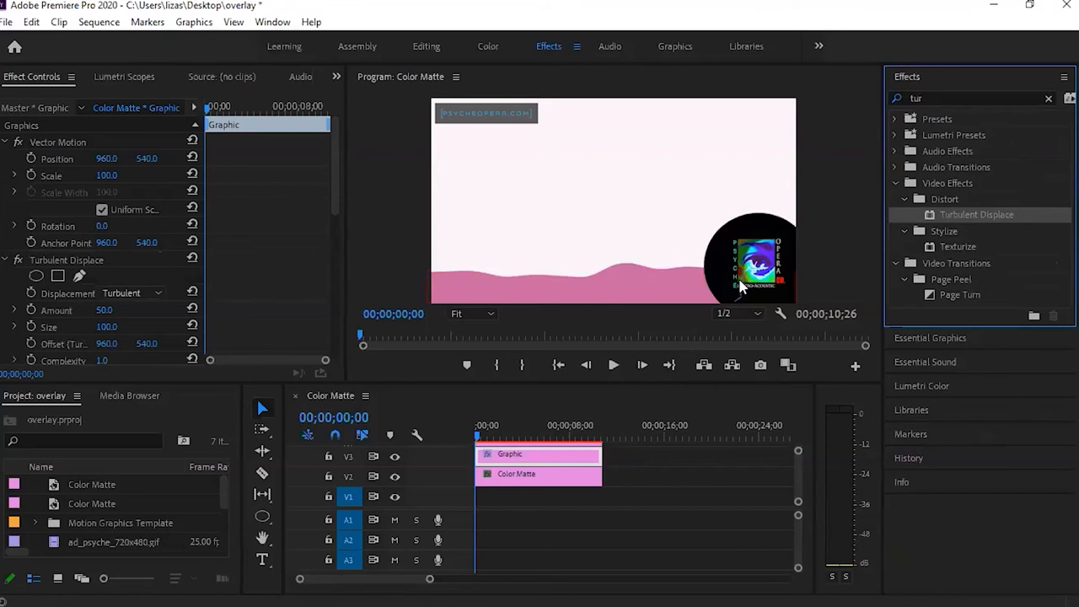
mouse_move(632, 374)
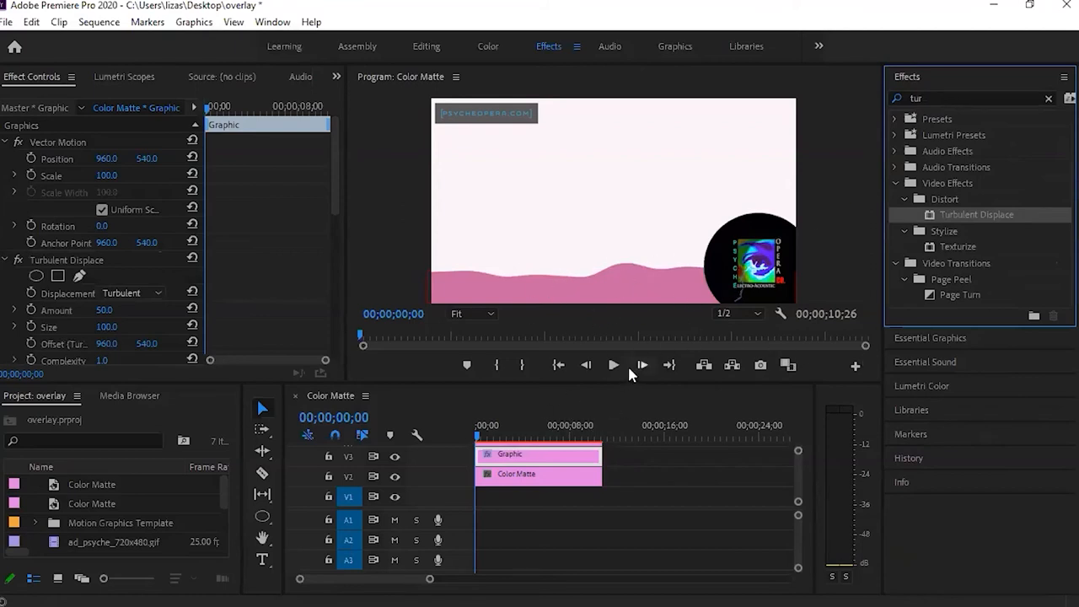
- Preview the wavy bar, then expose Turbulent Displace's Amount property on the pink bar clip
click(614, 364)
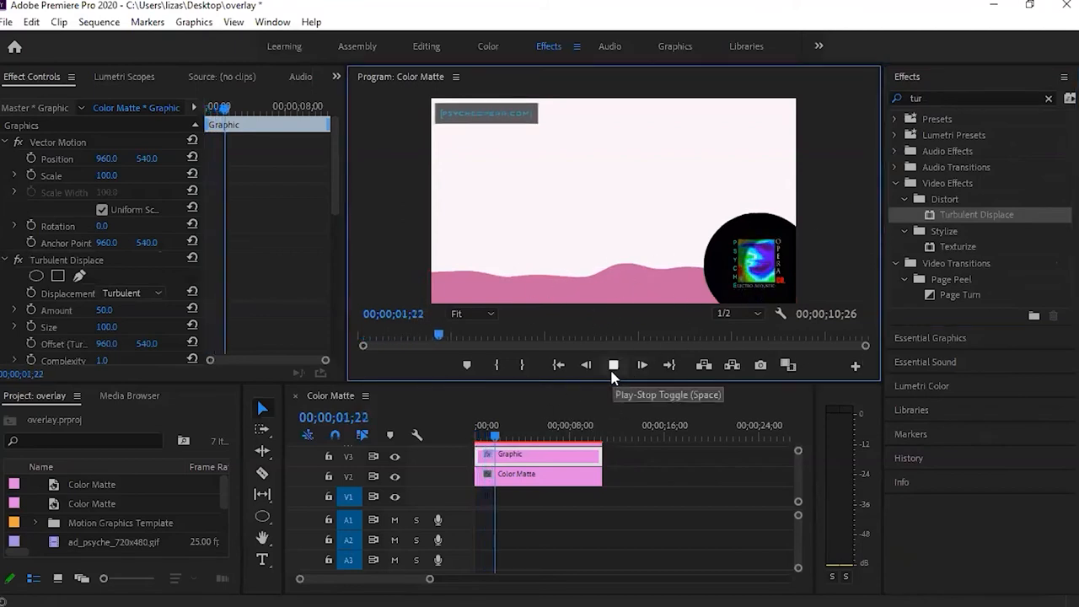
click(614, 364)
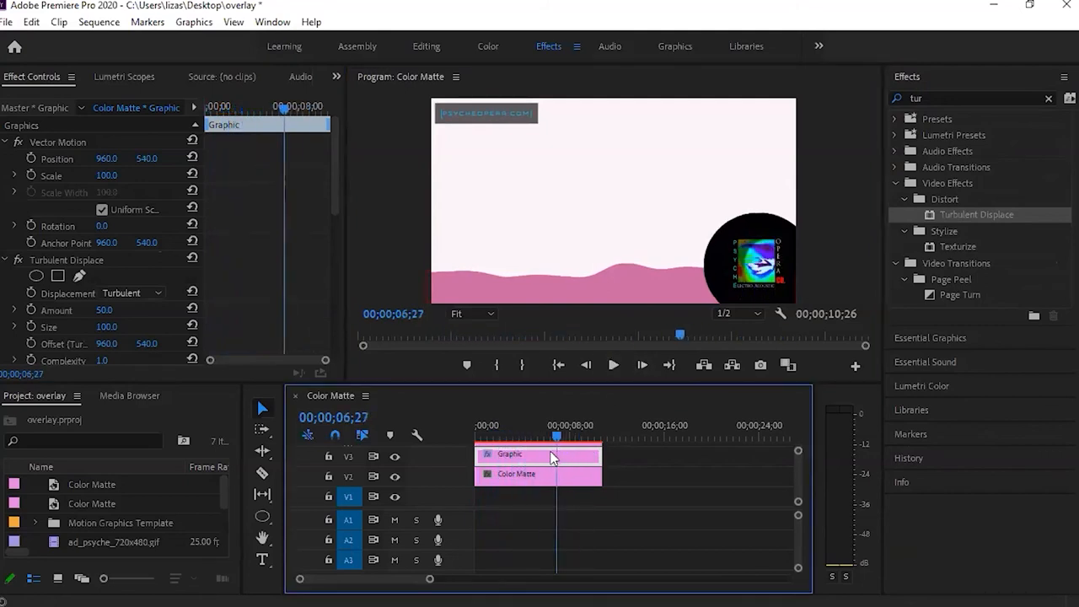
click(529, 433)
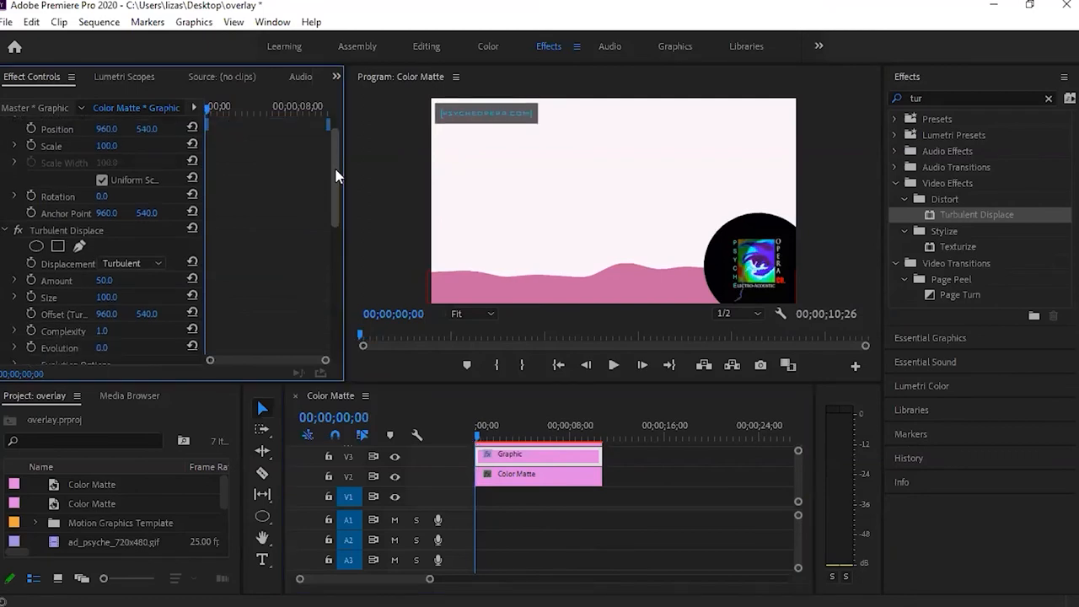
scroll(down, 3)
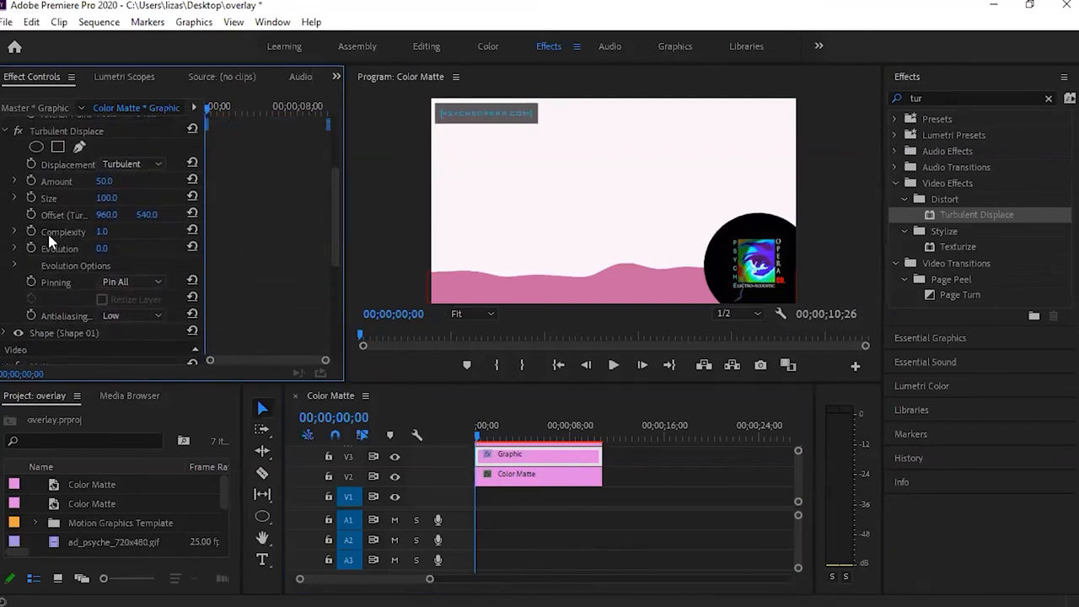
click(13, 182)
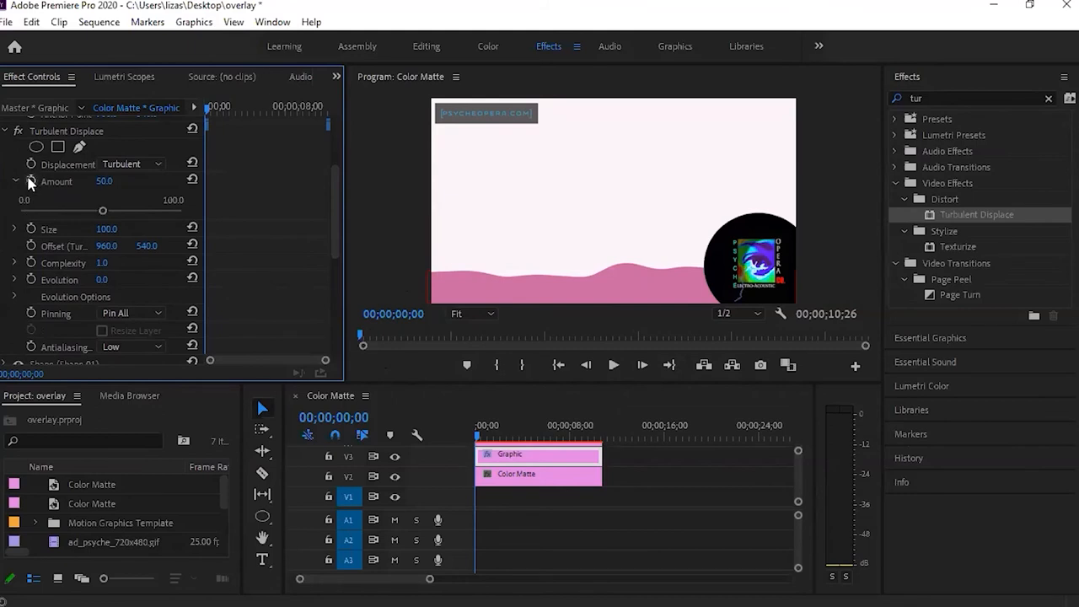
- Keyframe the Turbulent Displace evolution from the clip start to a higher value at the end, then scrub to check the wave
click(15, 183)
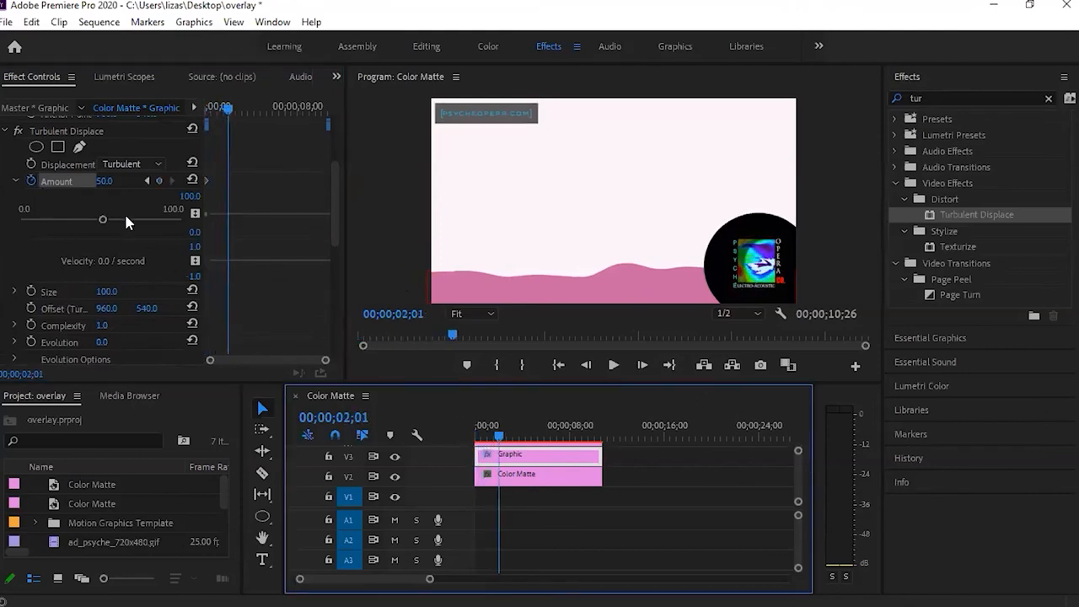
drag(103, 219, 183, 219)
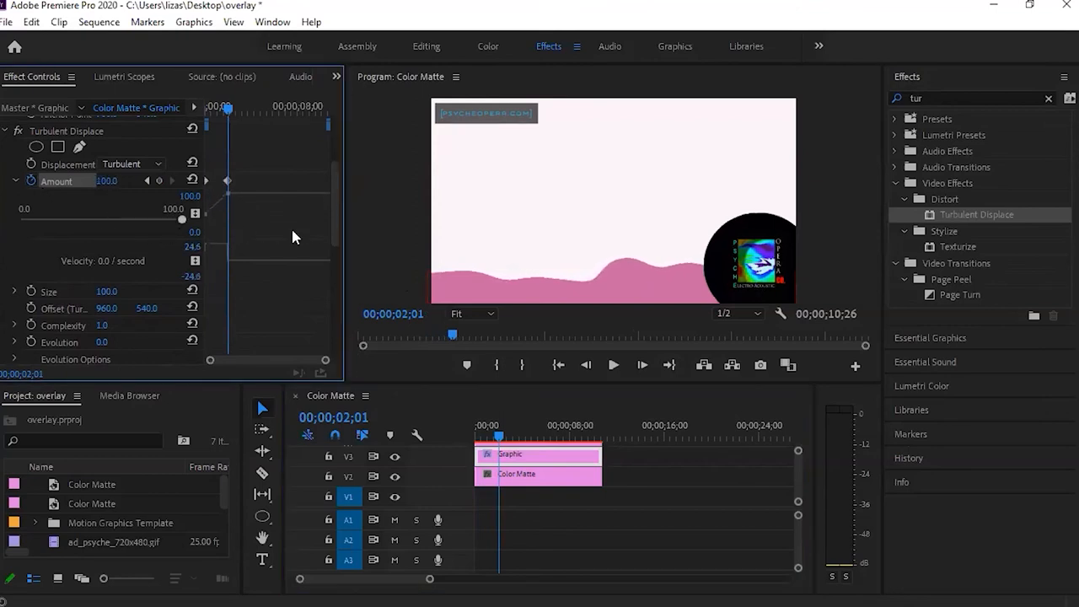
drag(182, 219, 135, 219)
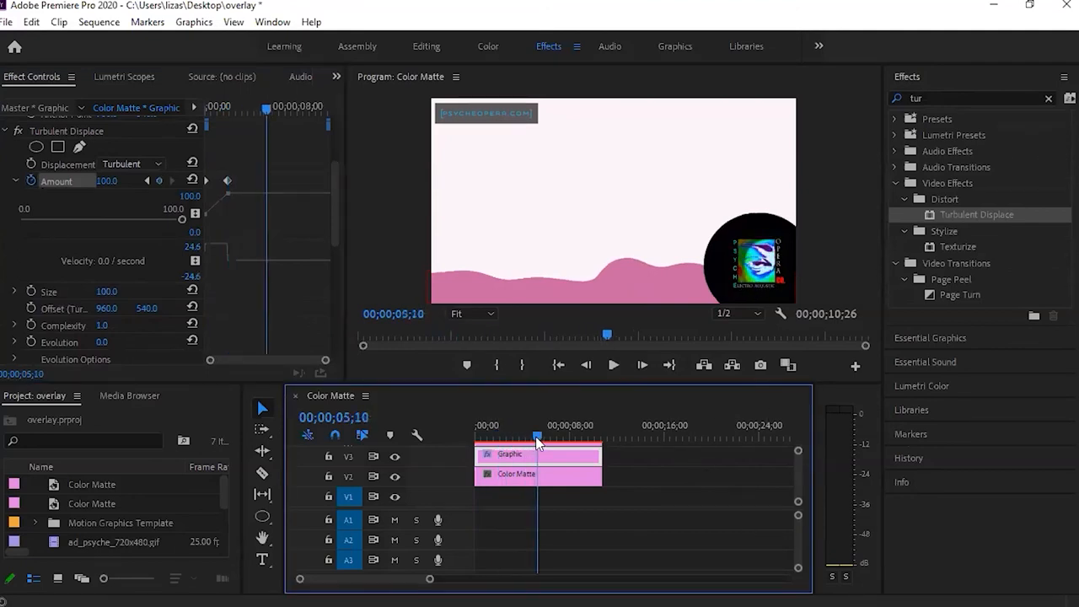
drag(209, 218, 82, 217)
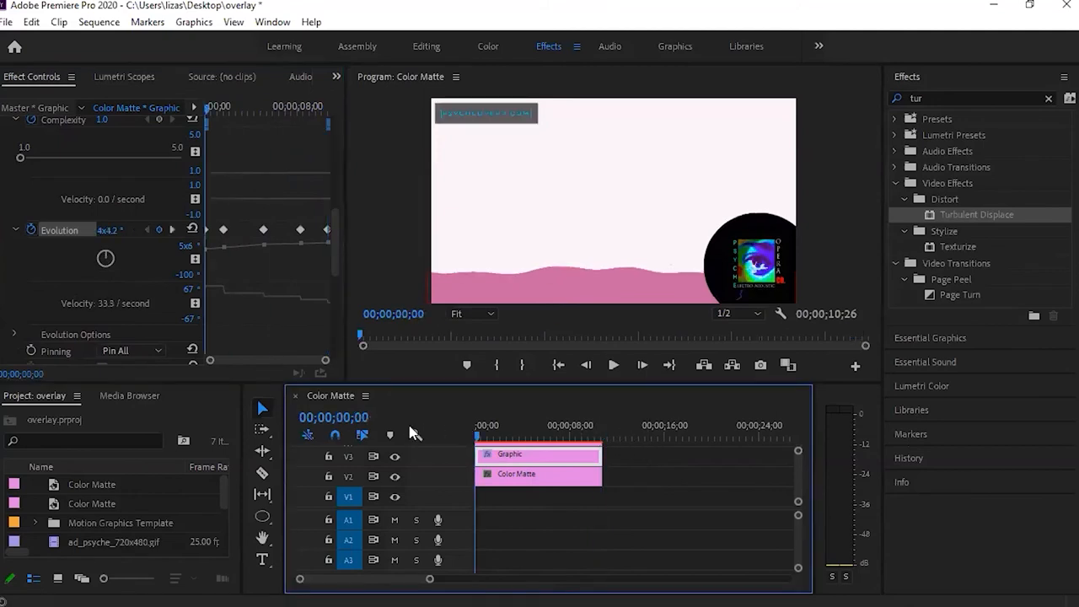
click(614, 364)
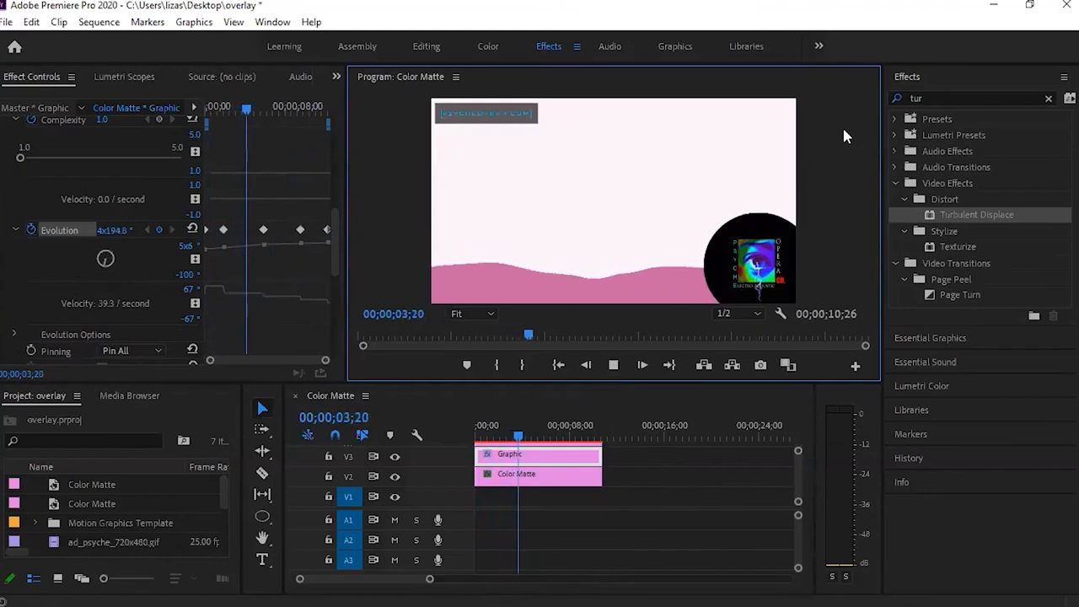
click(546, 435)
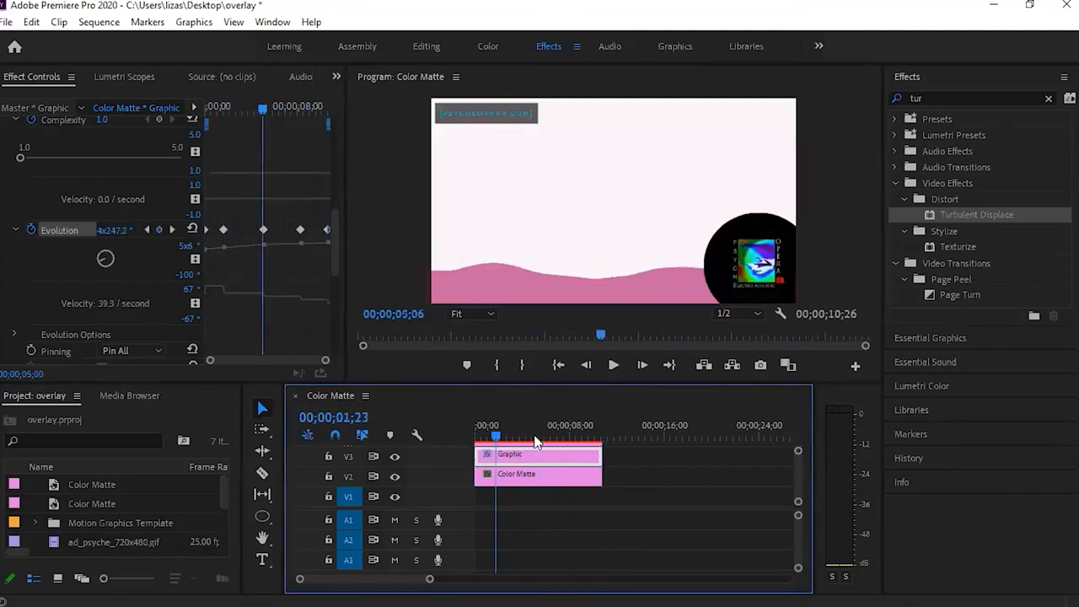
click(551, 425)
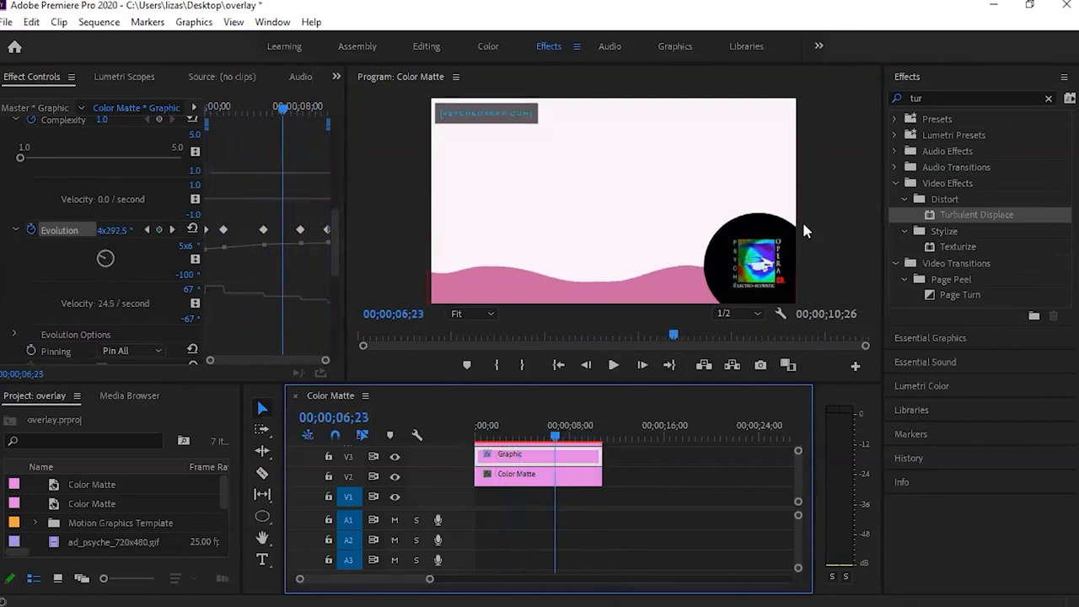
mouse_move(833, 209)
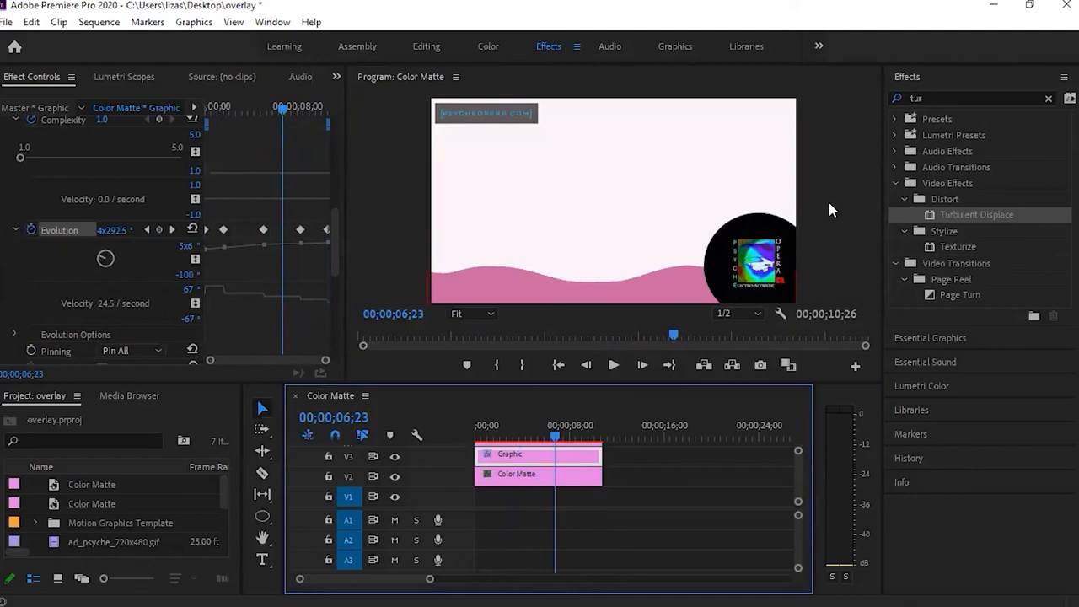
- Save the project, then select the white Color Matte clip on V1 for removal
click(10, 24)
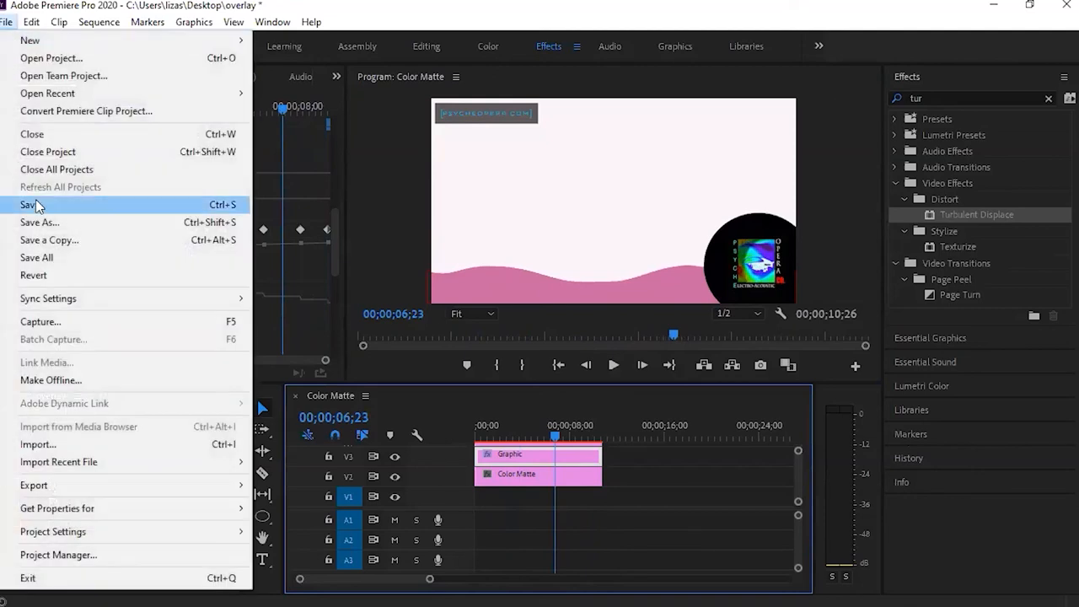
click(30, 204)
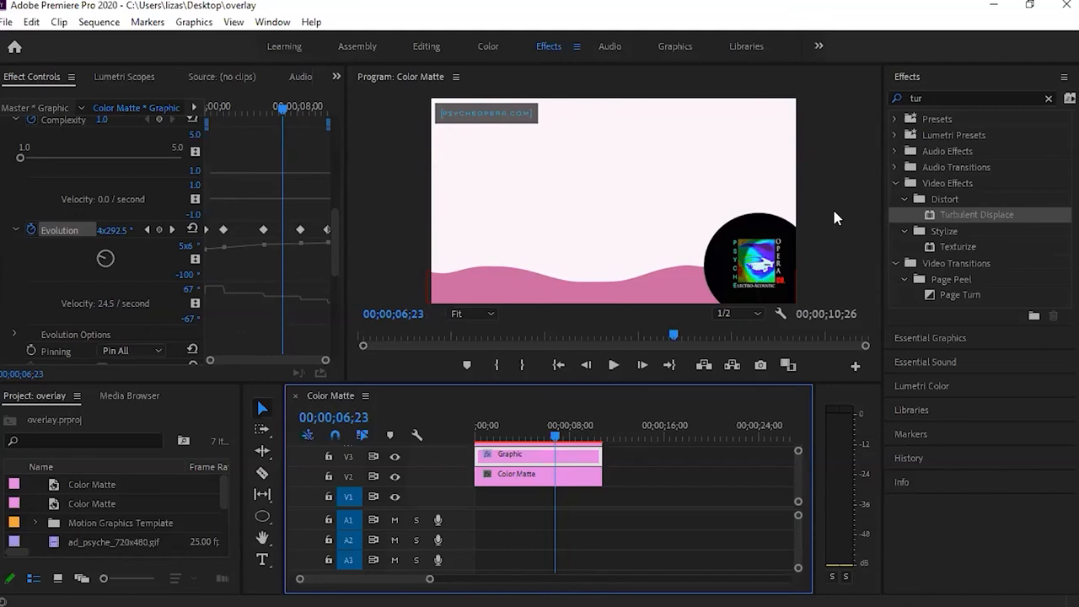
click(678, 563)
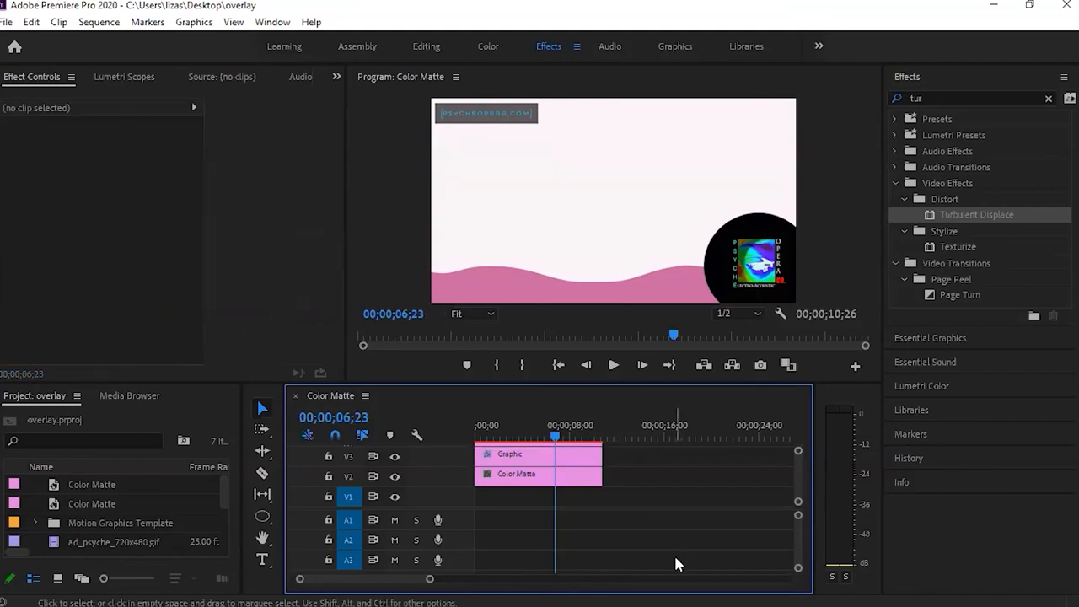
click(516, 473)
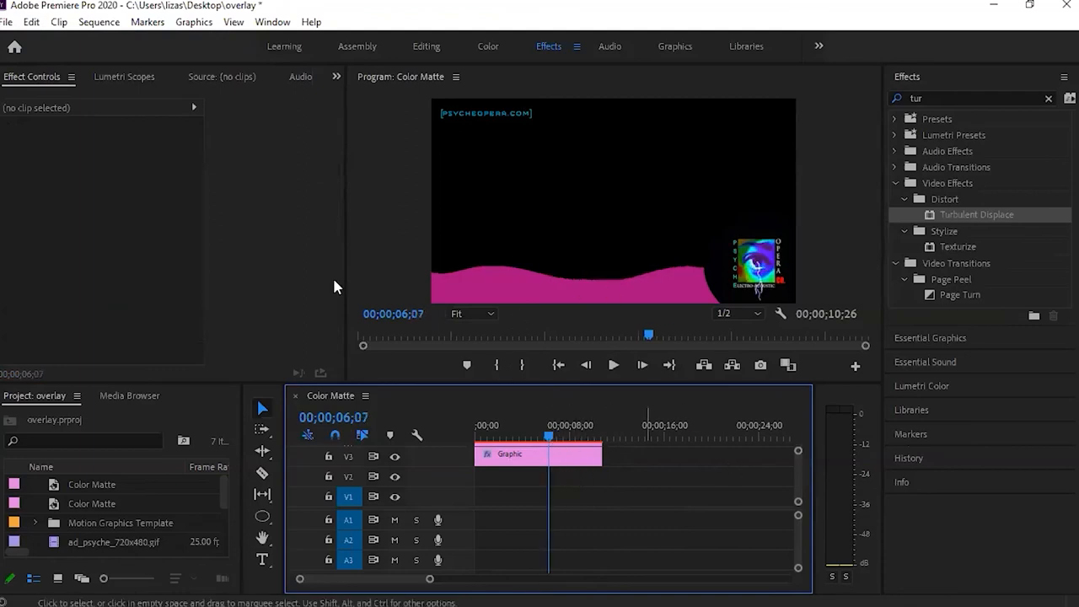
- Start a media export with the Source Range set to Entire Sequence
click(11, 24)
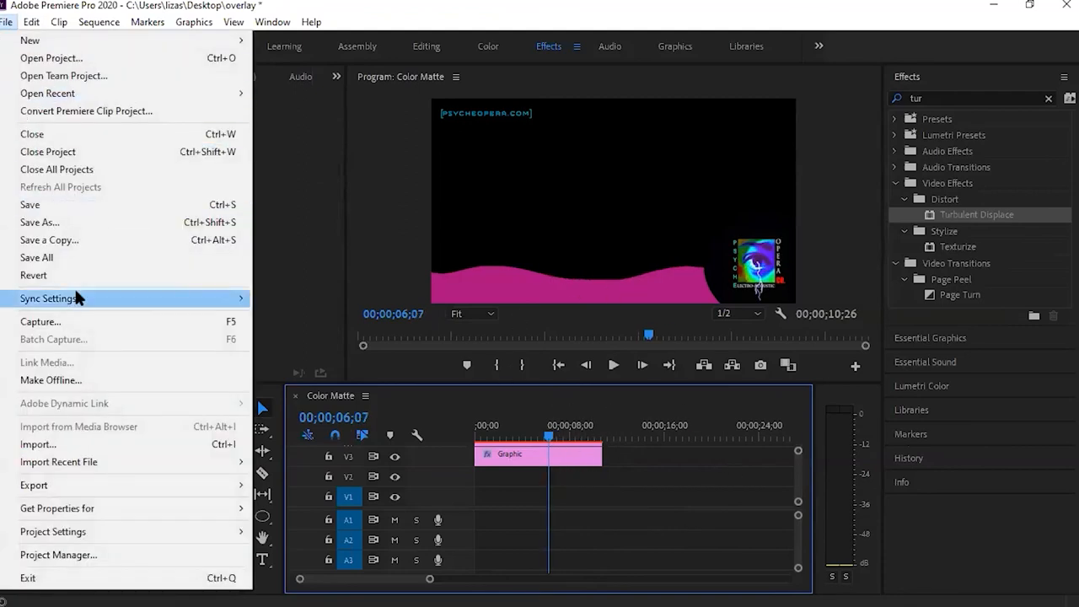
mouse_move(34, 485)
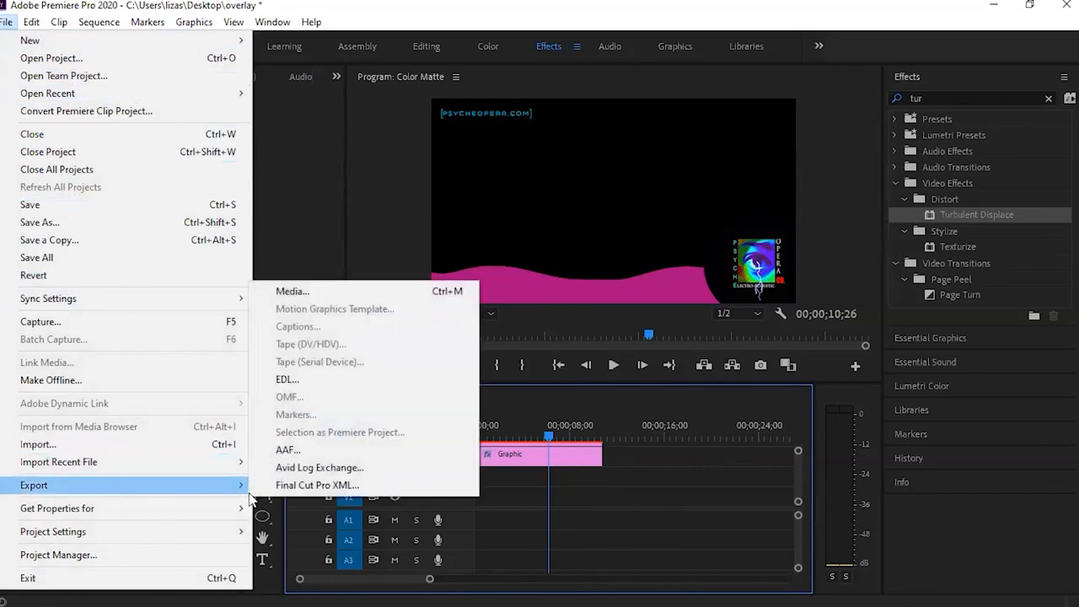
click(320, 300)
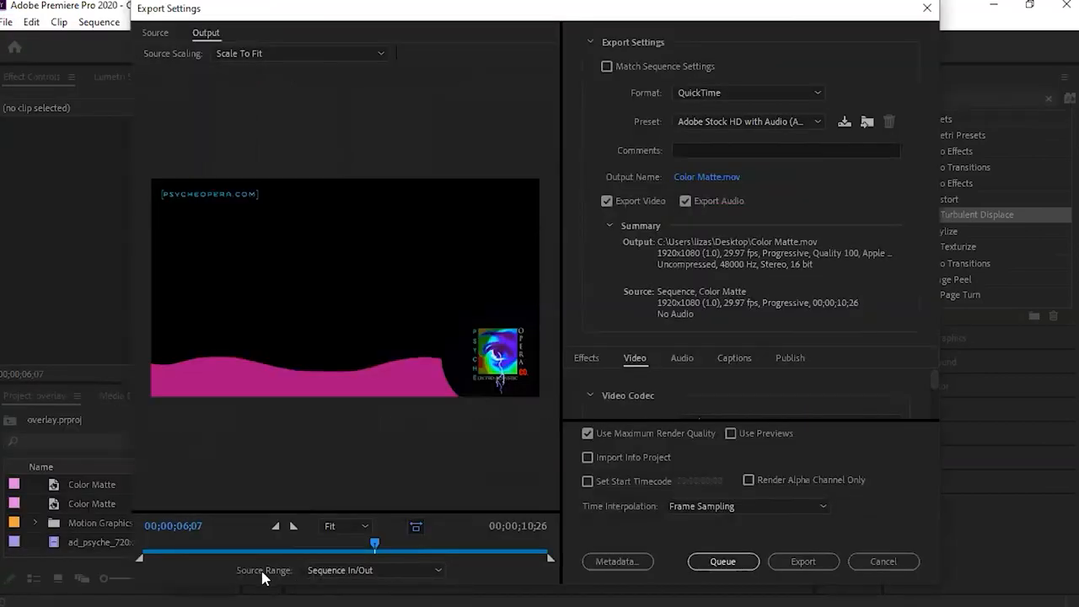
click(374, 570)
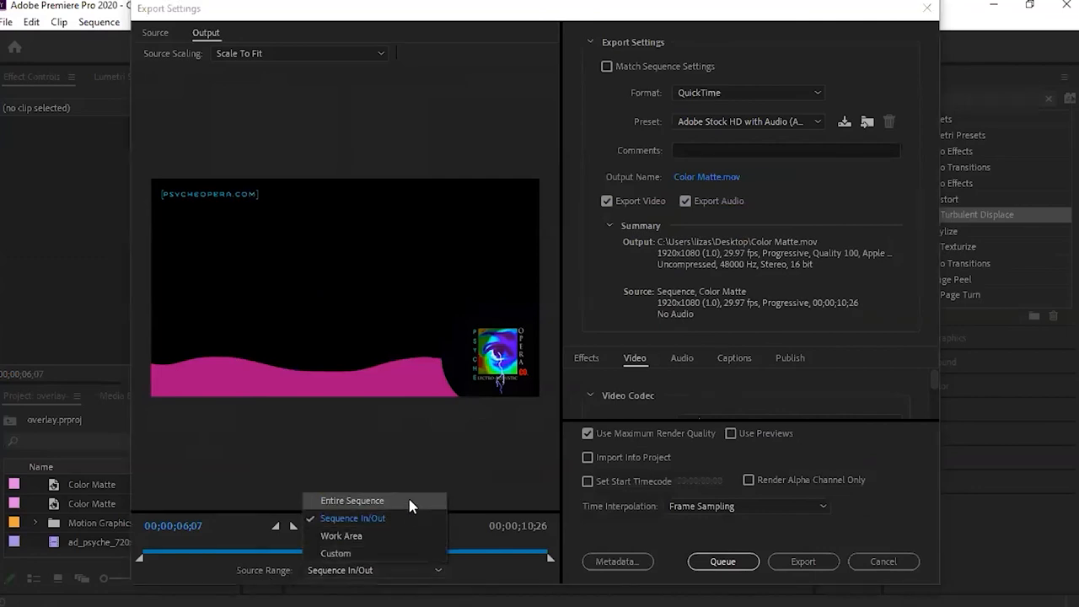
click(351, 499)
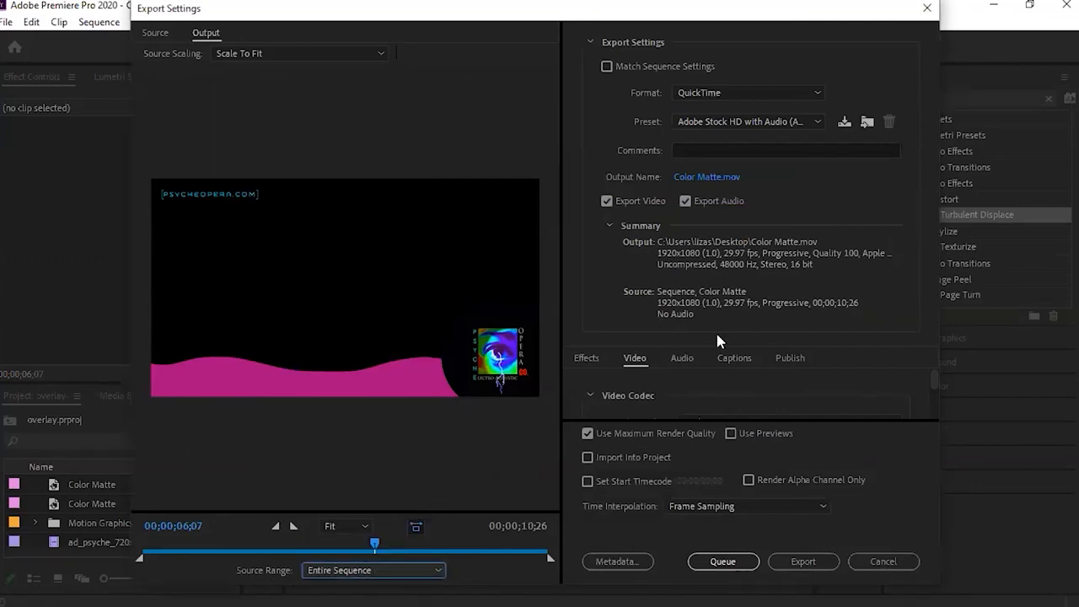
mouse_move(607, 84)
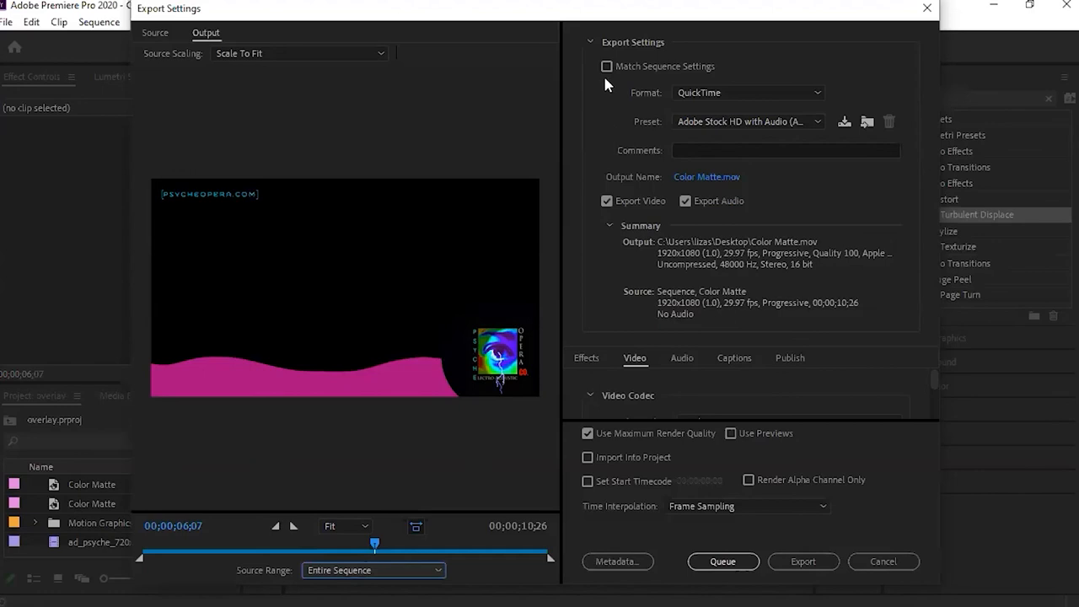
mouse_move(818, 93)
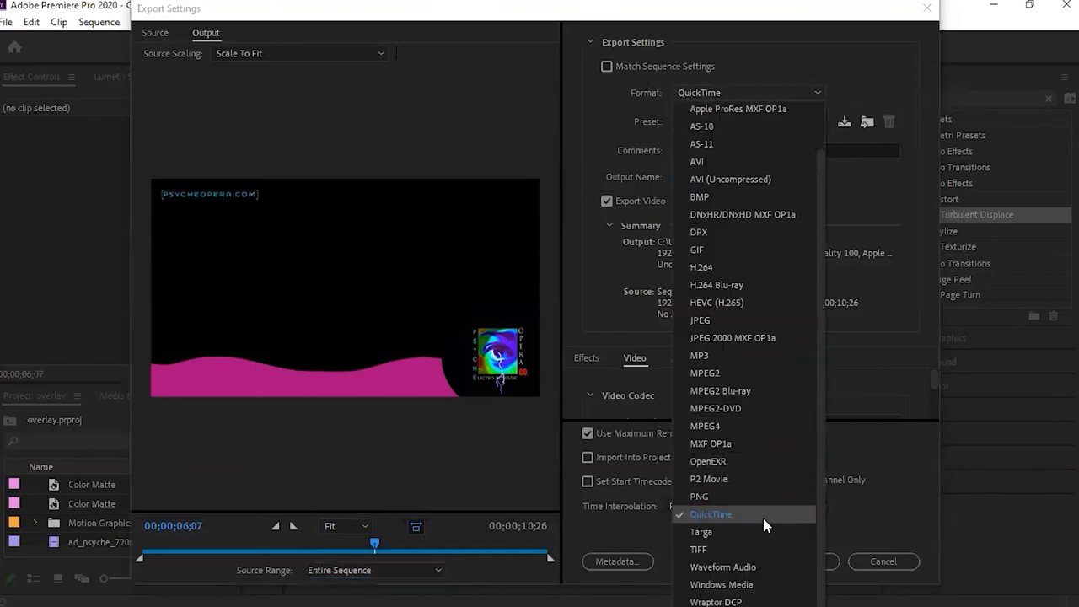
- Keep QuickTime format, untick Export Audio, and switch the video codec from Apple ProRes 422 HQ toward Animation
click(711, 512)
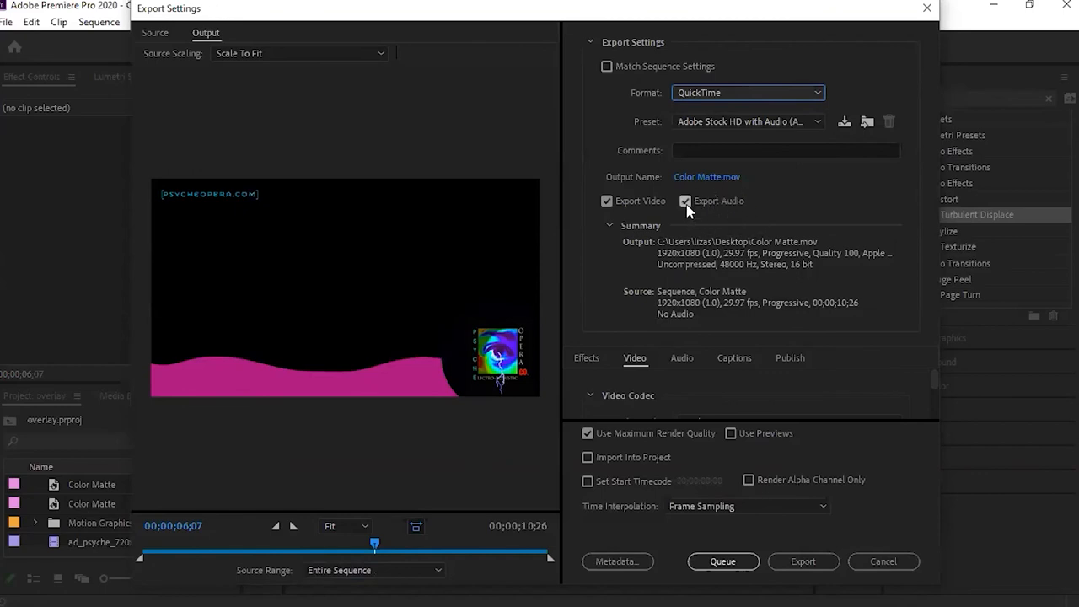
mouse_move(686, 200)
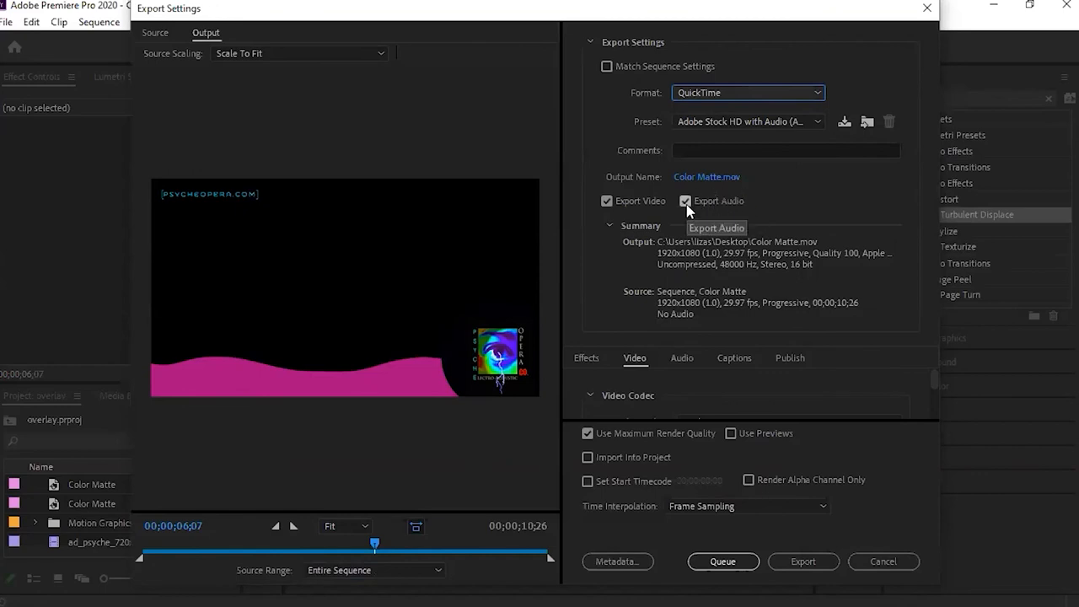
click(685, 200)
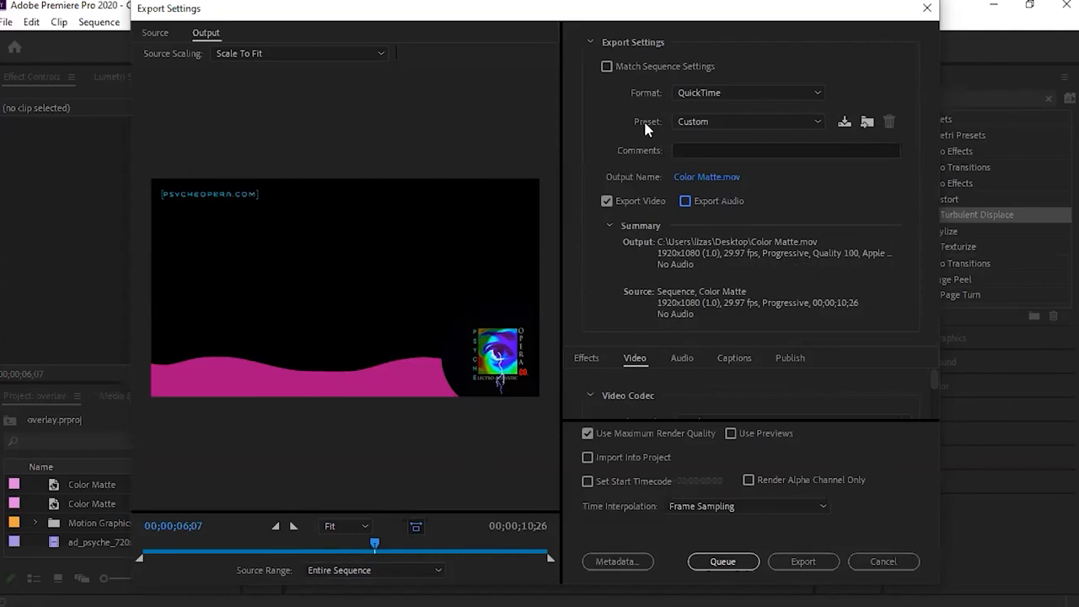
mouse_move(847, 257)
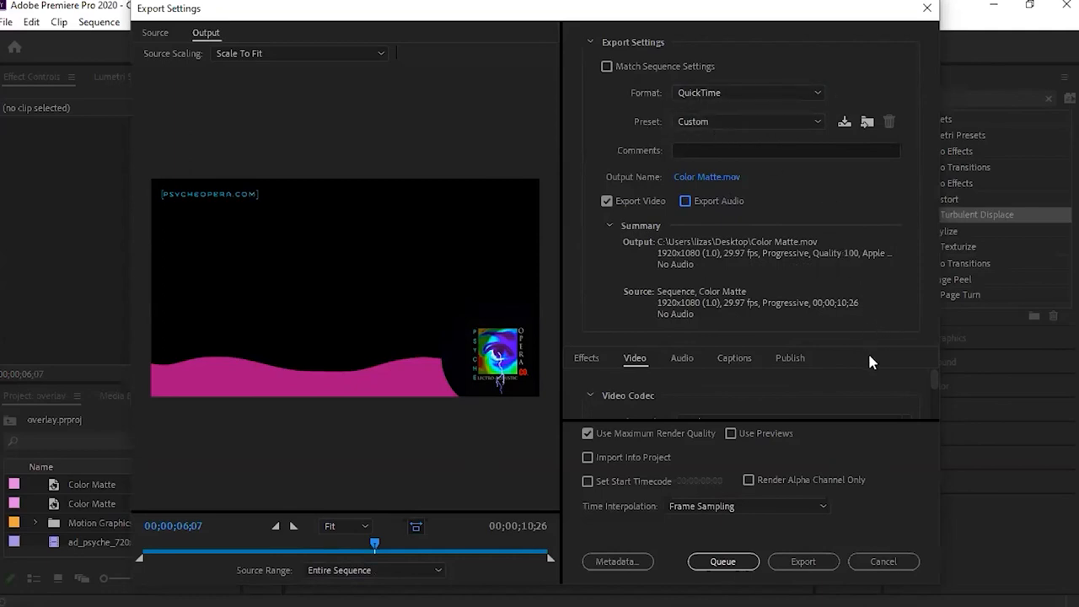
mouse_move(630, 94)
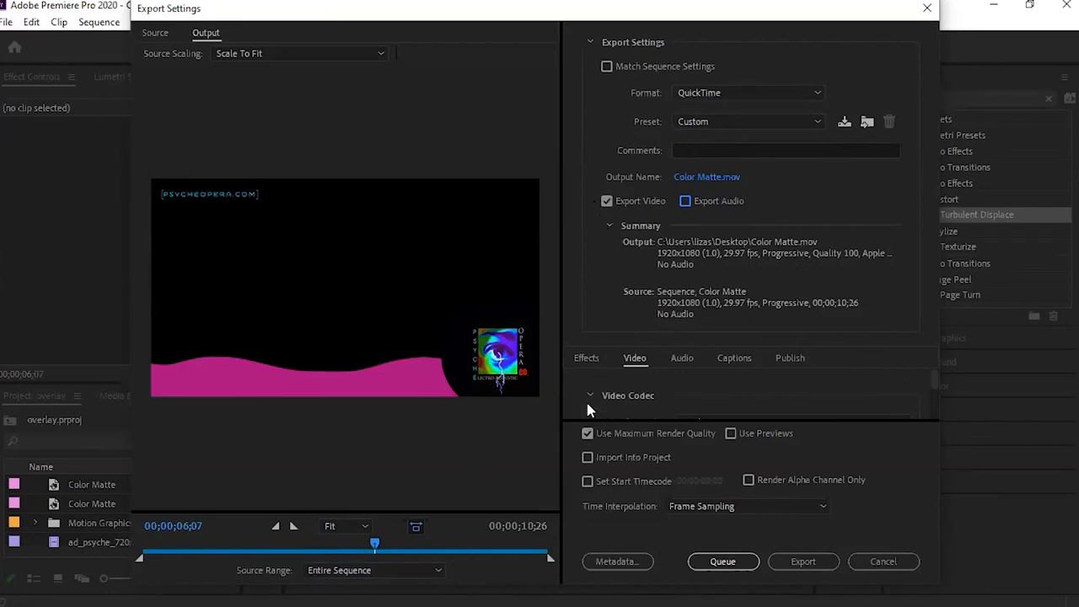
click(590, 395)
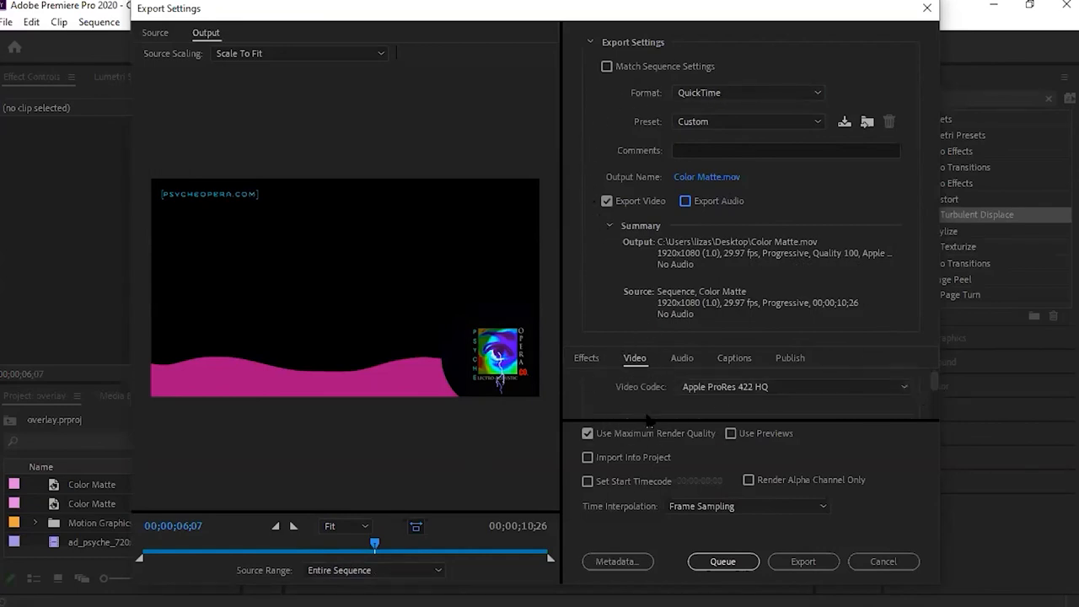
click(796, 386)
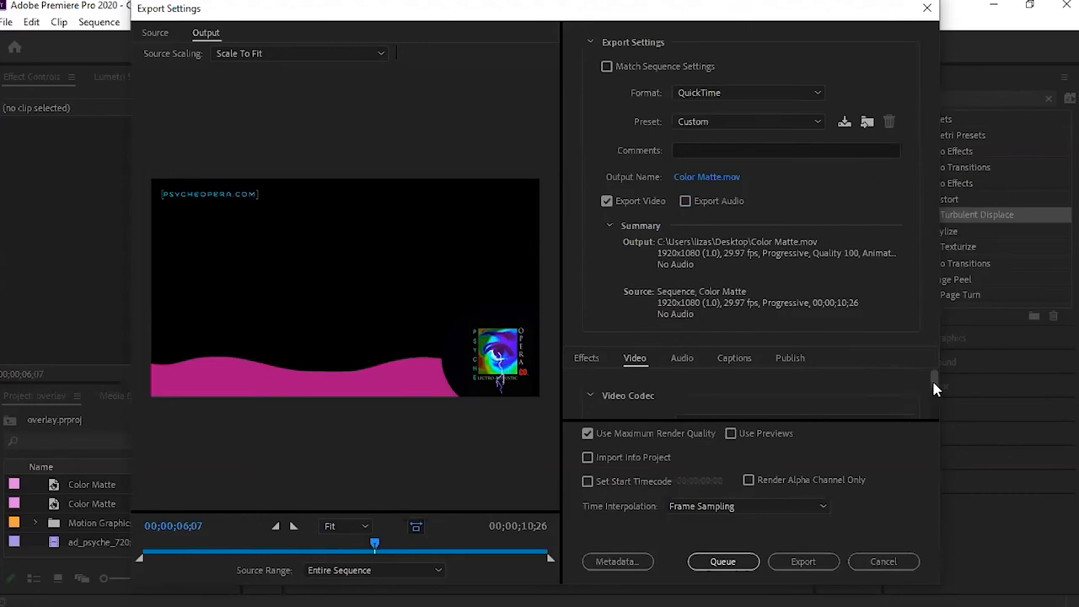
- Set Depth to 8-bpc + alpha, name the file psycheopera_livestream_overlay.mov on the Desktop, and export
scroll(down, 3)
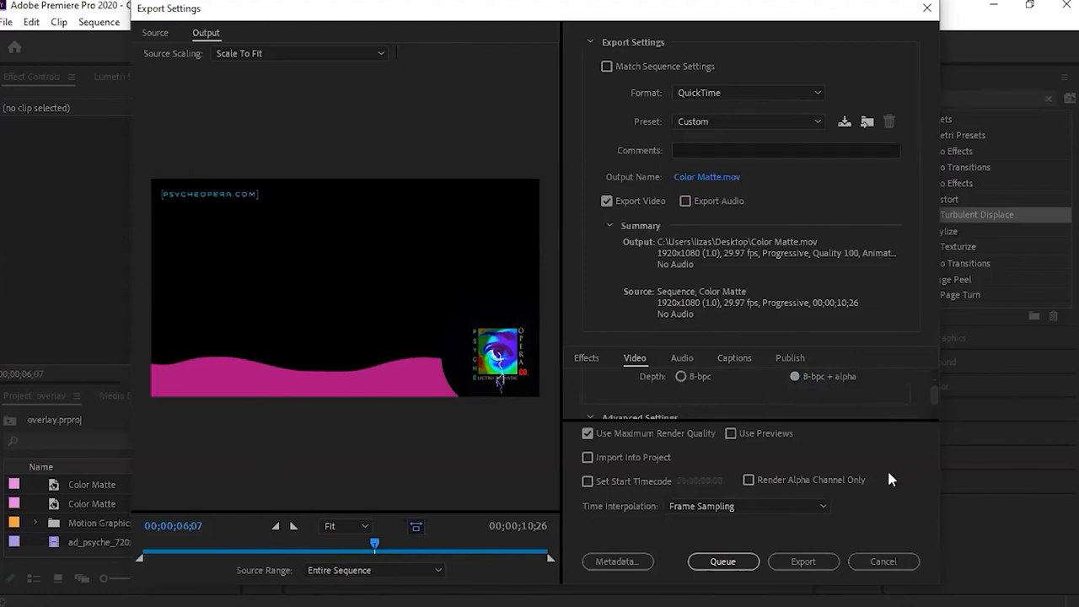
mouse_move(693, 441)
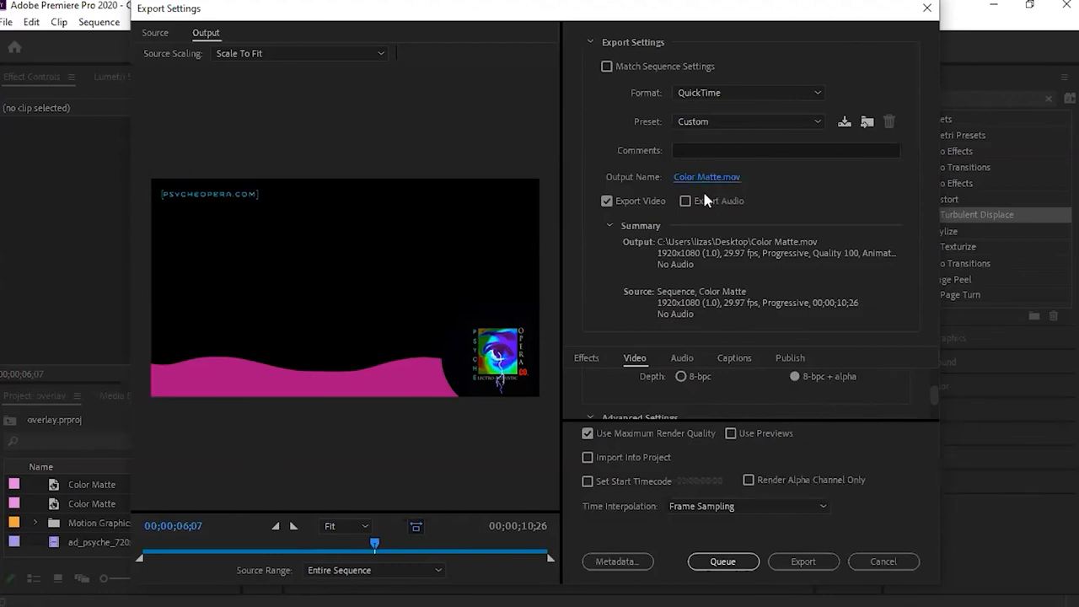
click(704, 177)
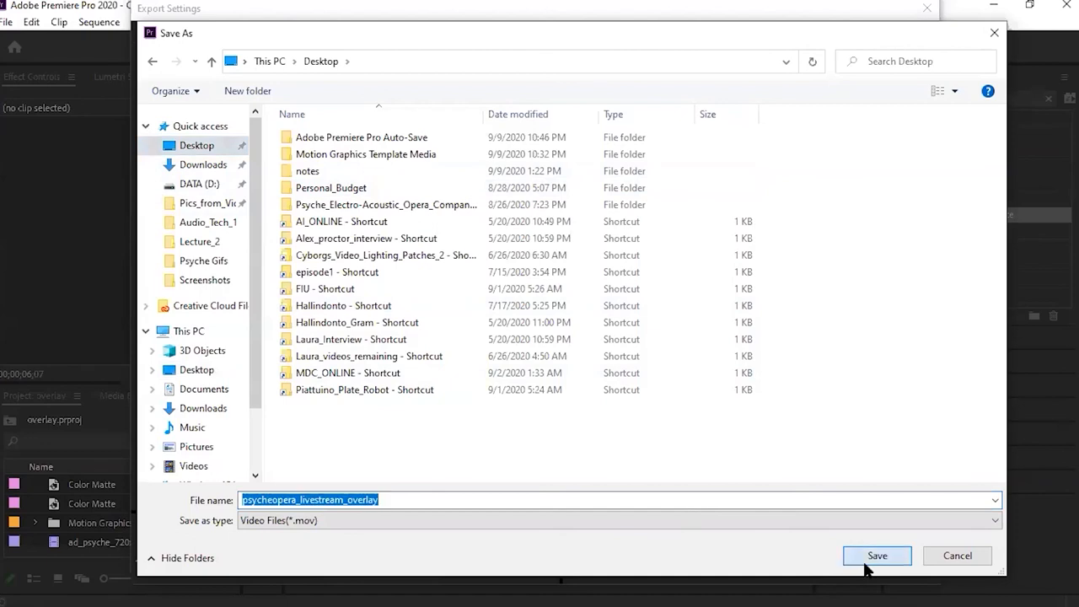
click(876, 556)
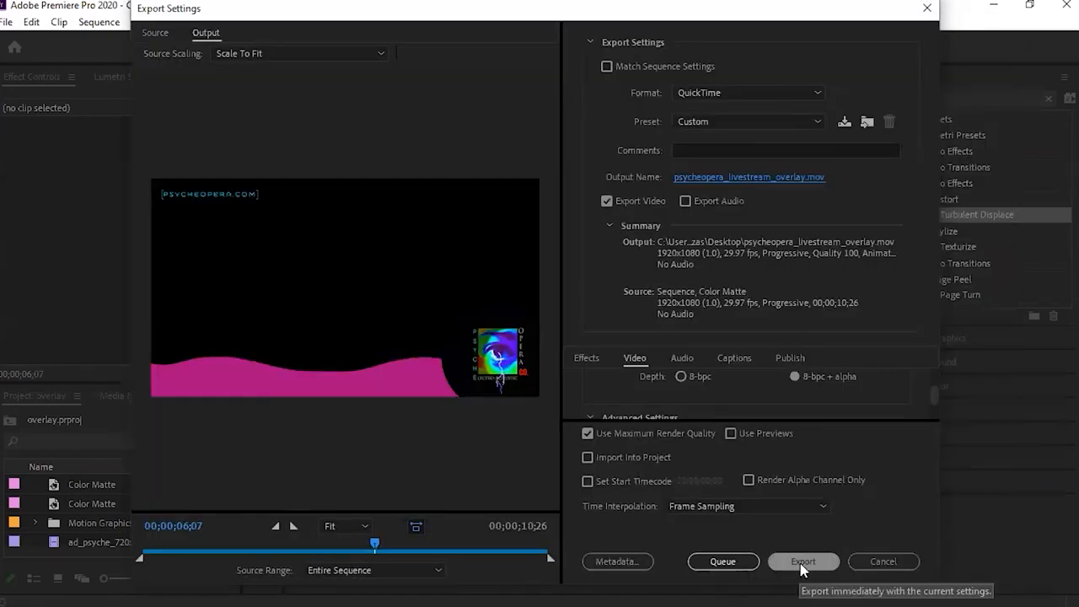
click(802, 562)
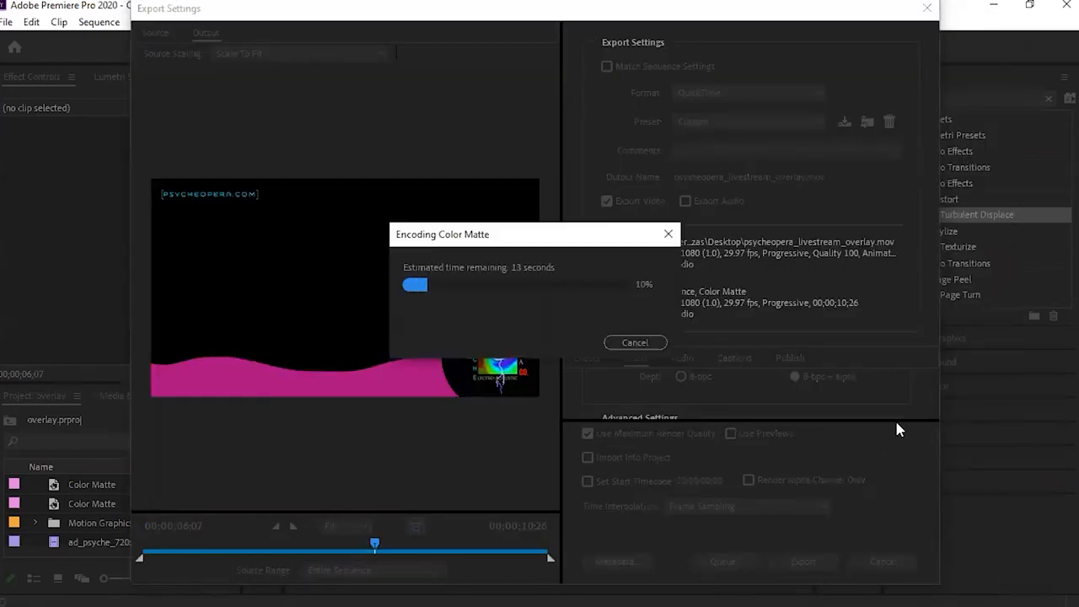